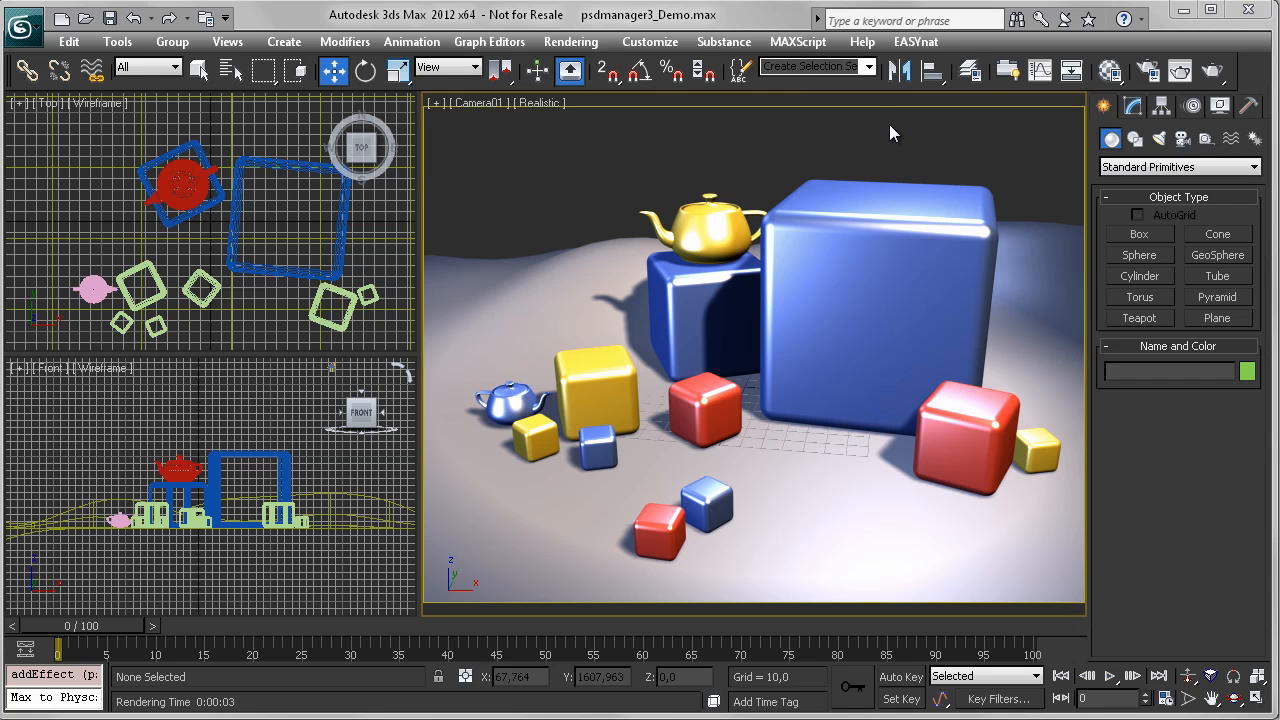
pyautogui.moveTo(868, 133)
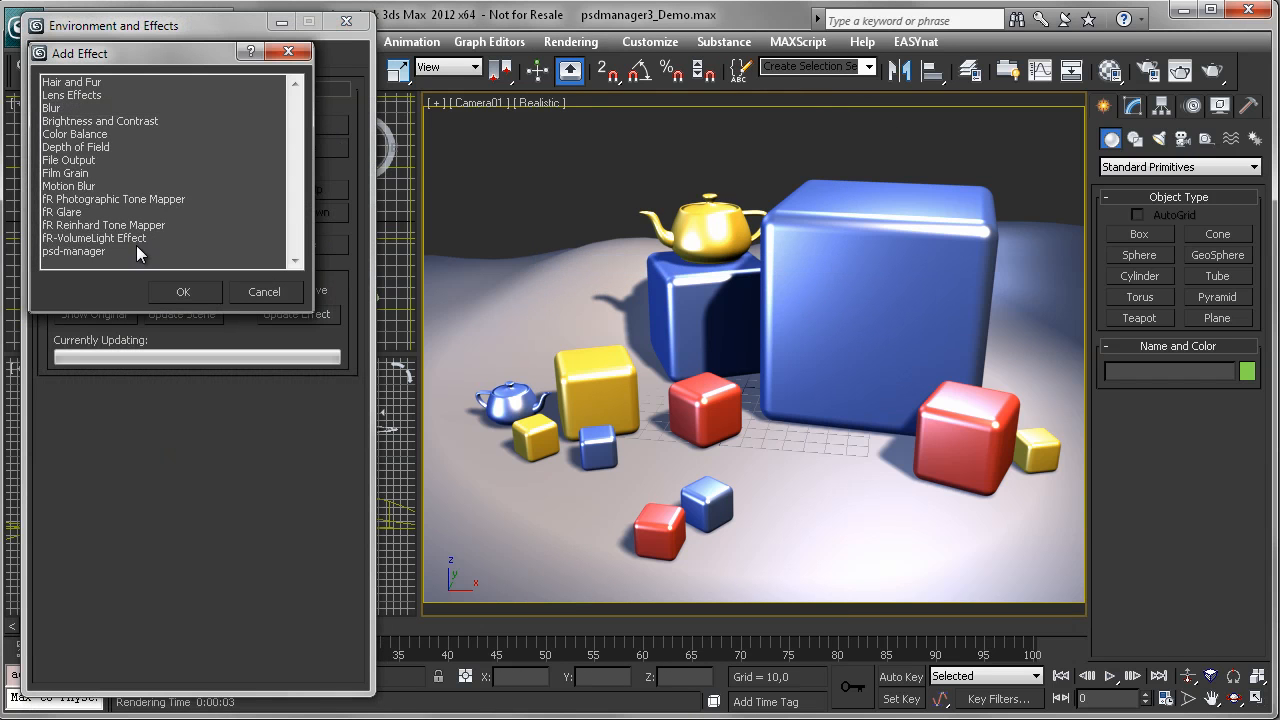
# - Add psd-manager from the Add Effect list to the scene's render effects
pyautogui.click(73, 251)
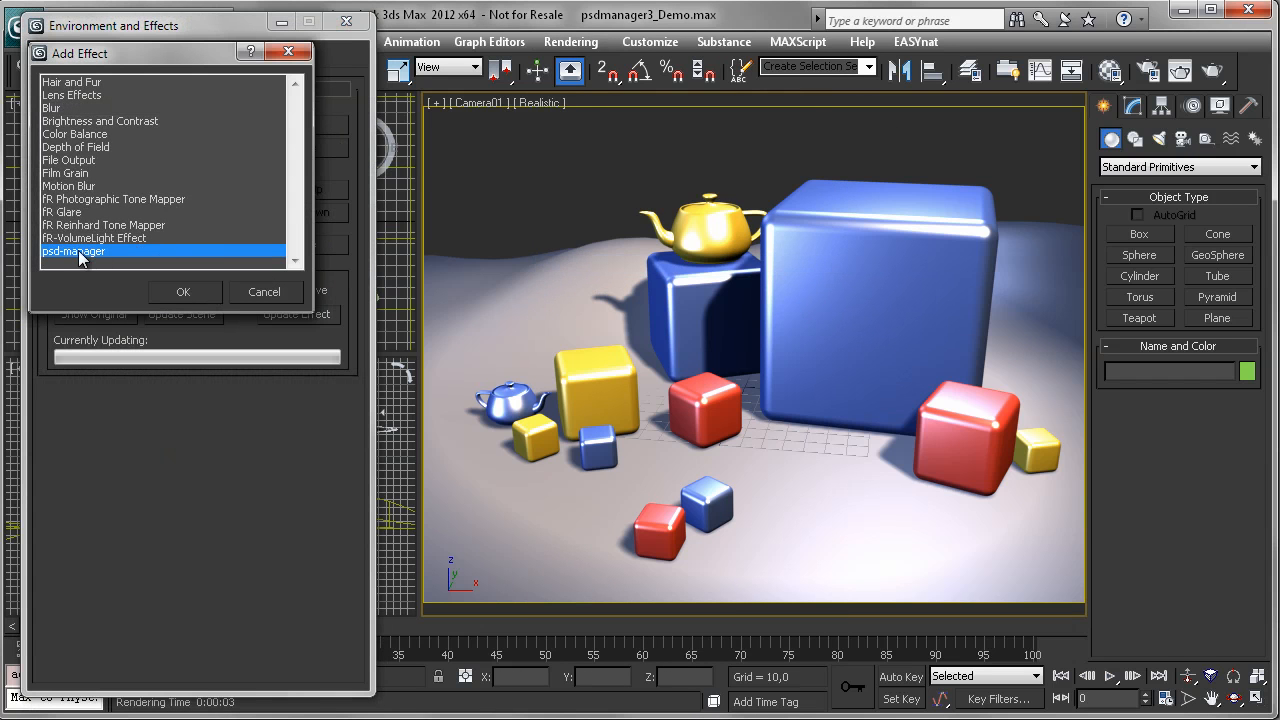
pyautogui.click(183, 291)
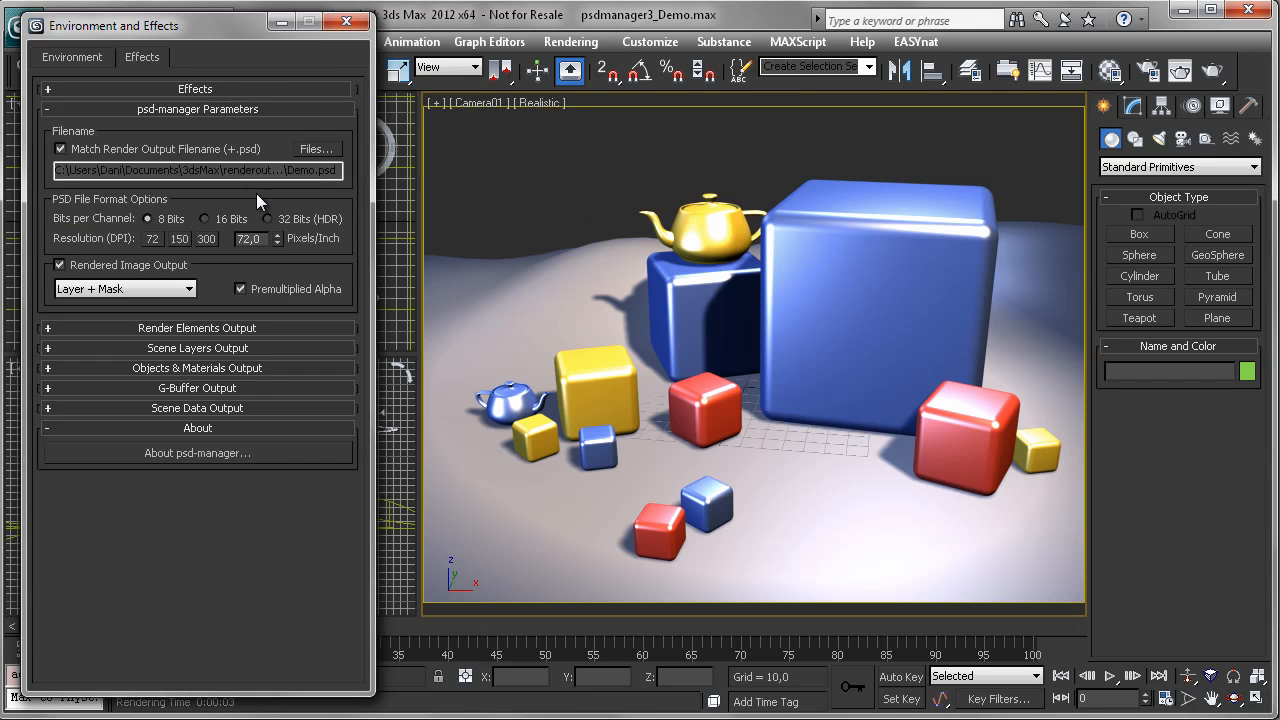
pyautogui.moveTo(268, 273)
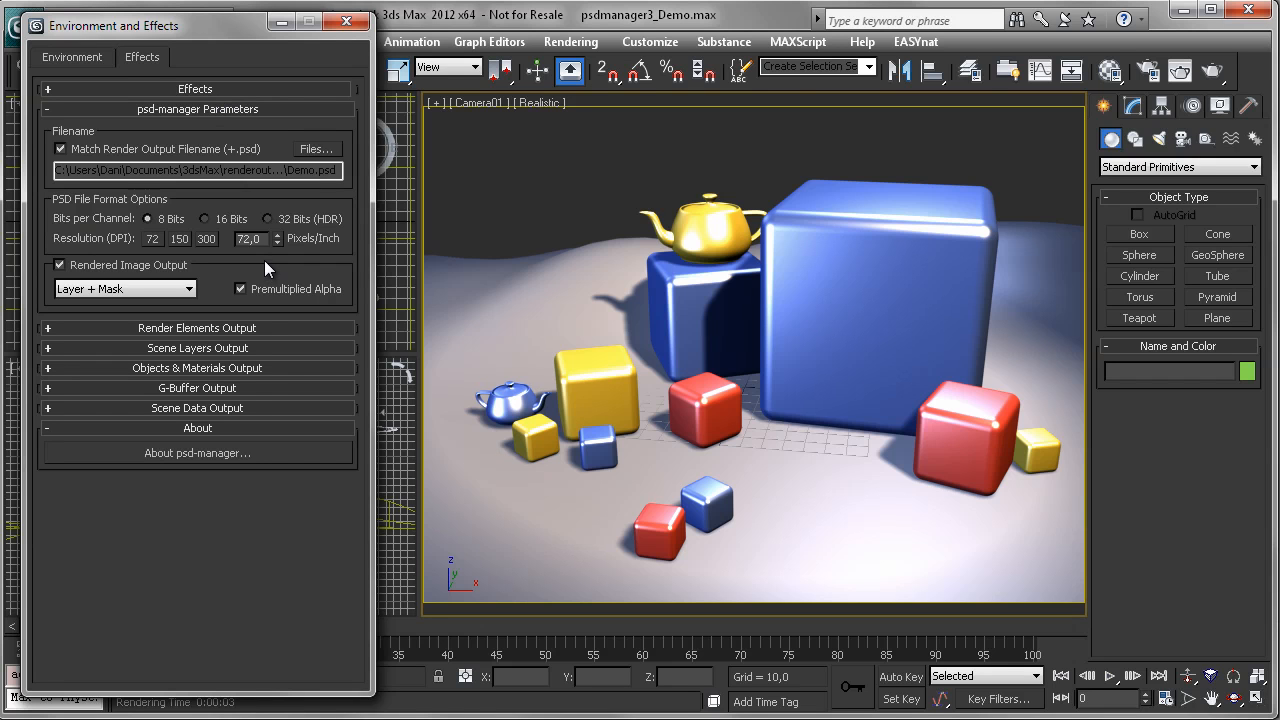
pyautogui.moveTo(620, 252)
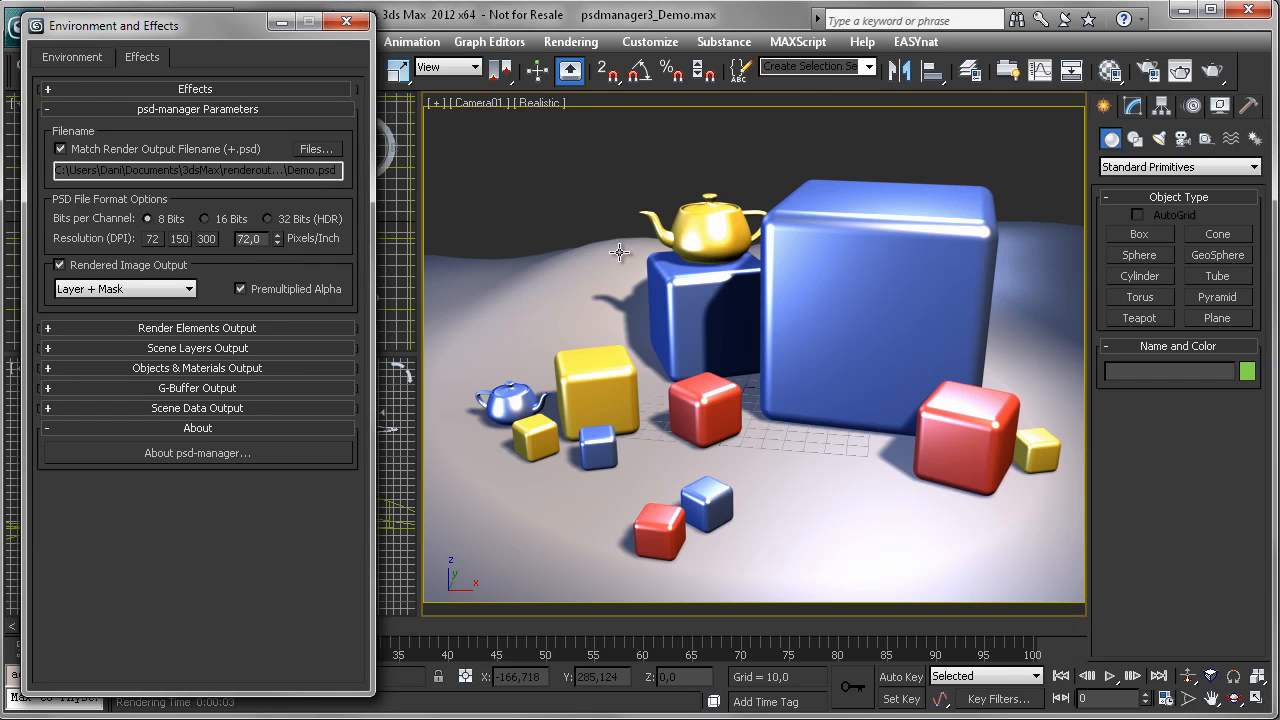
pyautogui.moveTo(678, 225)
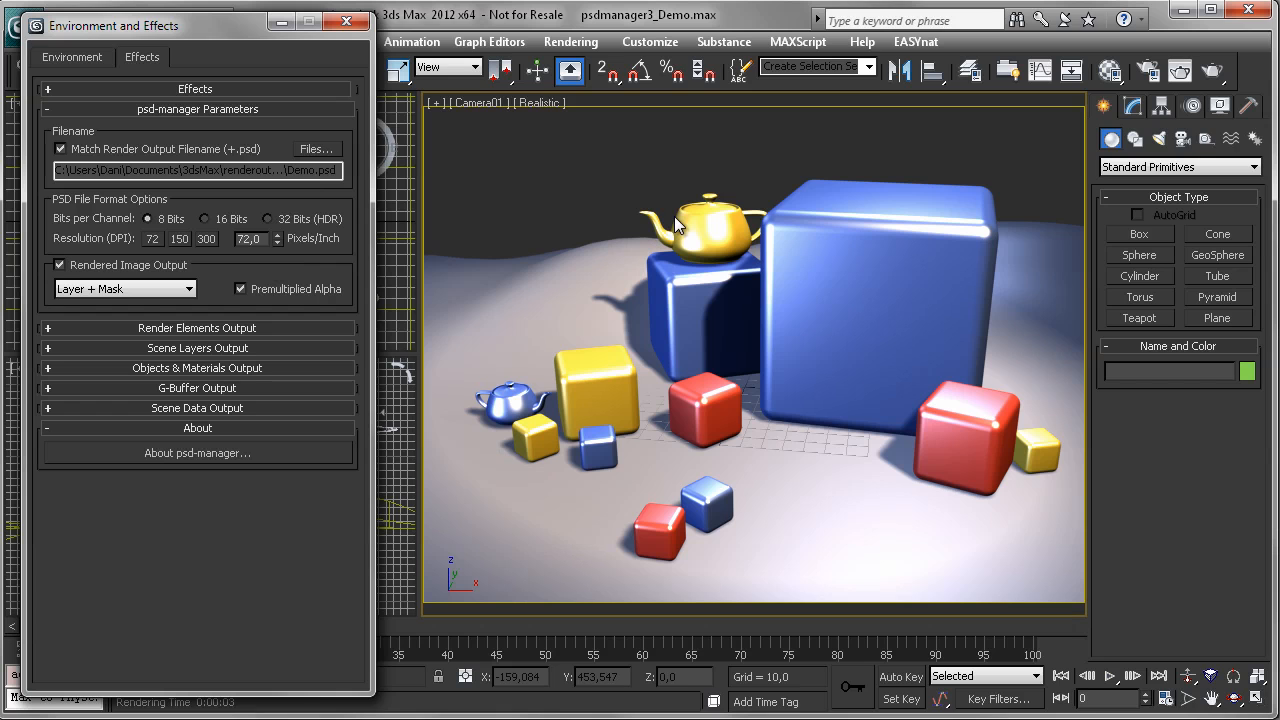
pyautogui.moveTo(687, 215)
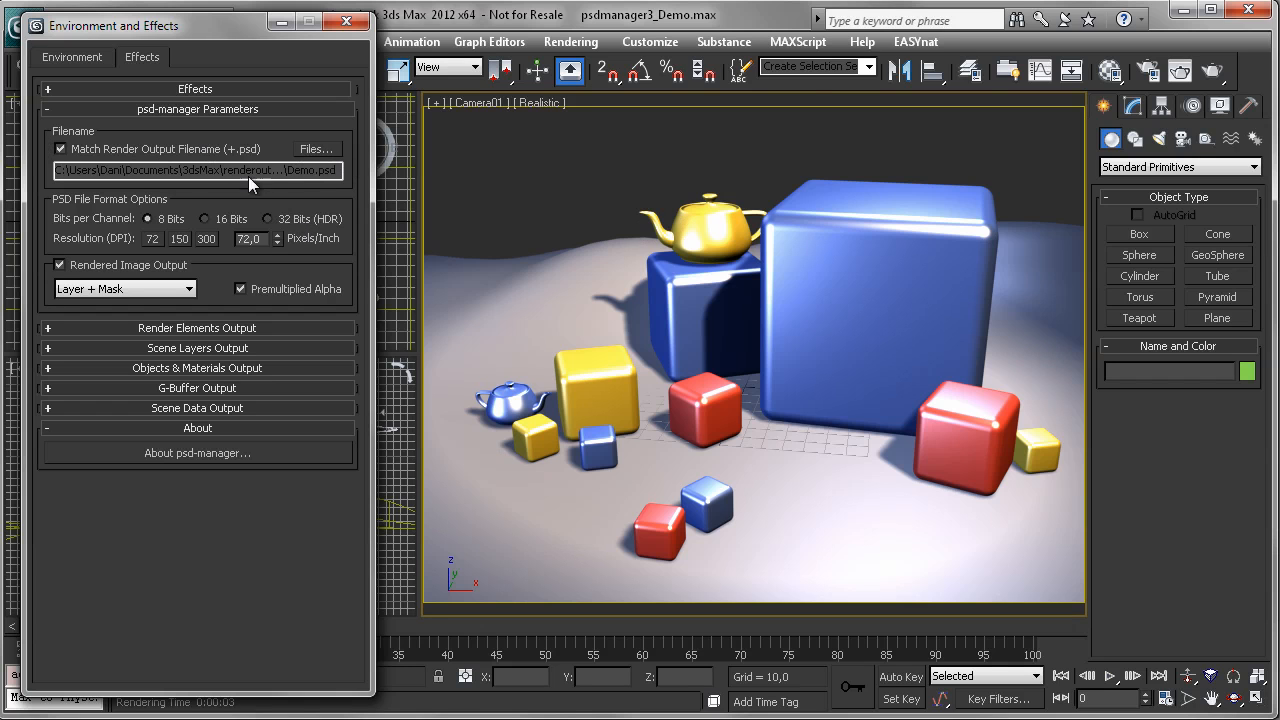
pyautogui.moveTo(90, 195)
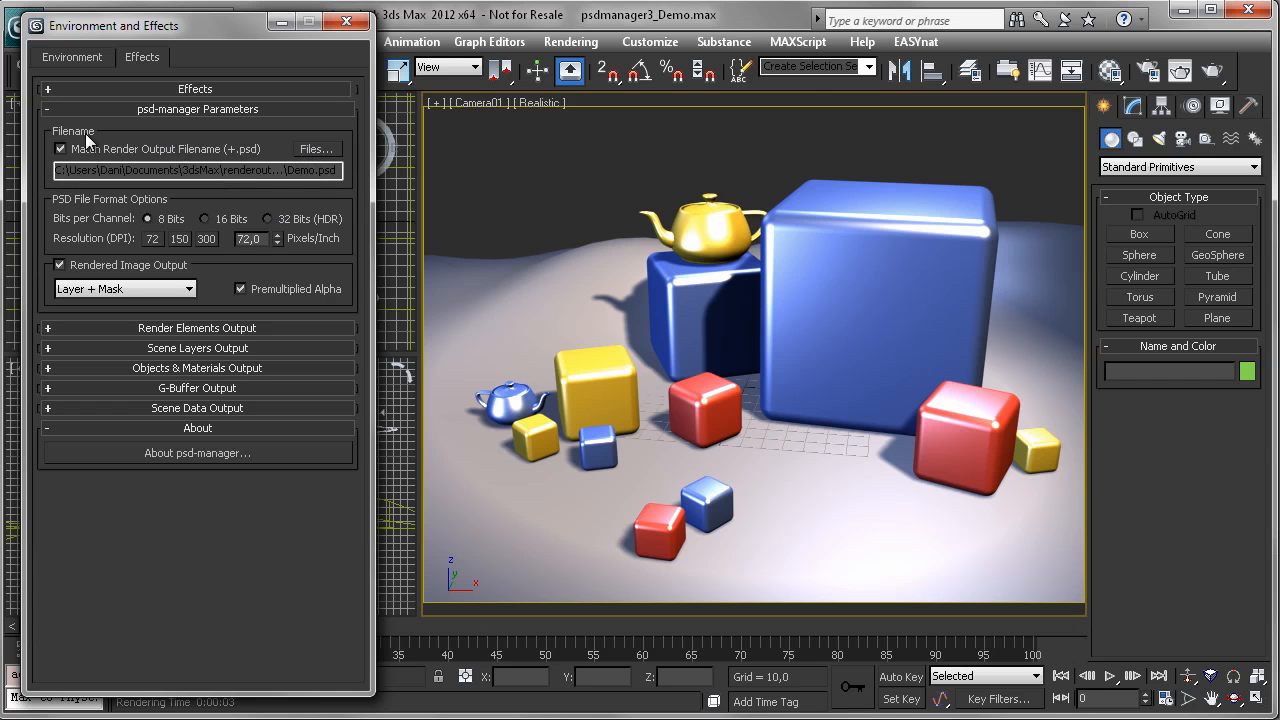
pyautogui.moveTo(325, 149)
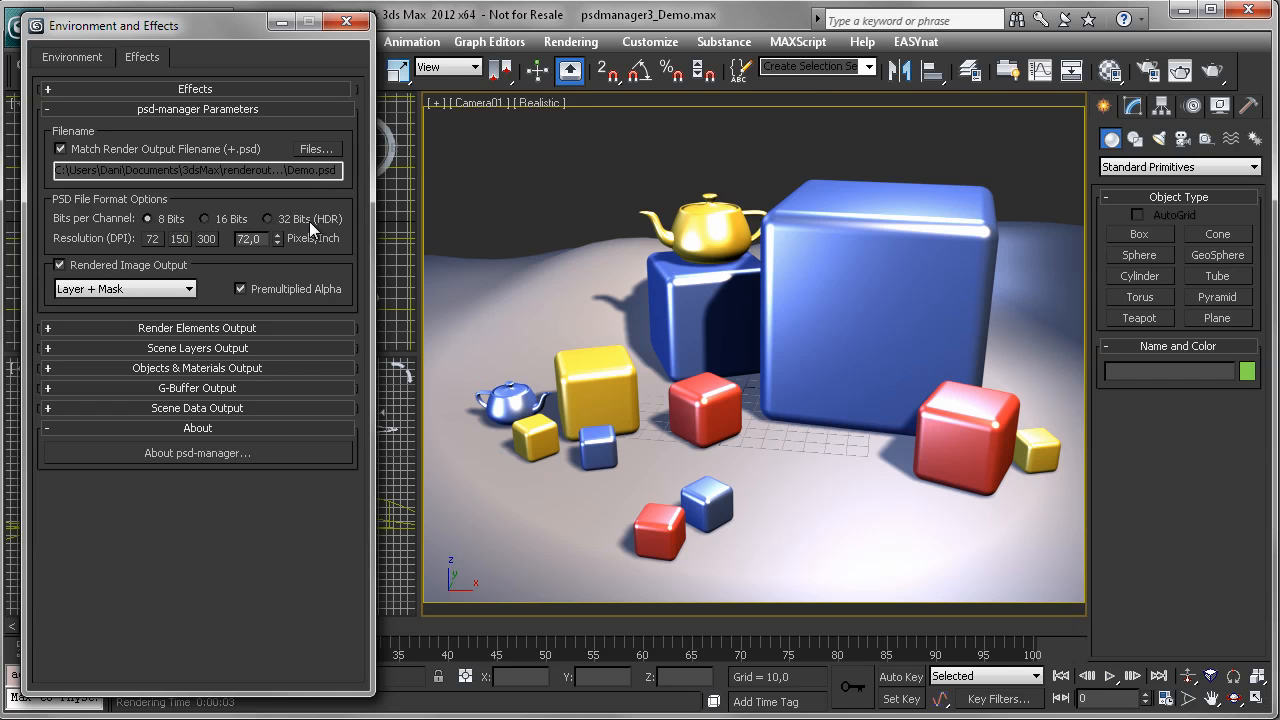
pyautogui.moveTo(165, 244)
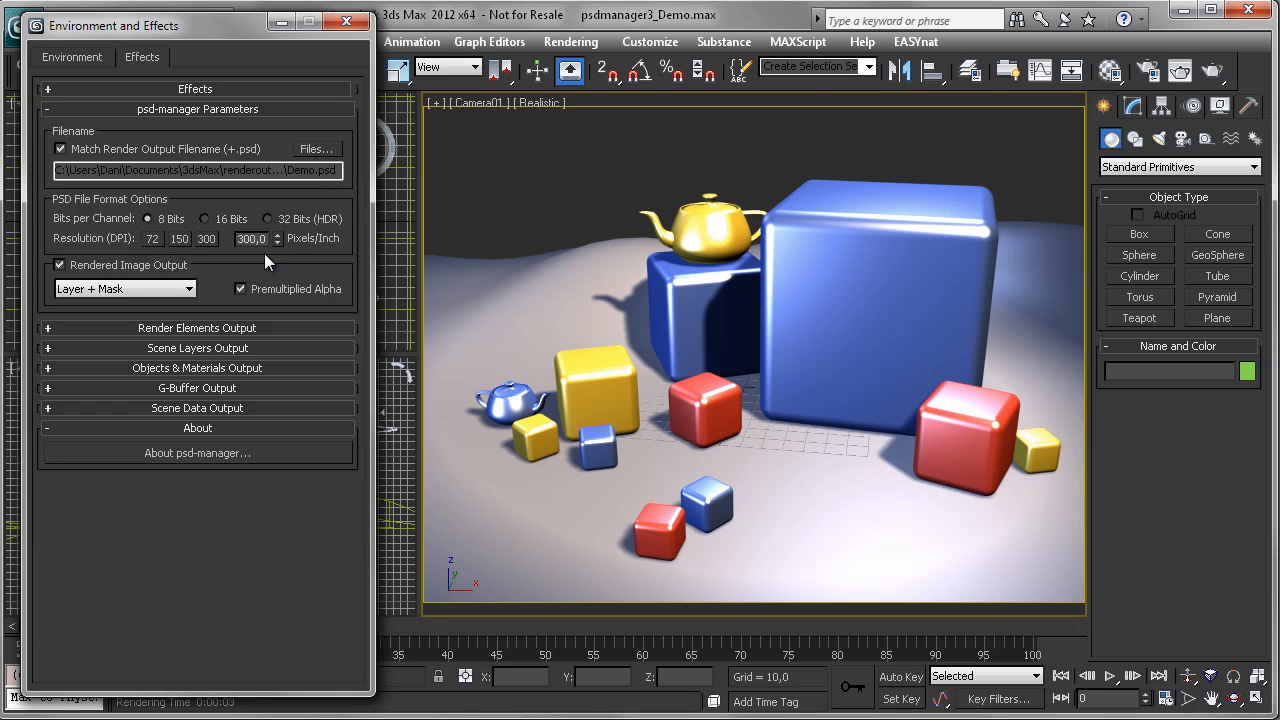
pyautogui.moveTo(211, 283)
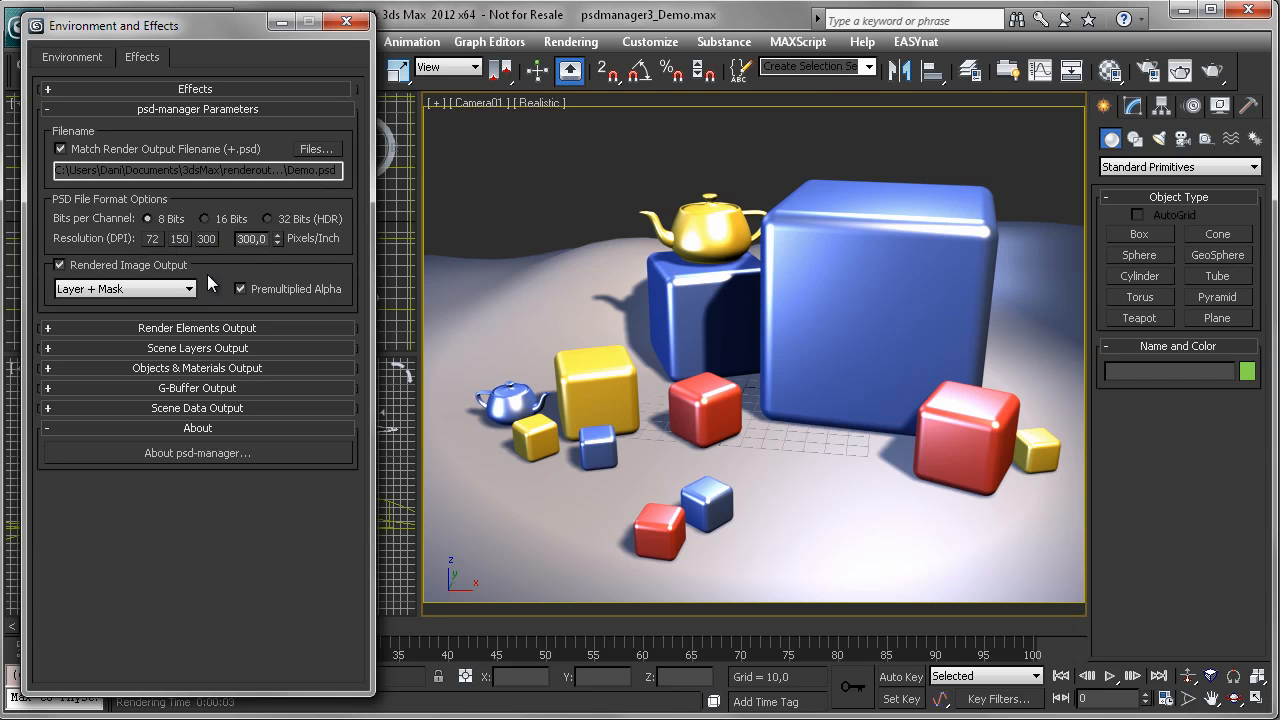
# - Keep Layer + Mask as the Rendered Image Output for the 300 DPI PSD
pyautogui.click(185, 289)
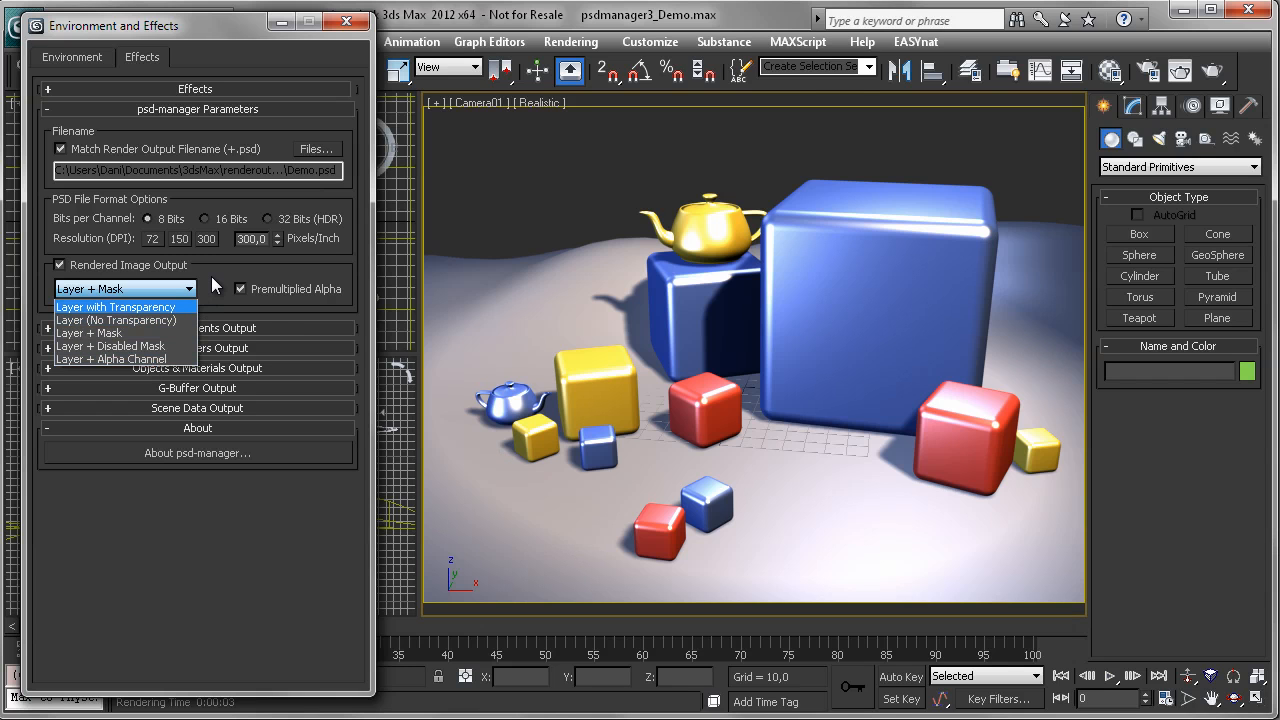
pyautogui.click(88, 333)
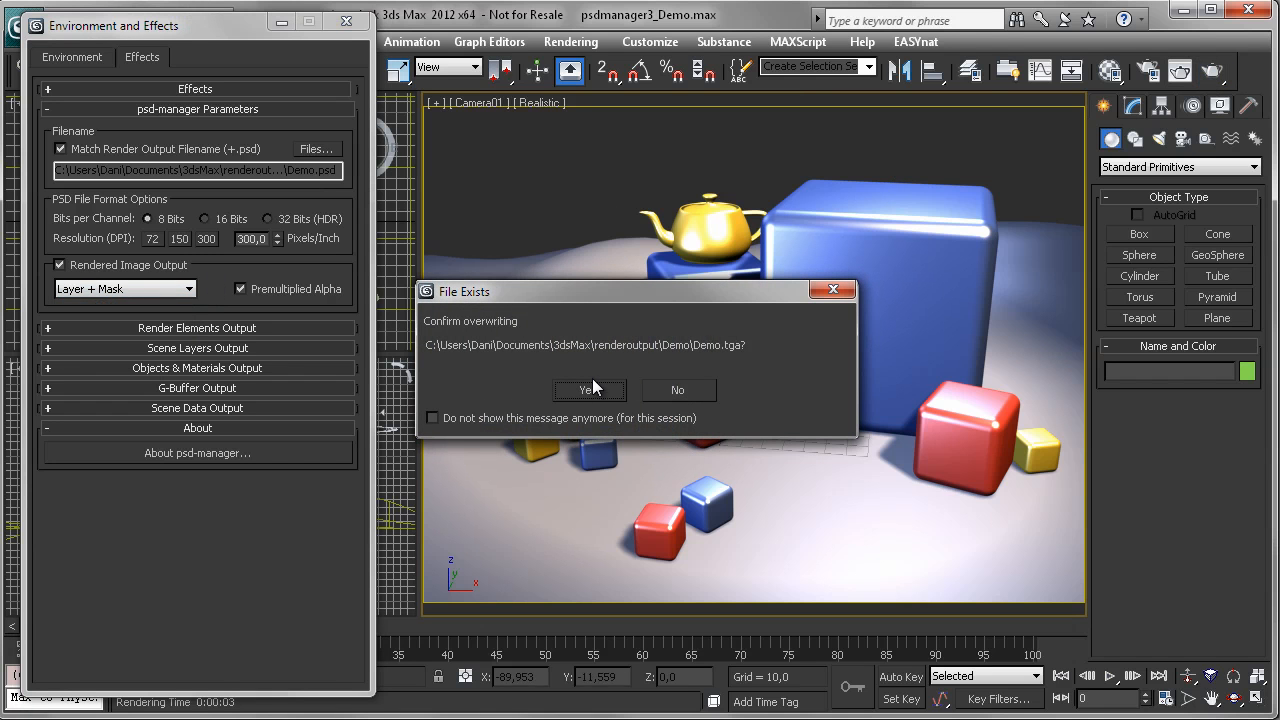
# - Approve overwriting both Demo.tga and Demo.psd in the File Exists prompts
pyautogui.click(589, 390)
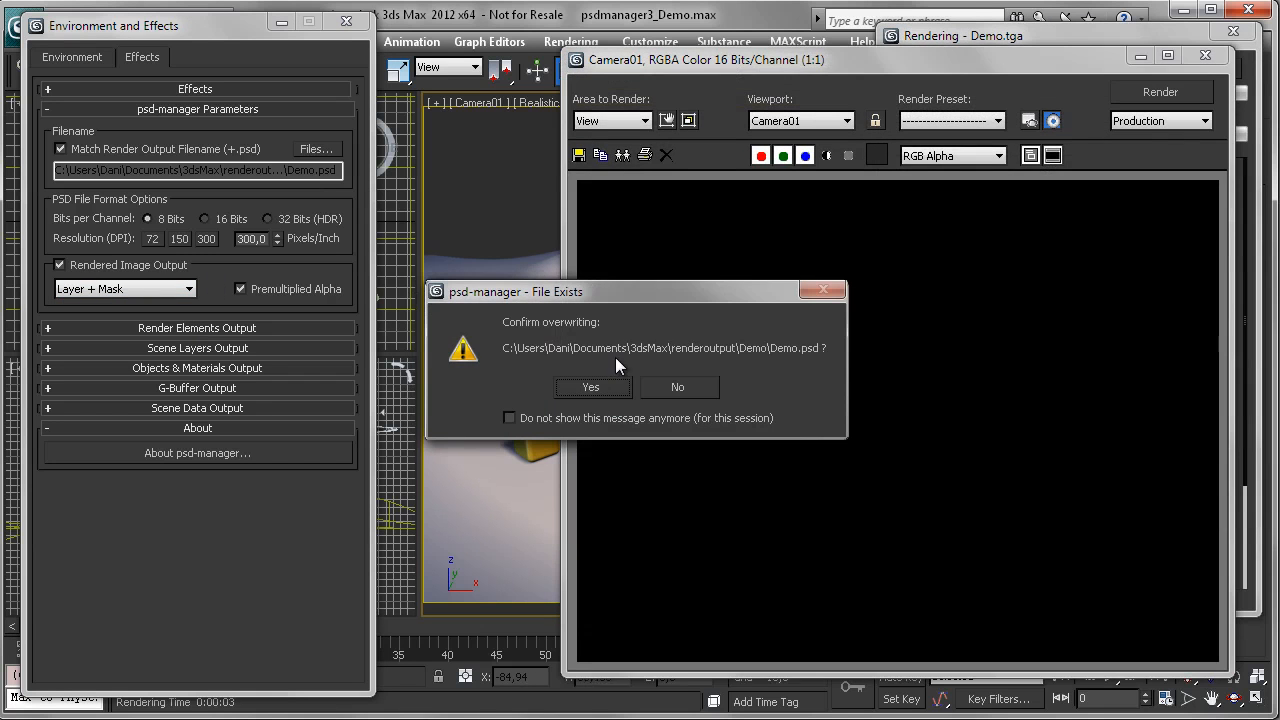
pyautogui.click(590, 387)
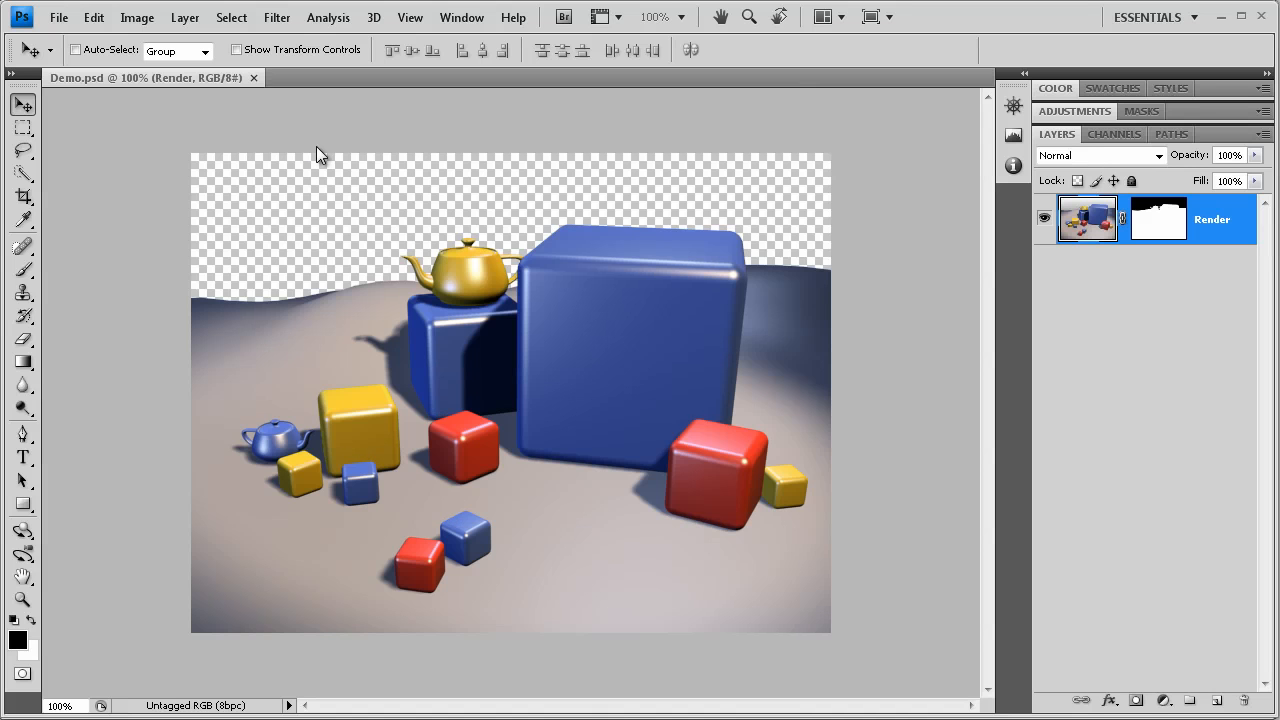
pyautogui.moveTo(548, 218)
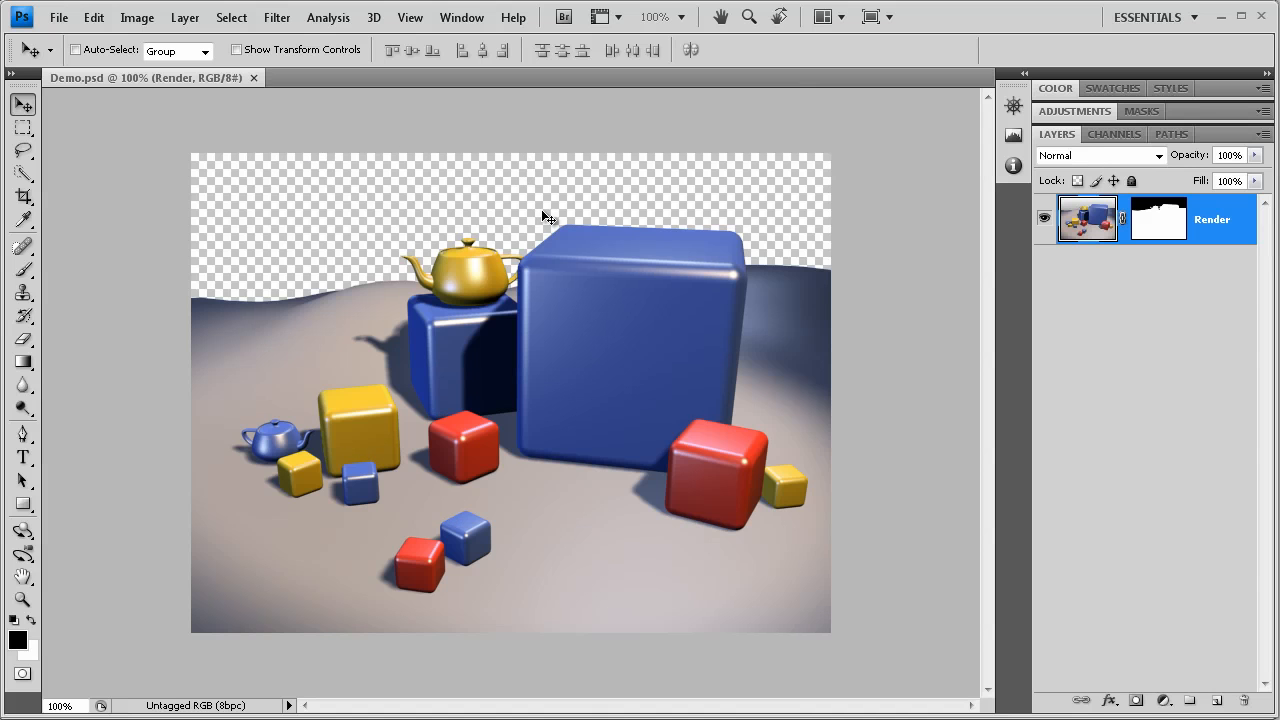
pyautogui.moveTo(562, 228)
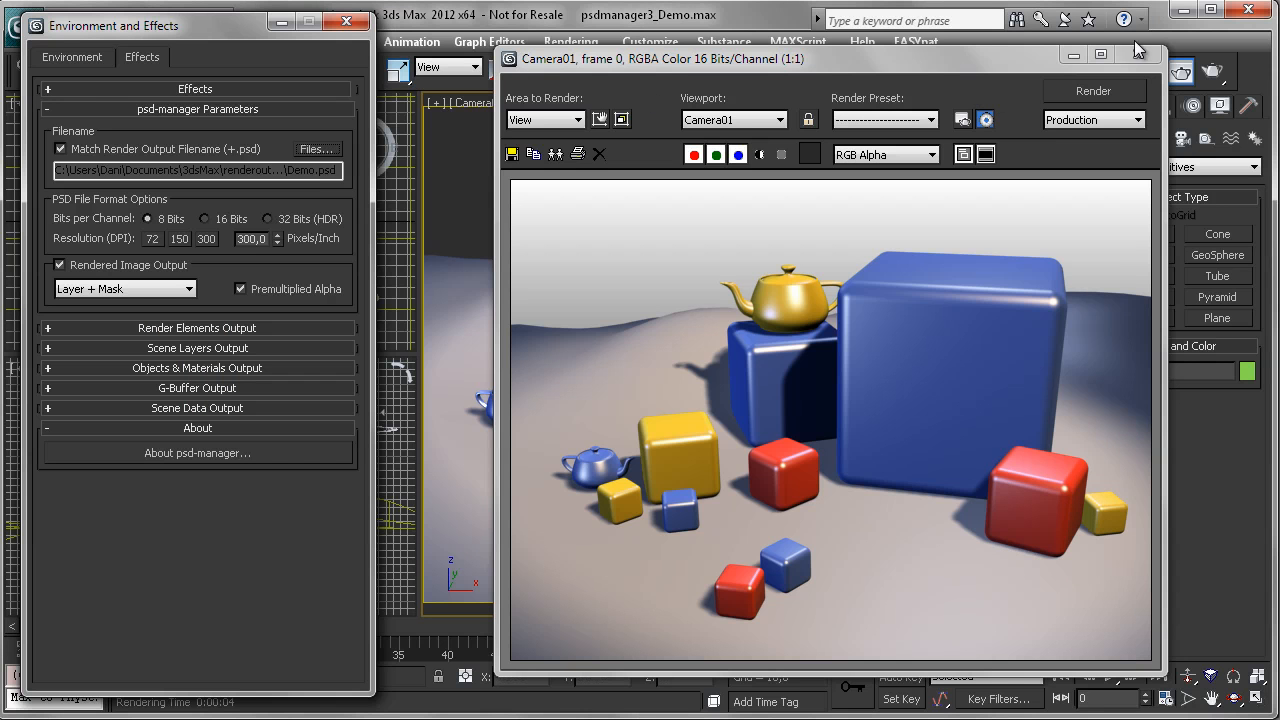
# - Close the Rendered Frame Window to return to the camera view
pyautogui.click(1135, 57)
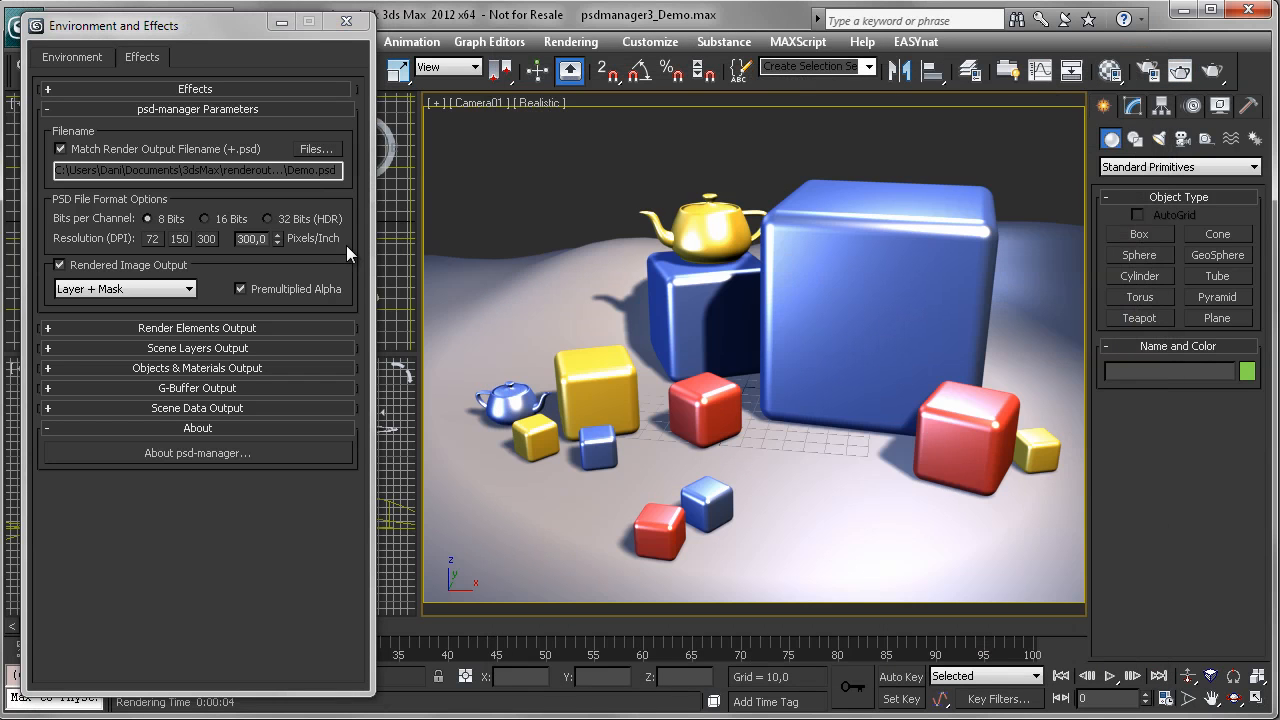
pyautogui.moveTo(267, 317)
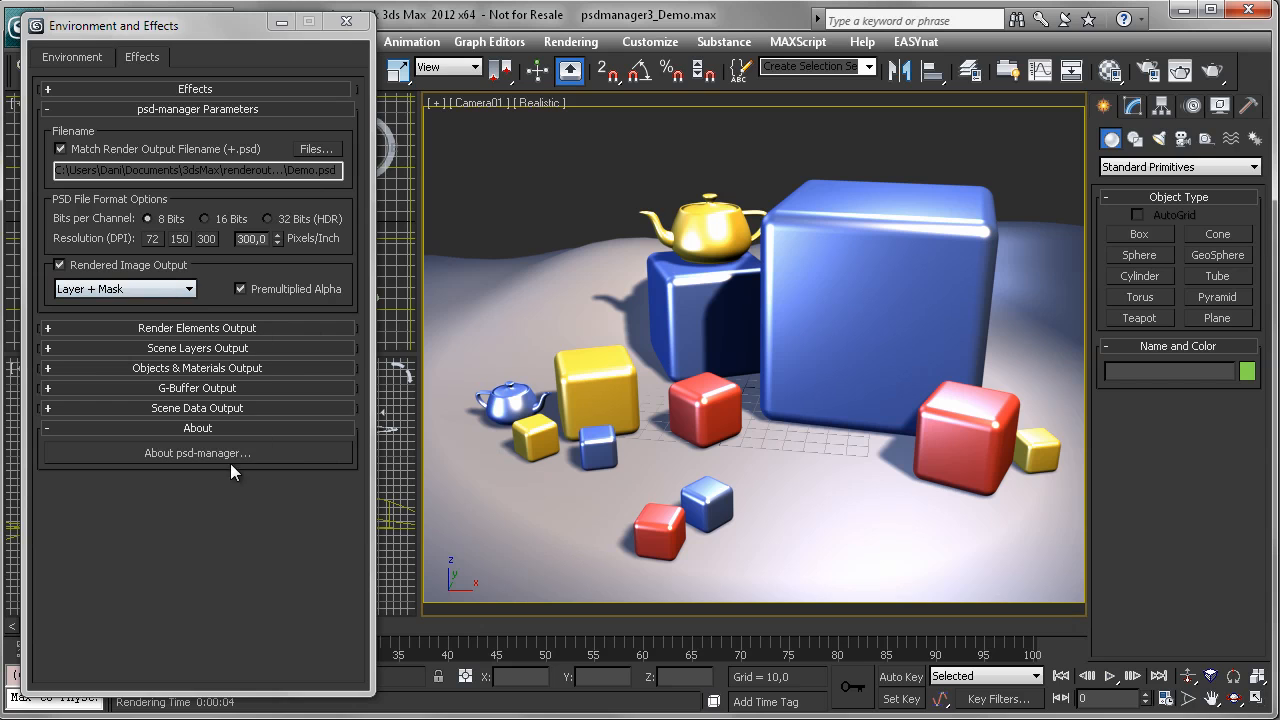
pyautogui.moveTo(211, 322)
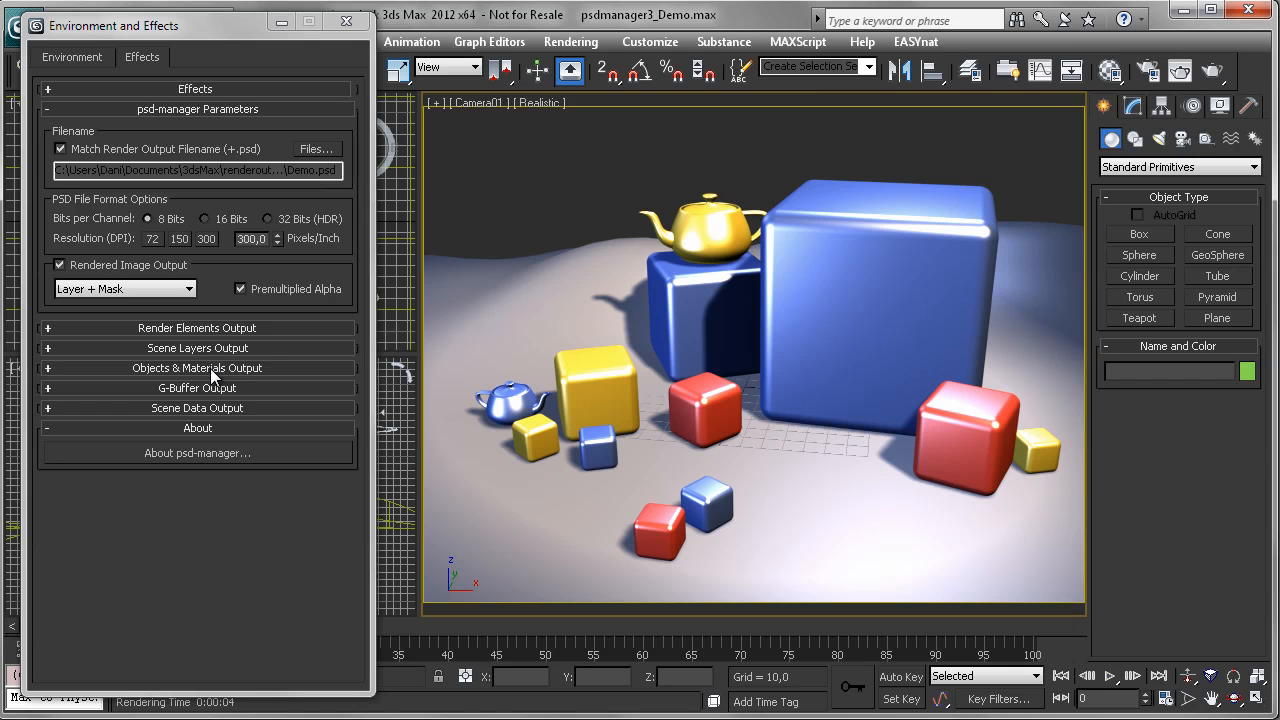
pyautogui.moveTo(200, 393)
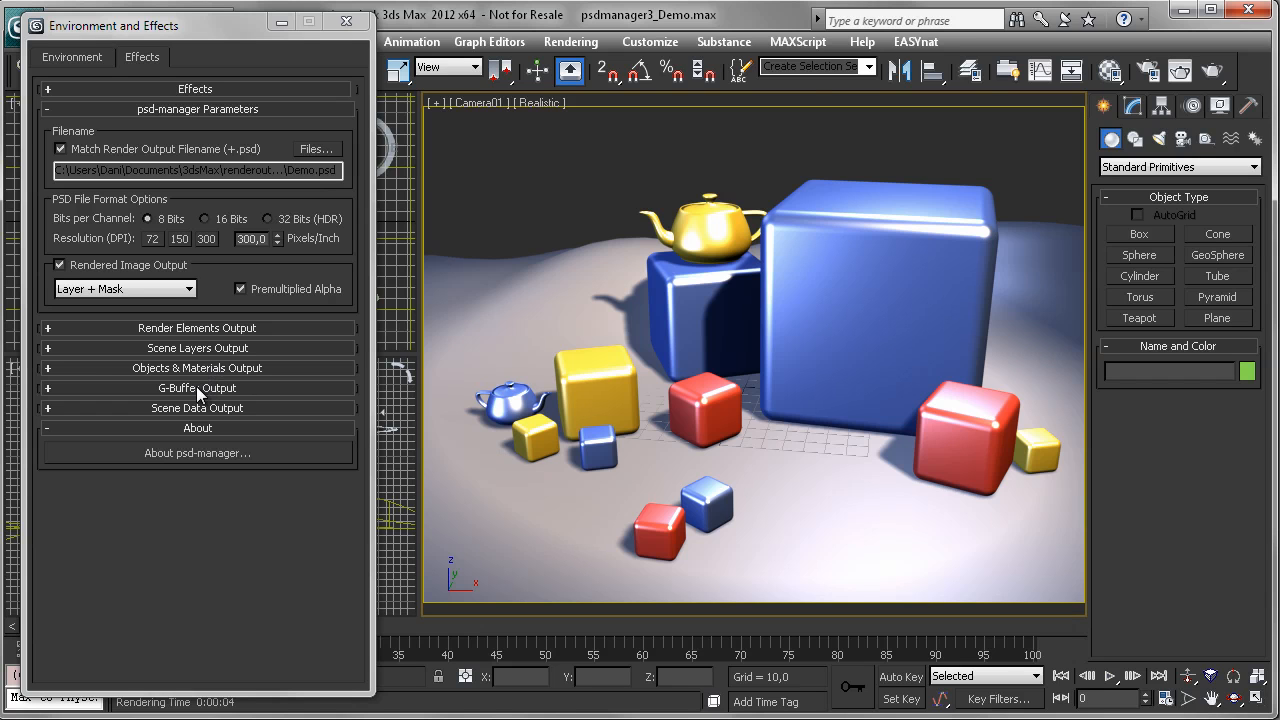
pyautogui.moveTo(193, 417)
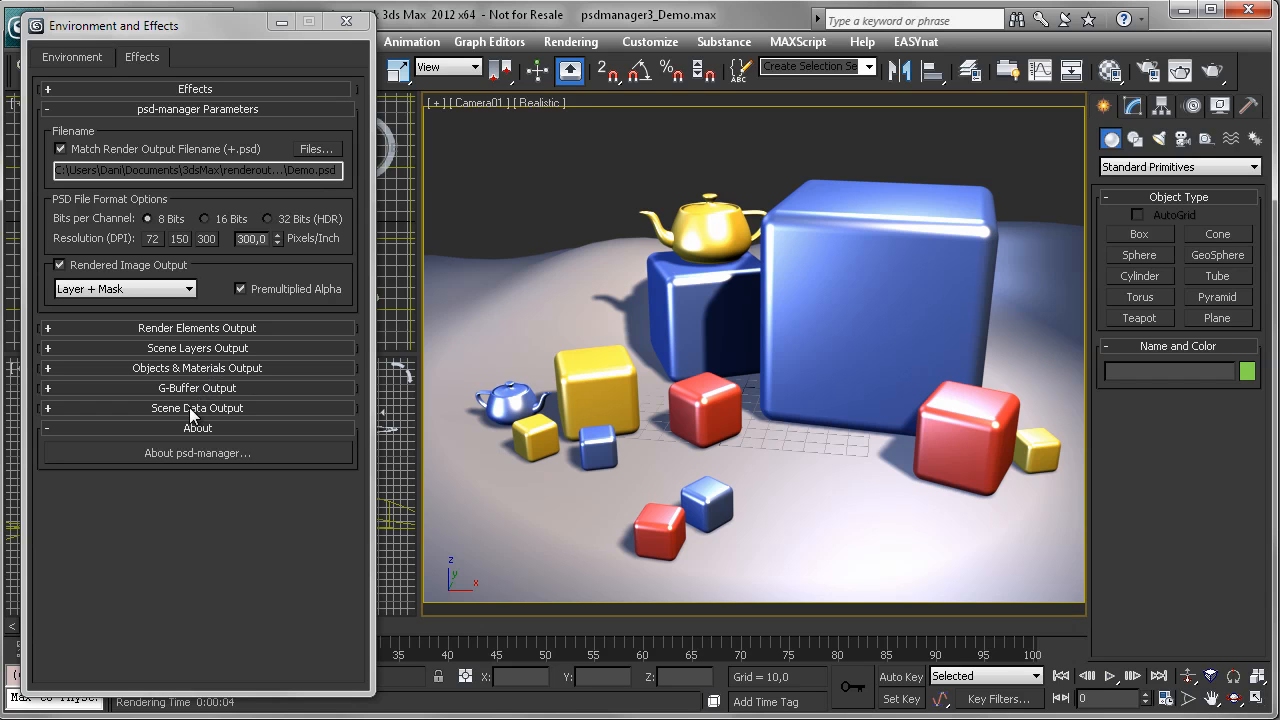
pyautogui.moveTo(205, 415)
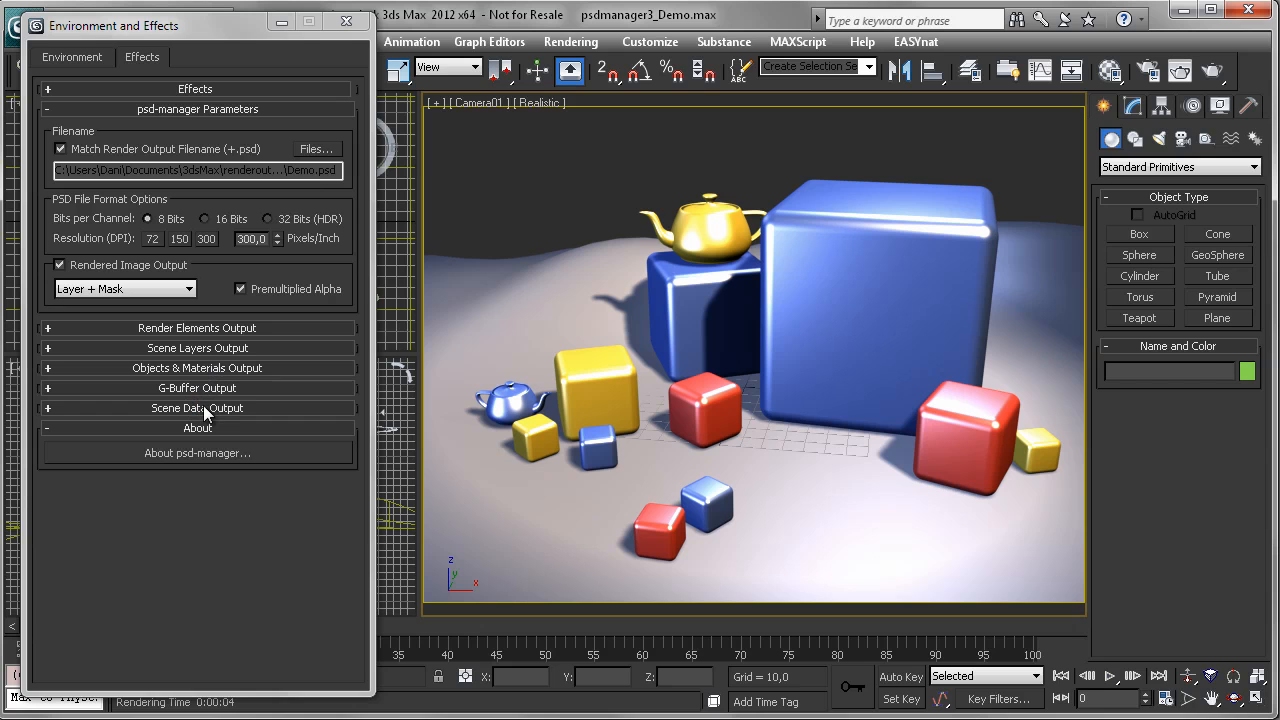
pyautogui.moveTo(218, 368)
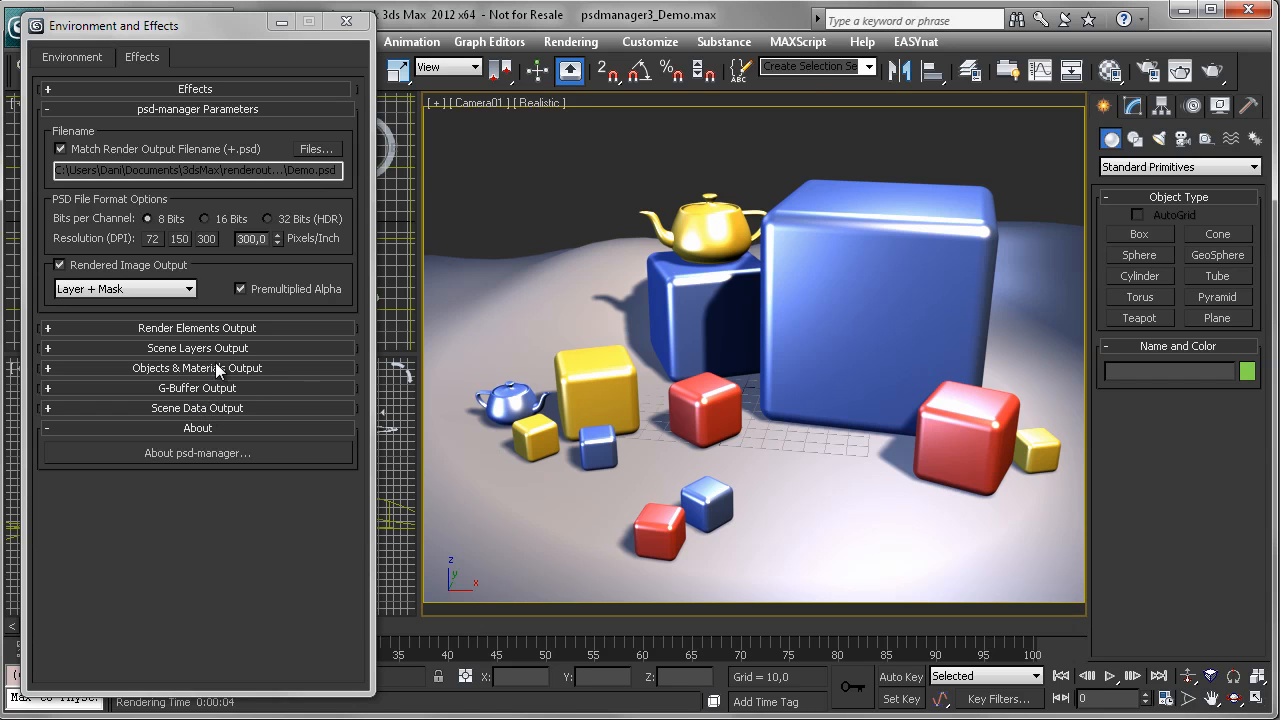
pyautogui.moveTo(280, 378)
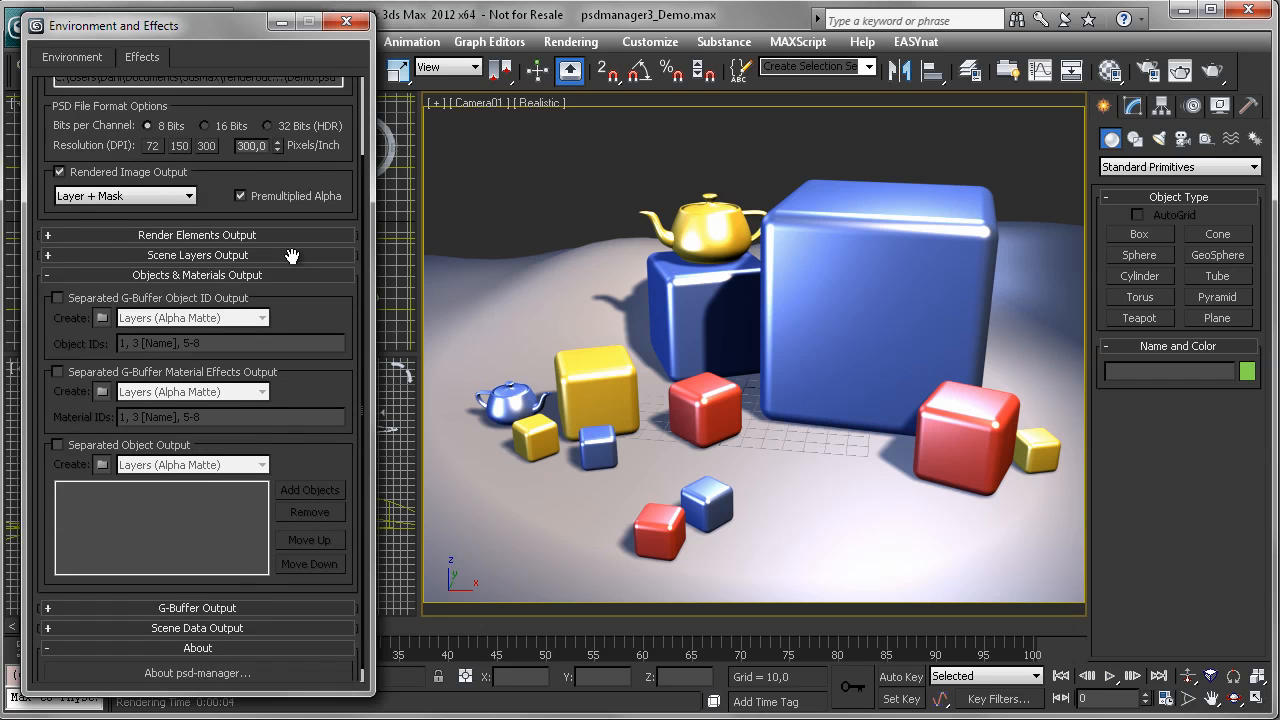
# - Check Separated Object Output and pick Teapot002 and ChamferBox04 via Add Objects
pyautogui.scroll(3)
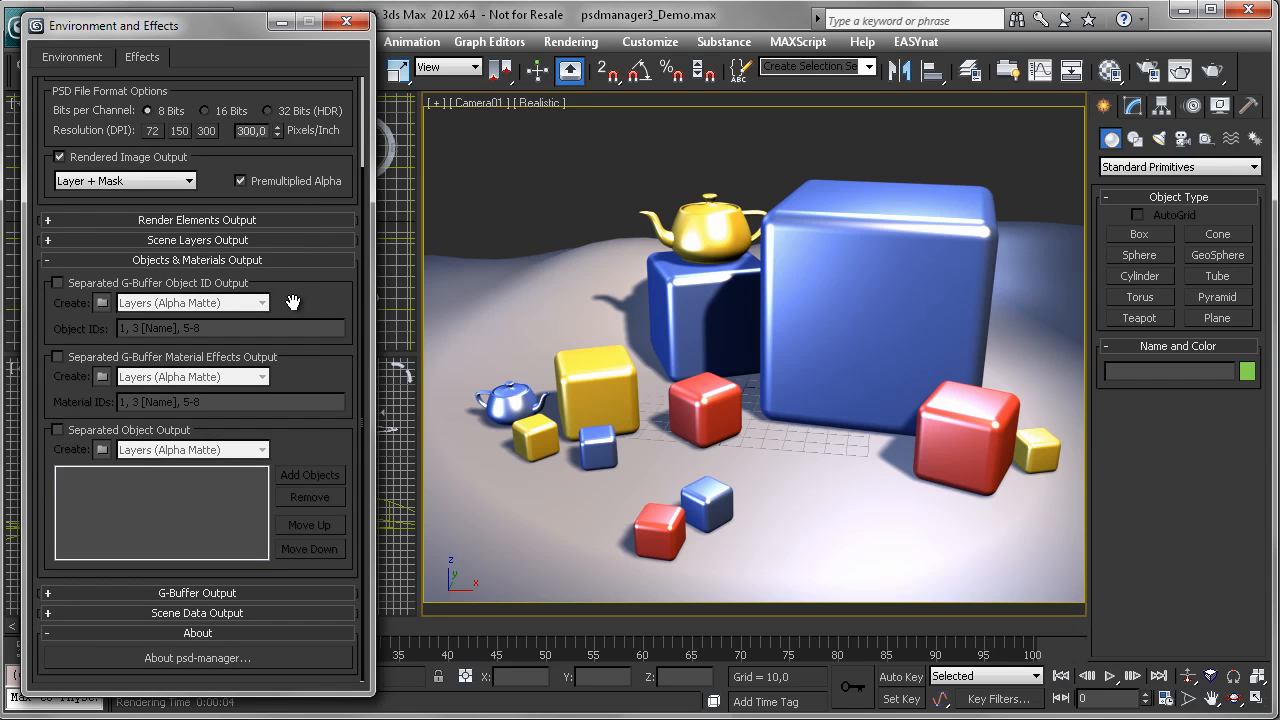
pyautogui.moveTo(287, 297)
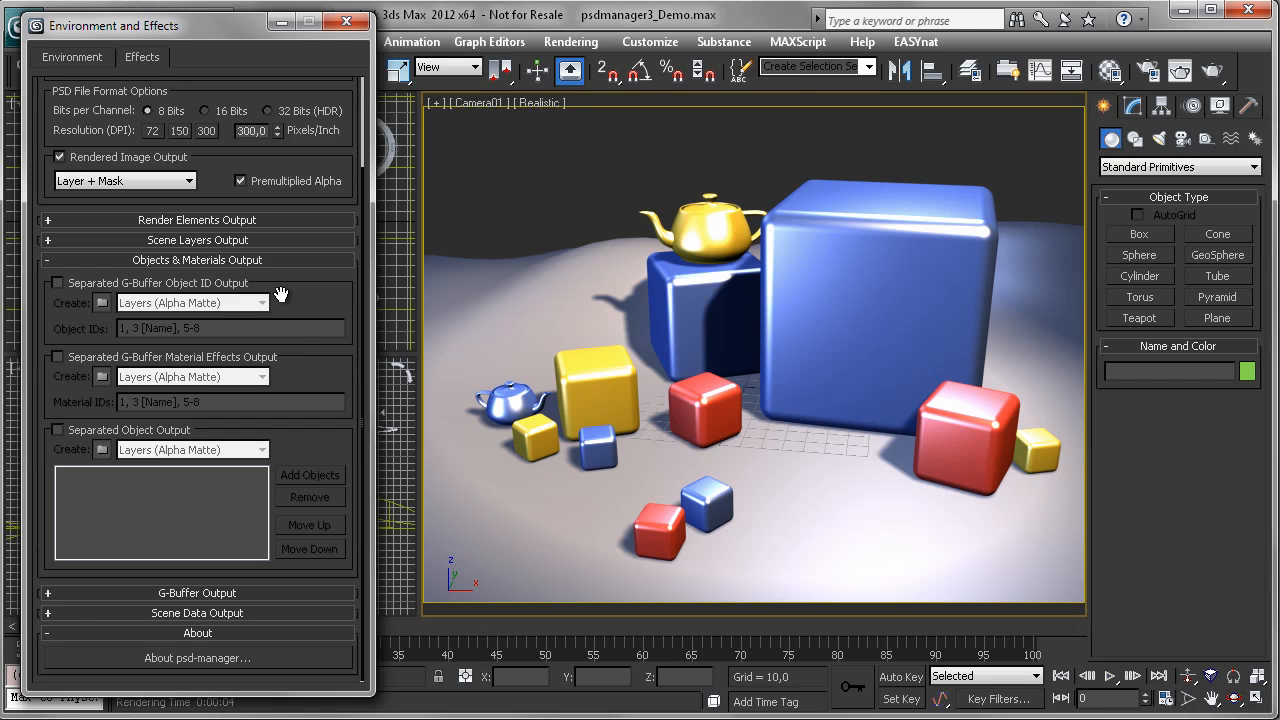
pyautogui.moveTo(232, 283)
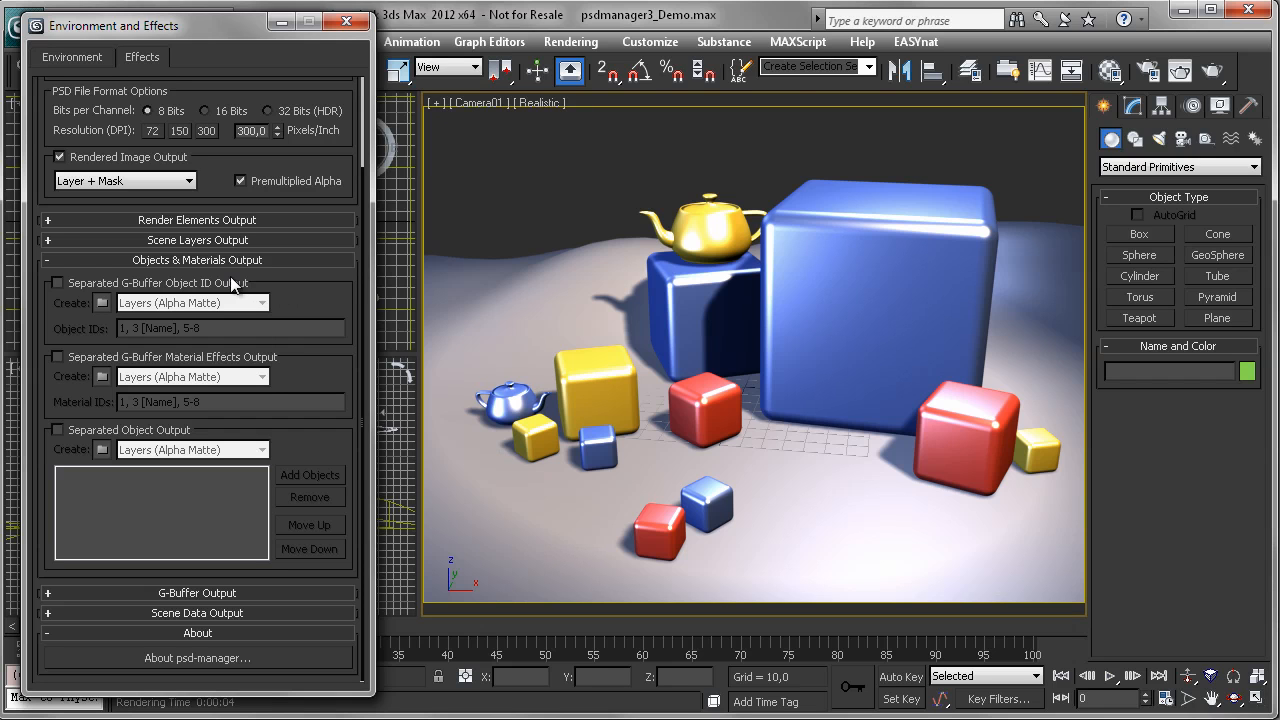
pyautogui.moveTo(143, 443)
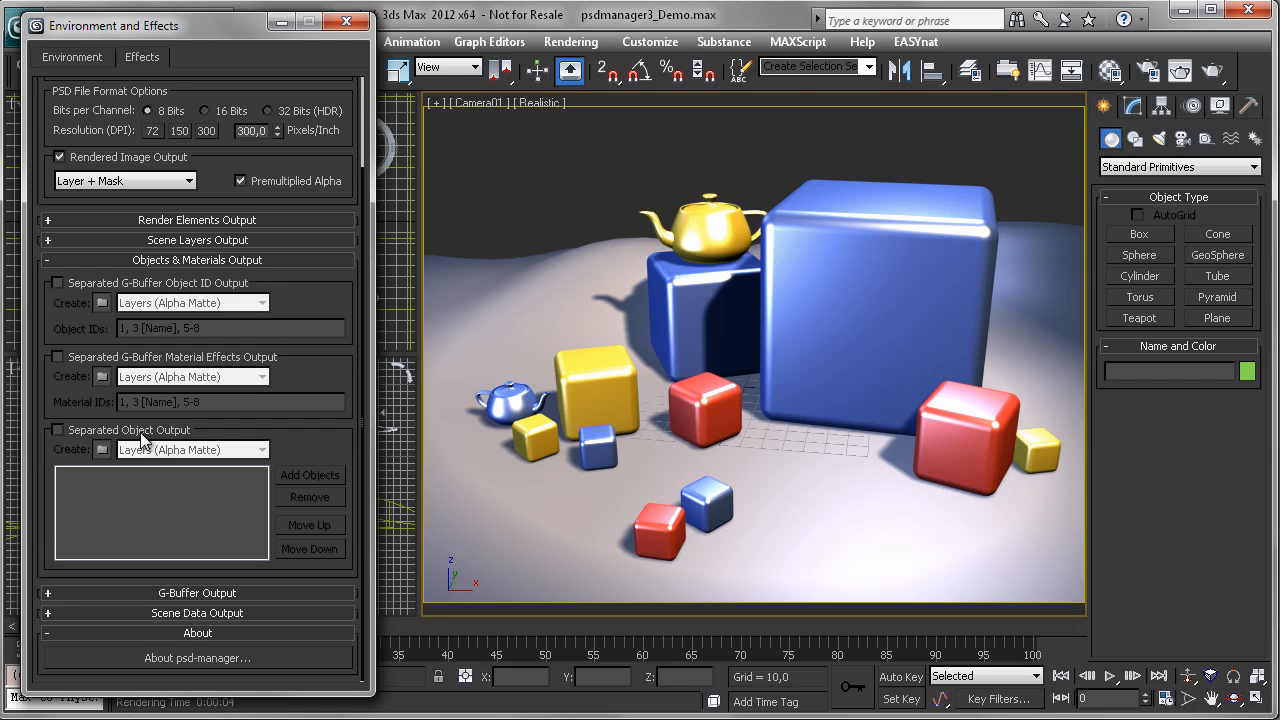
pyautogui.click(57, 429)
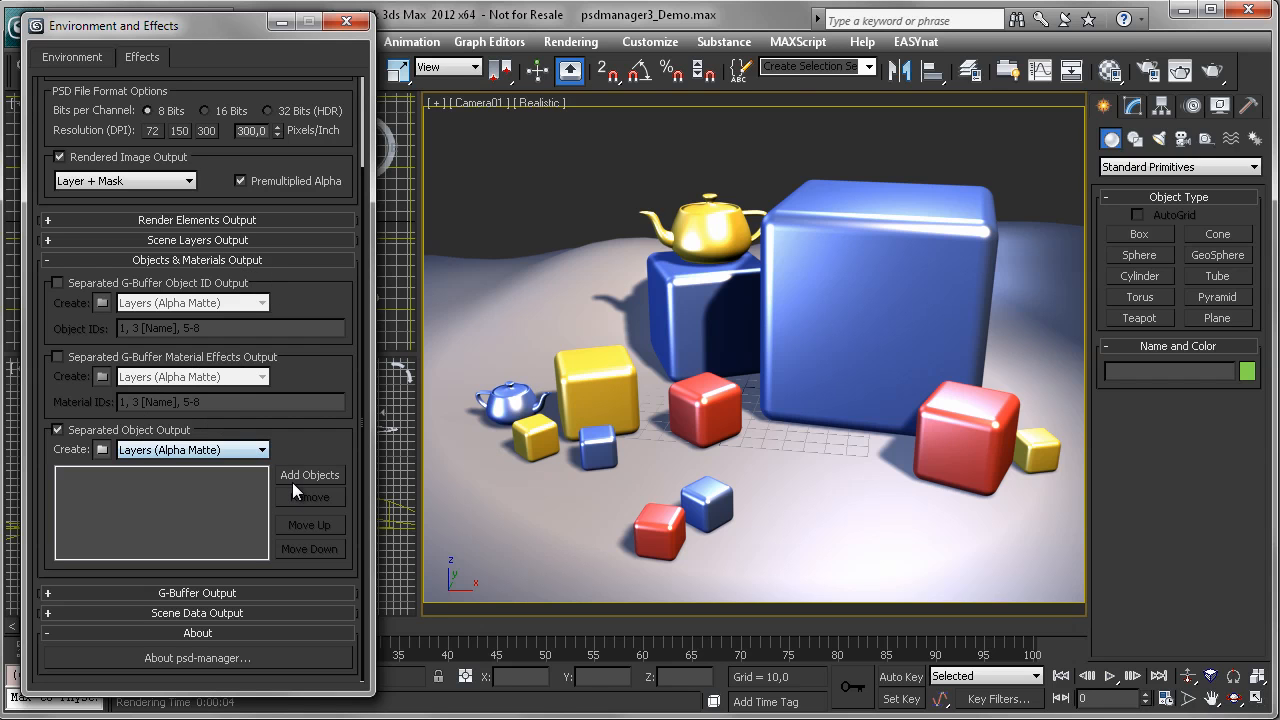
pyautogui.click(309, 474)
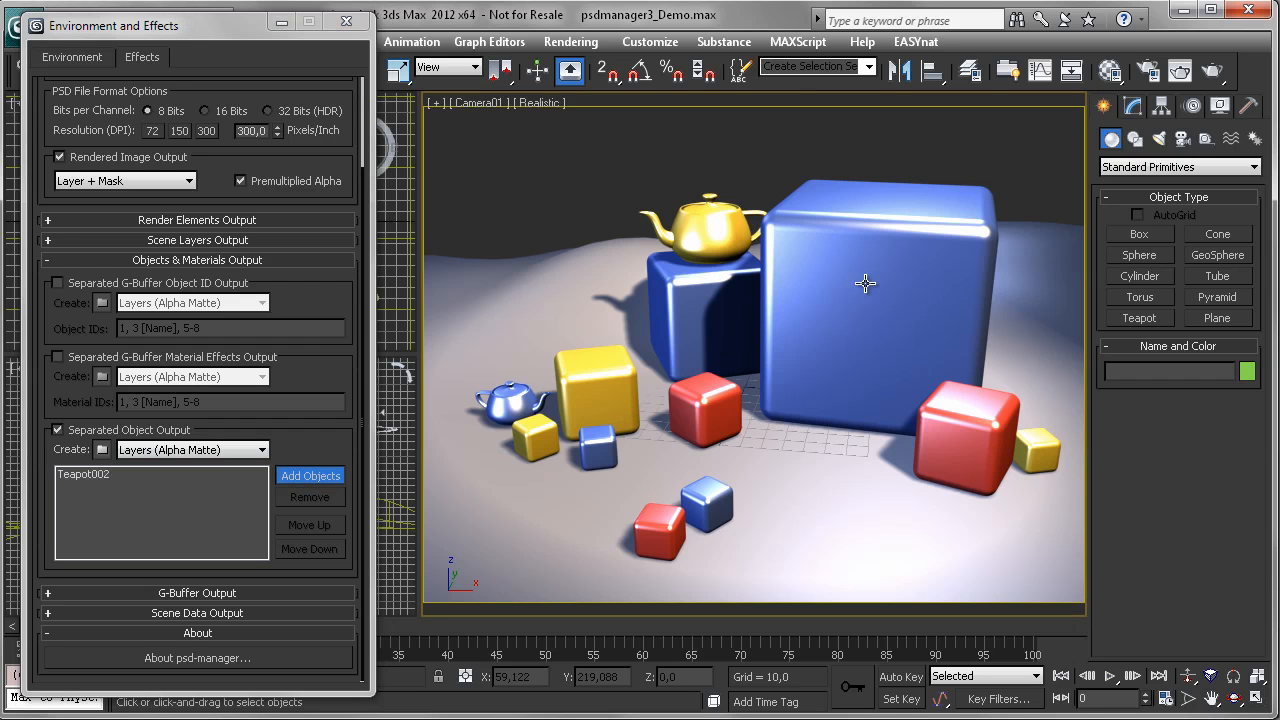
pyautogui.click(309, 475)
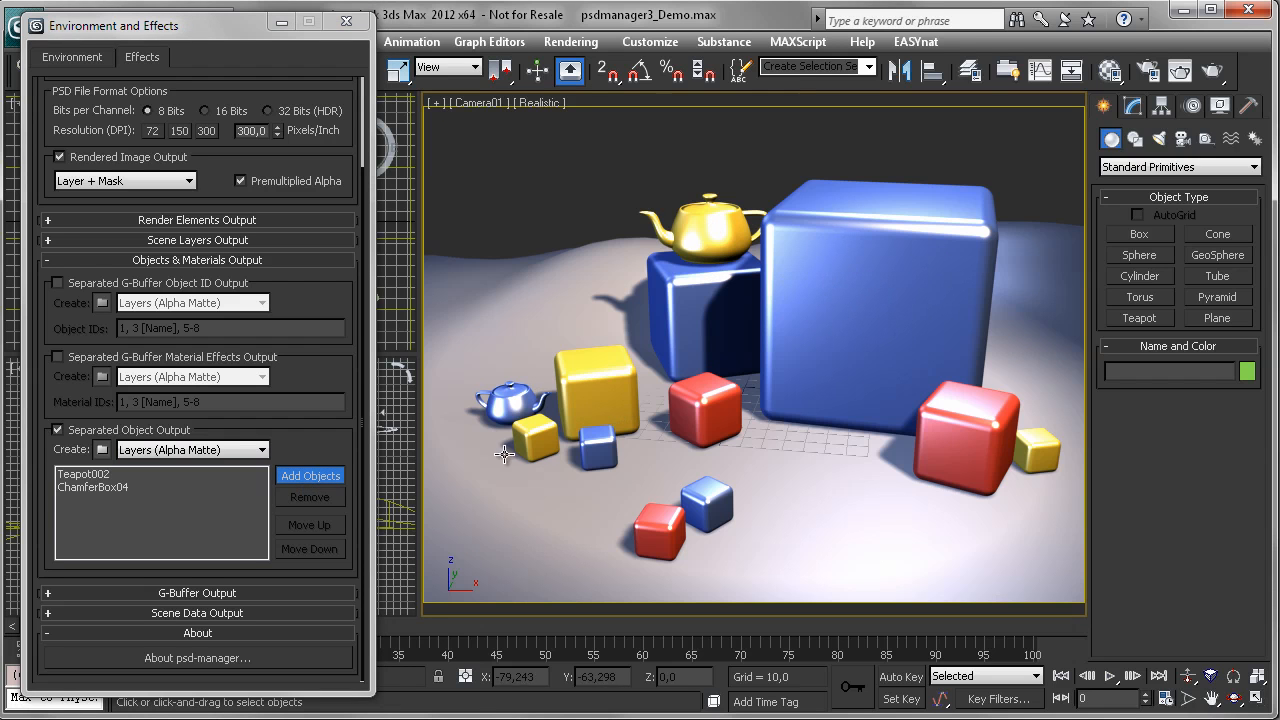
pyautogui.moveTo(310, 475)
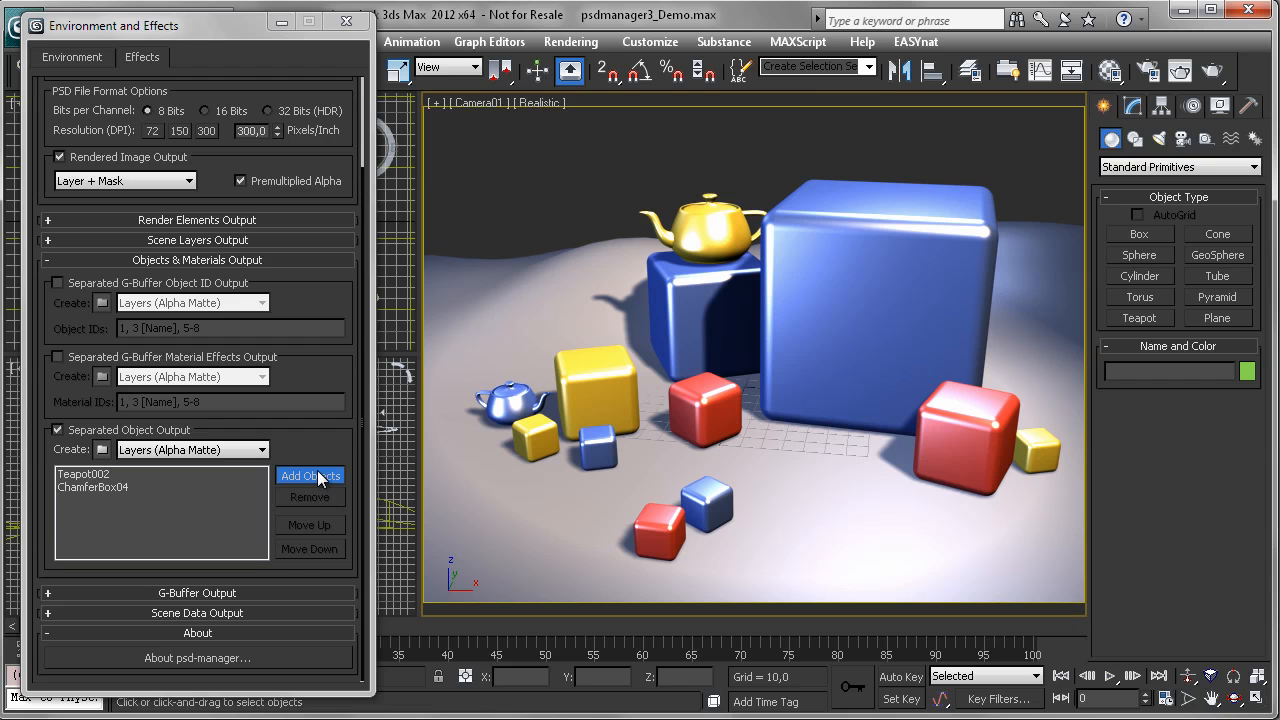
# - Render the camera view and approve overwriting Demo.tga and Demo.psd
pyautogui.click(309, 475)
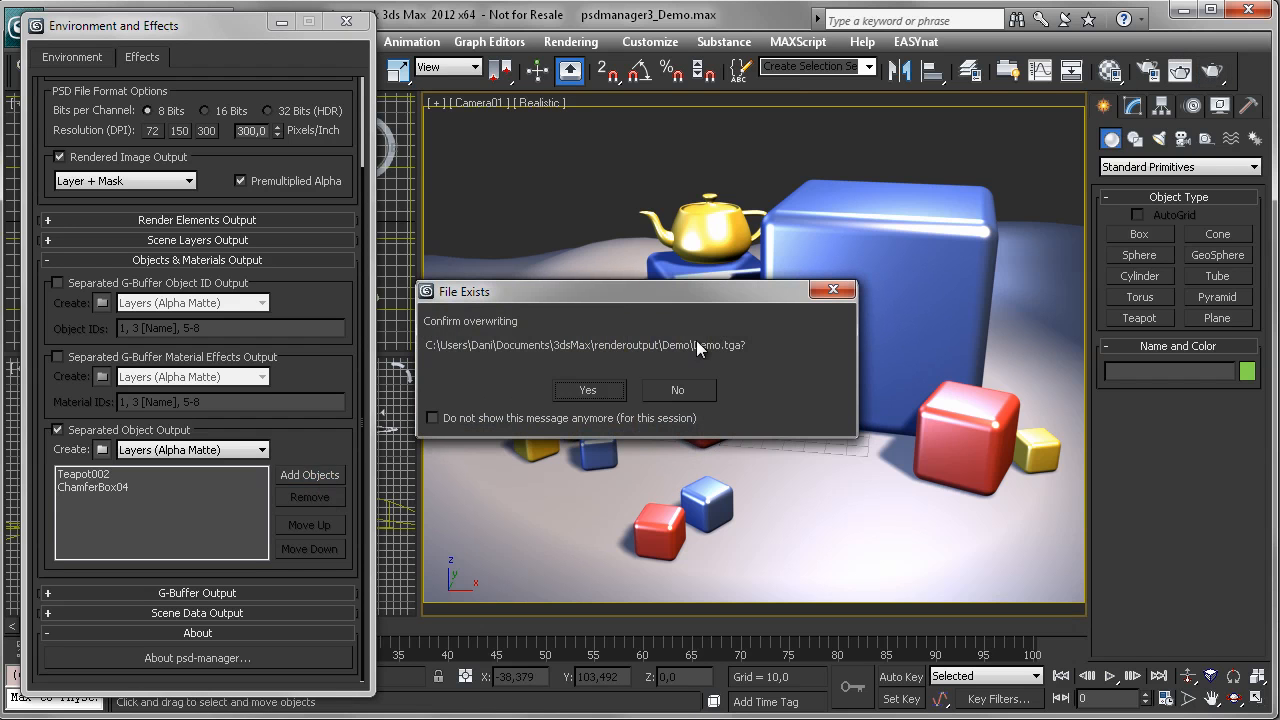
pyautogui.click(587, 390)
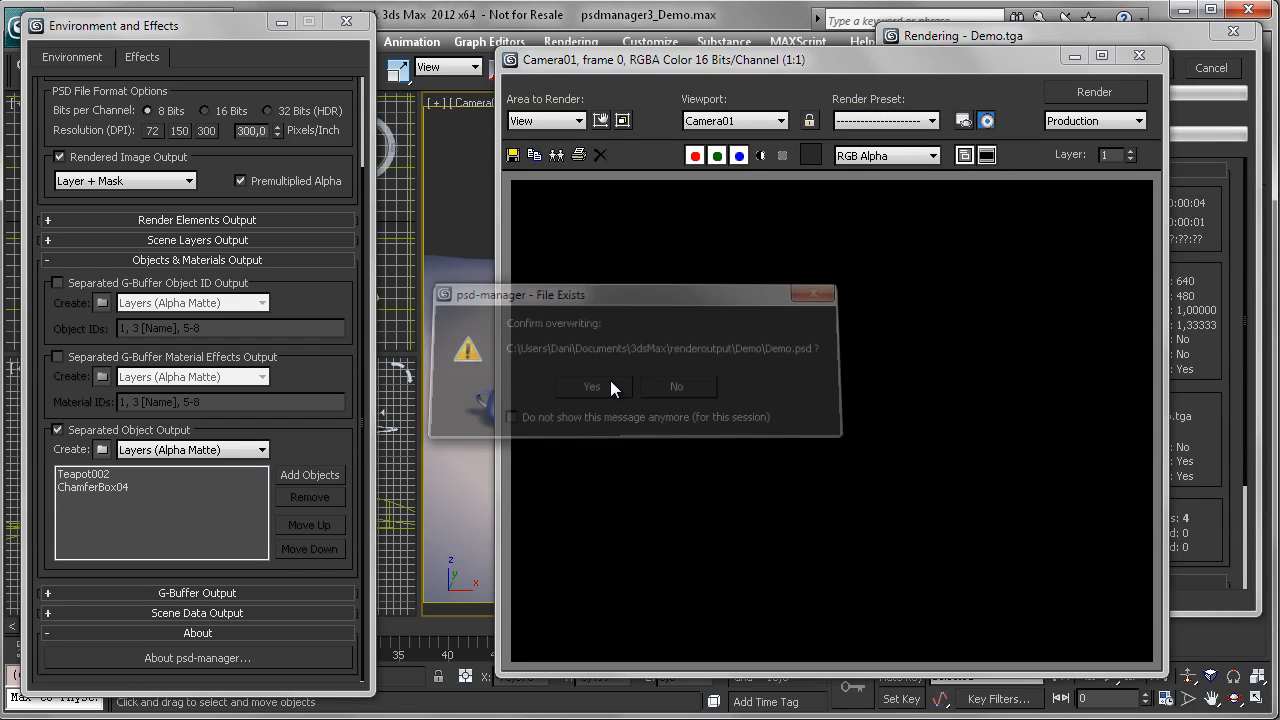
pyautogui.click(592, 387)
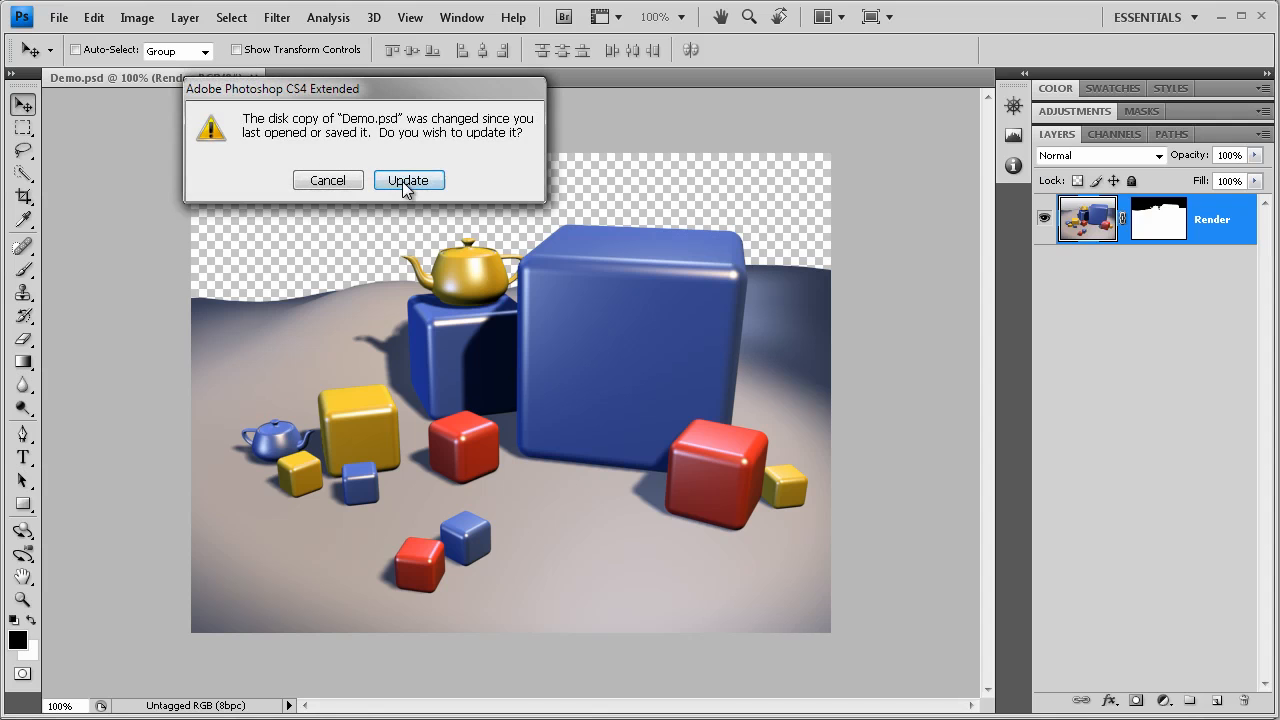
# - Update Demo.psd, expand Objects, select ChamferBox04 and Teapot002, and show the Render layer
pyautogui.click(408, 180)
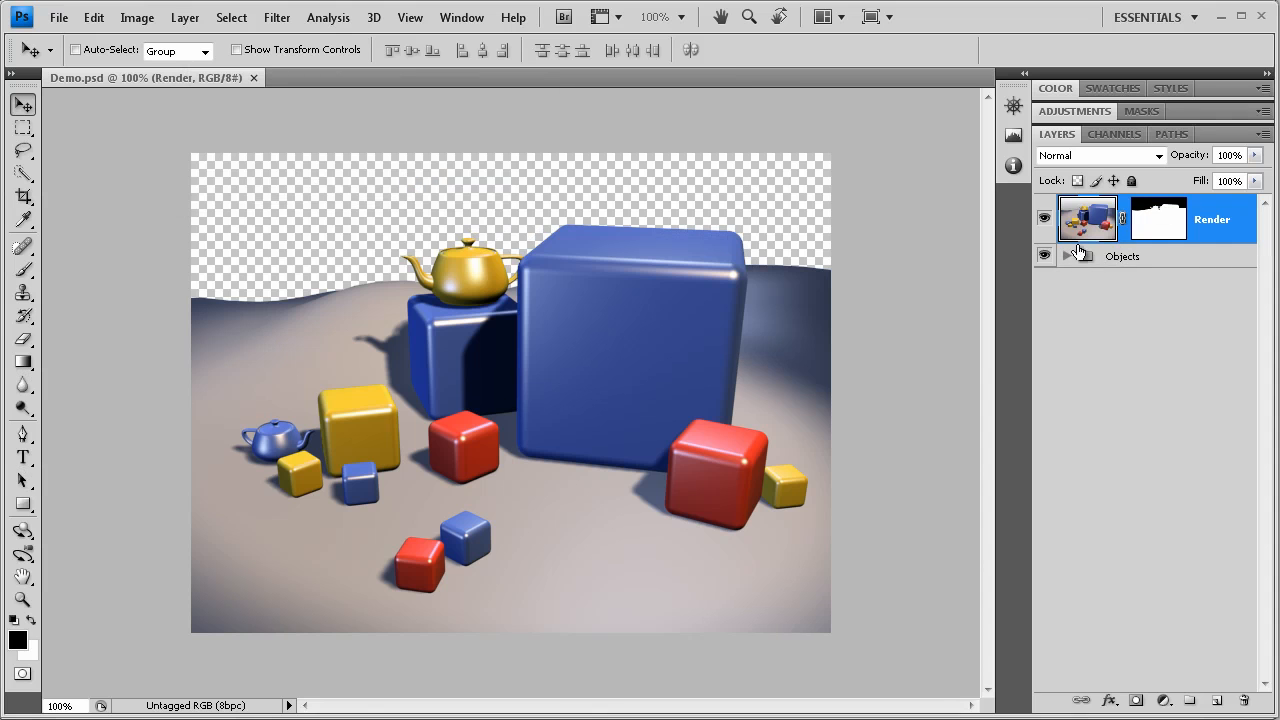
pyautogui.moveTo(1070, 258)
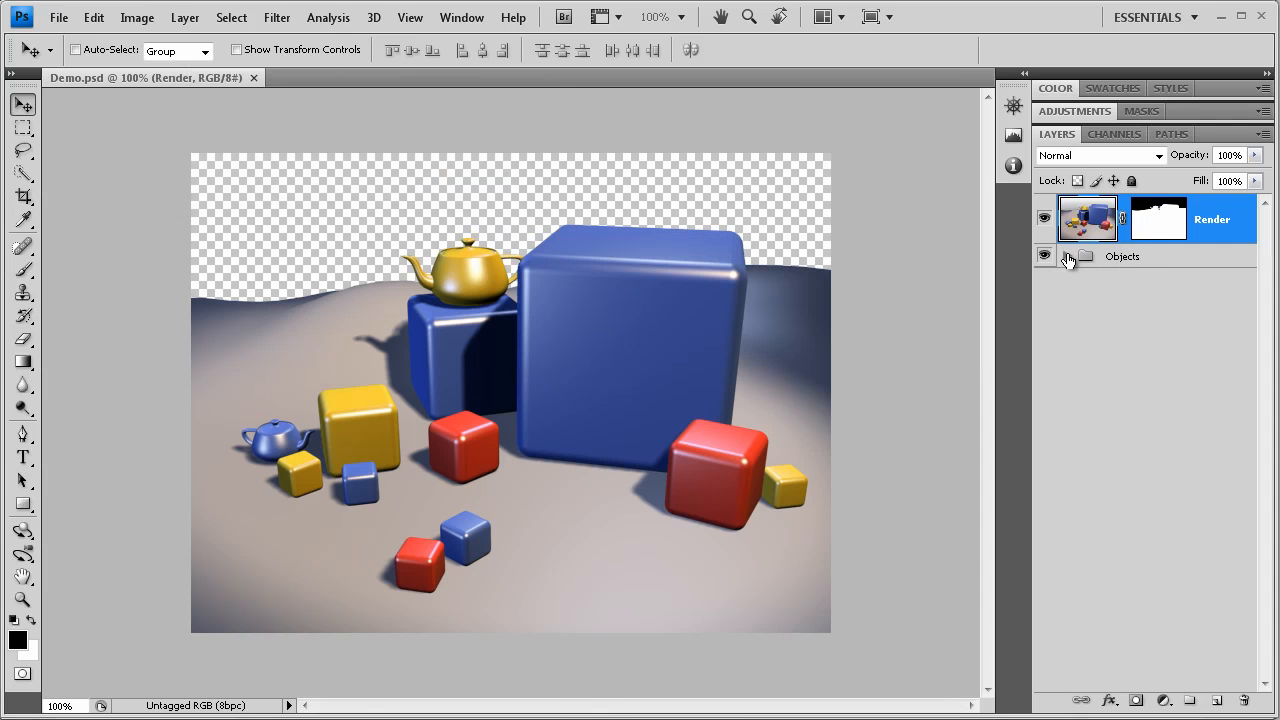
pyautogui.click(1066, 256)
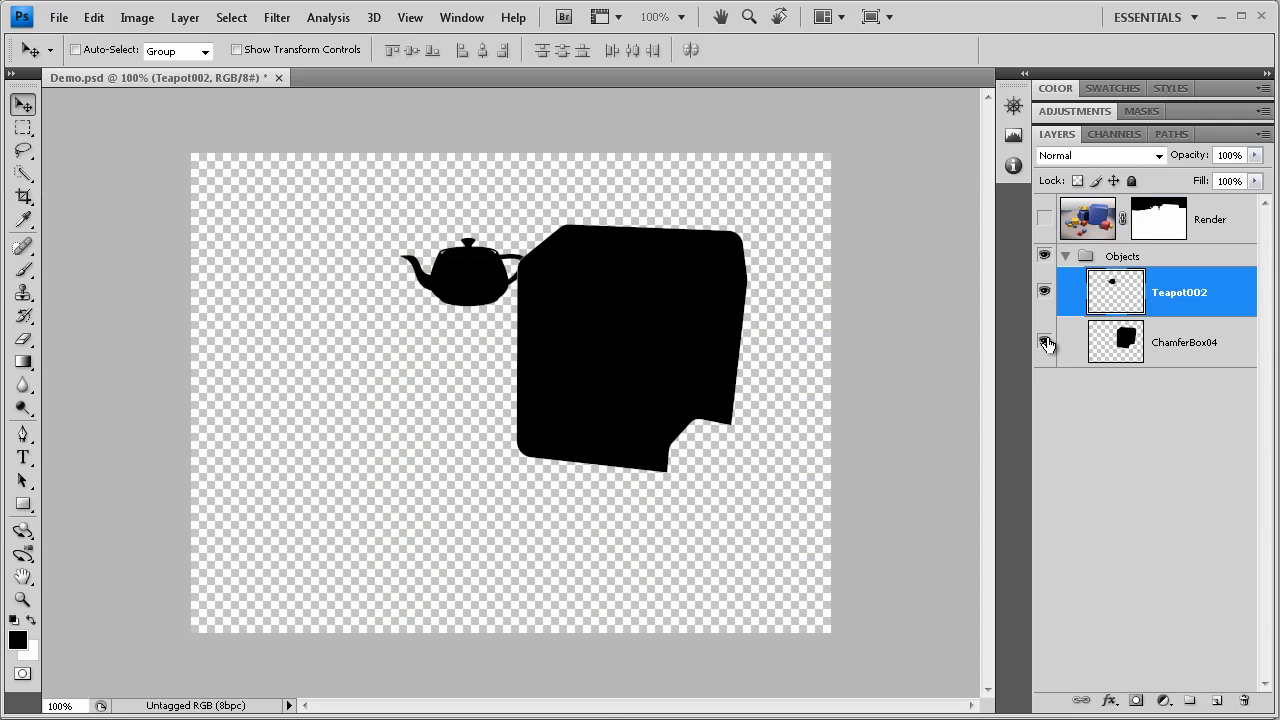
pyautogui.click(1045, 341)
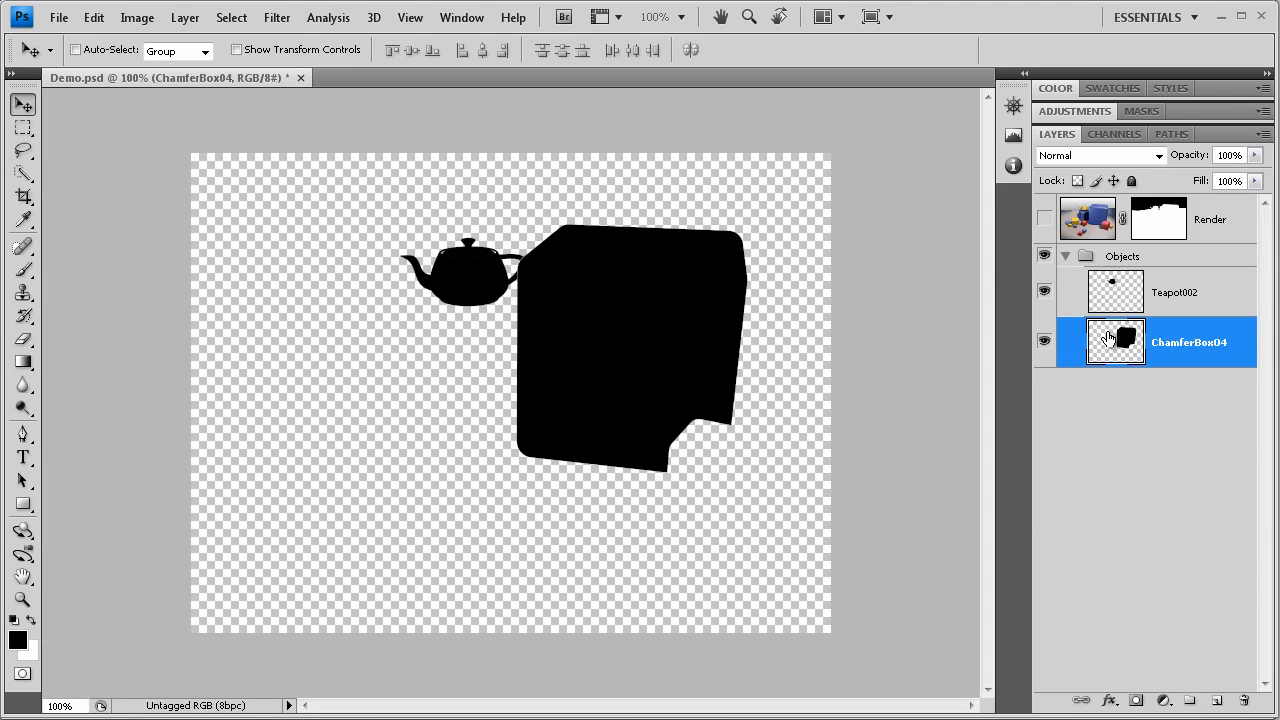
pyautogui.click(1179, 291)
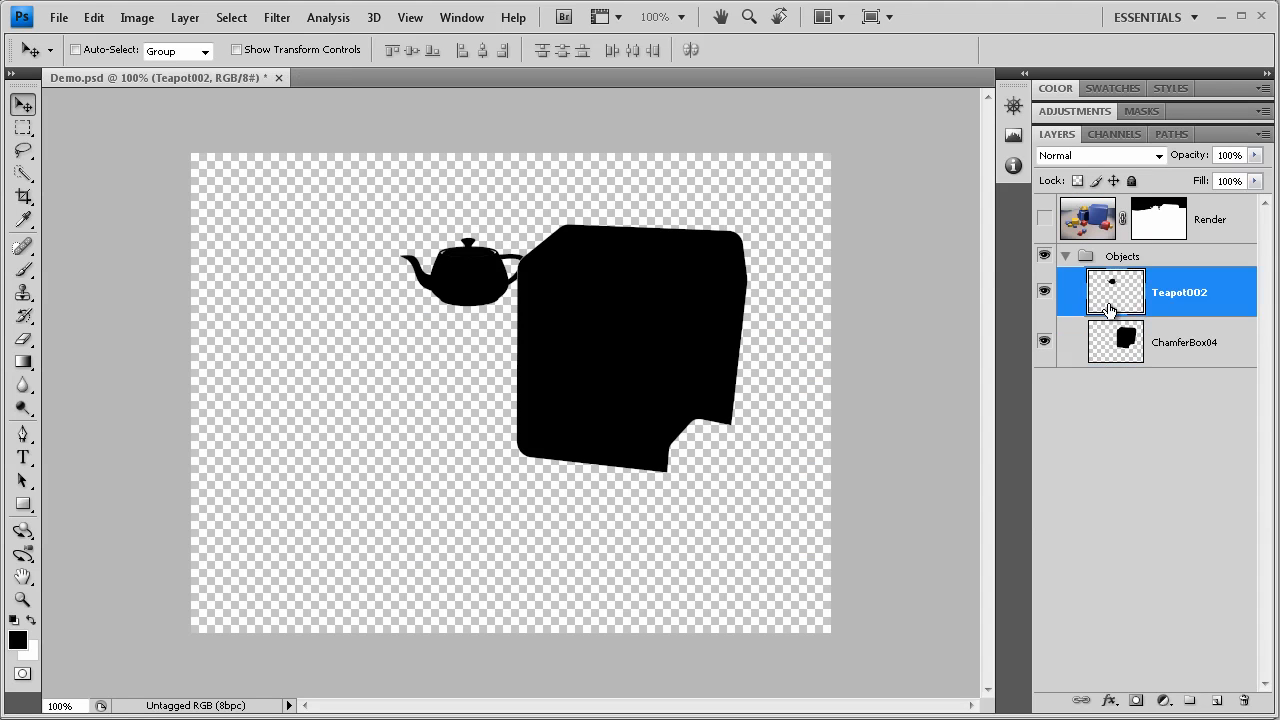
pyautogui.click(1184, 342)
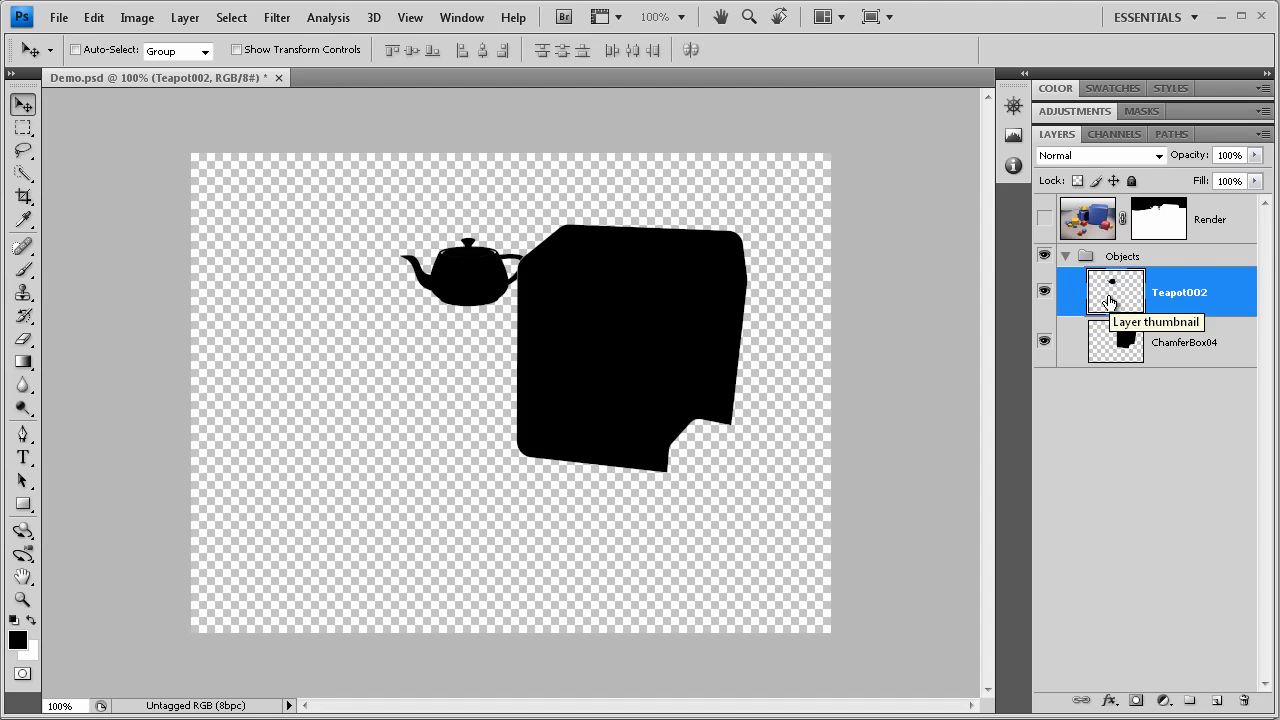
pyautogui.moveTo(1046, 220)
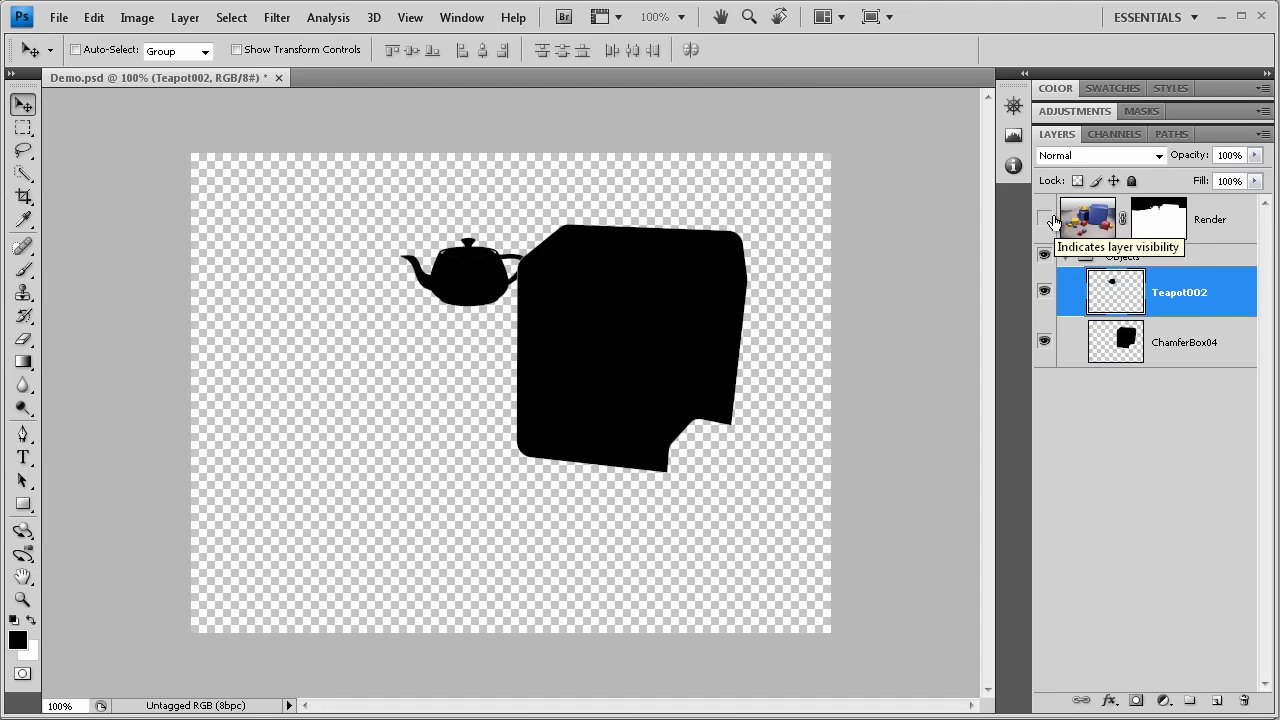
pyautogui.click(1045, 219)
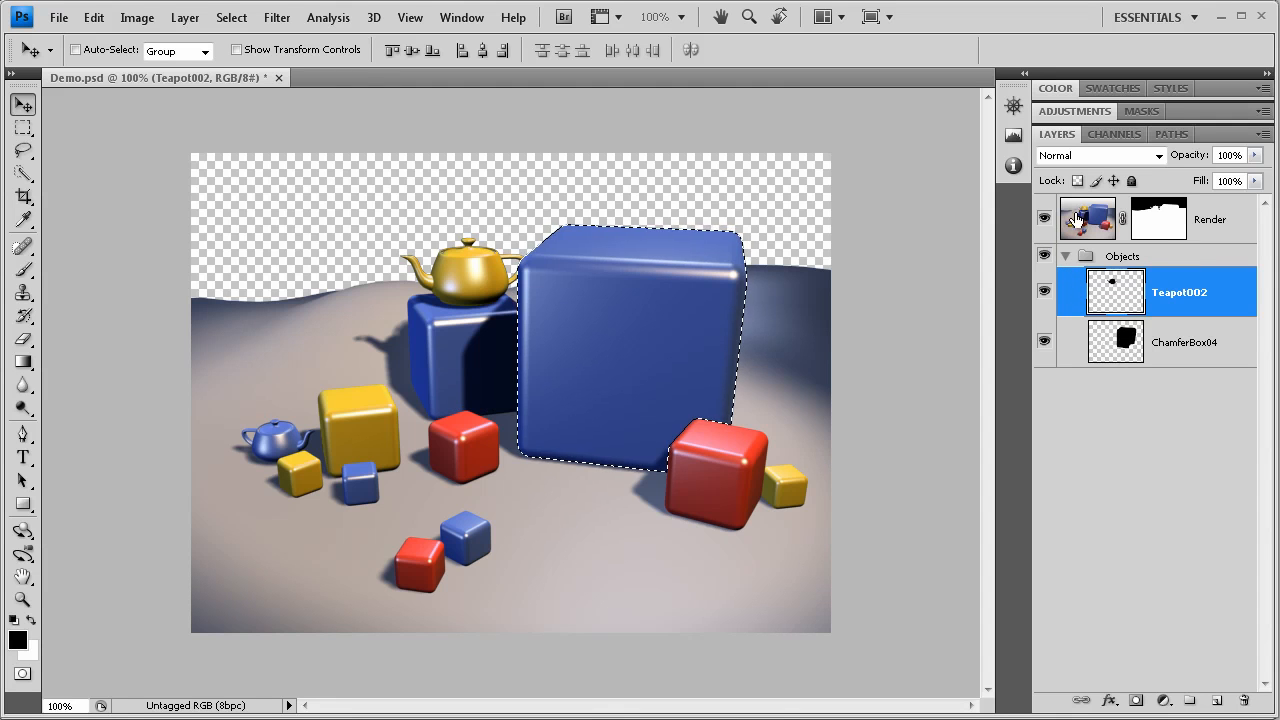
# - Apply Hue/Saturation to the cube with Saturation -76 and Hue +109
pyautogui.click(137, 17)
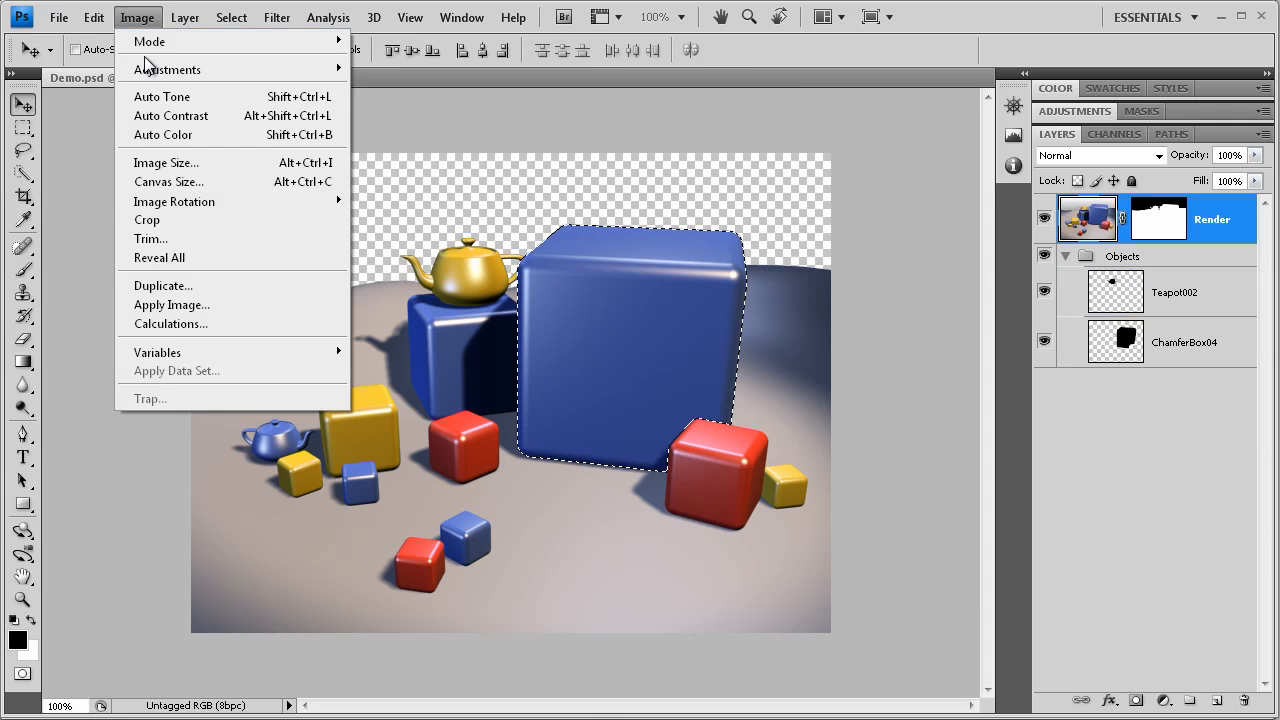
pyautogui.click(167, 69)
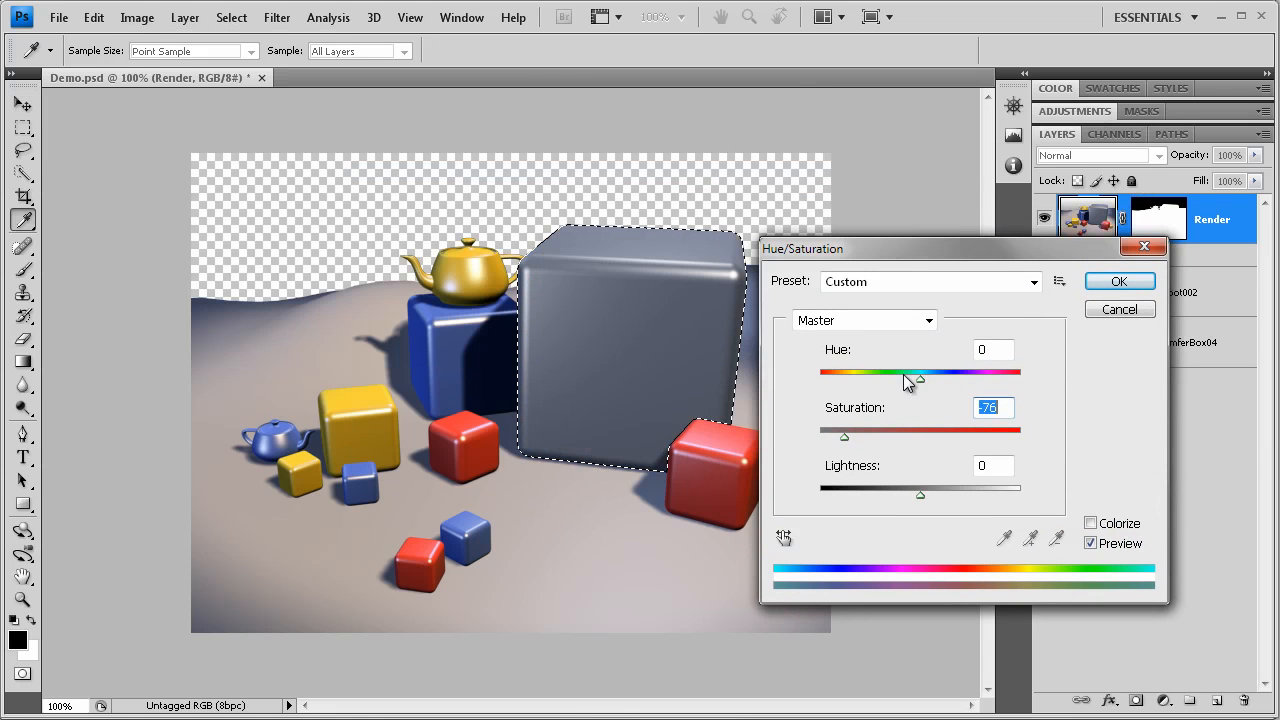
pyautogui.moveTo(916, 378); pyautogui.dragTo(1005, 378)
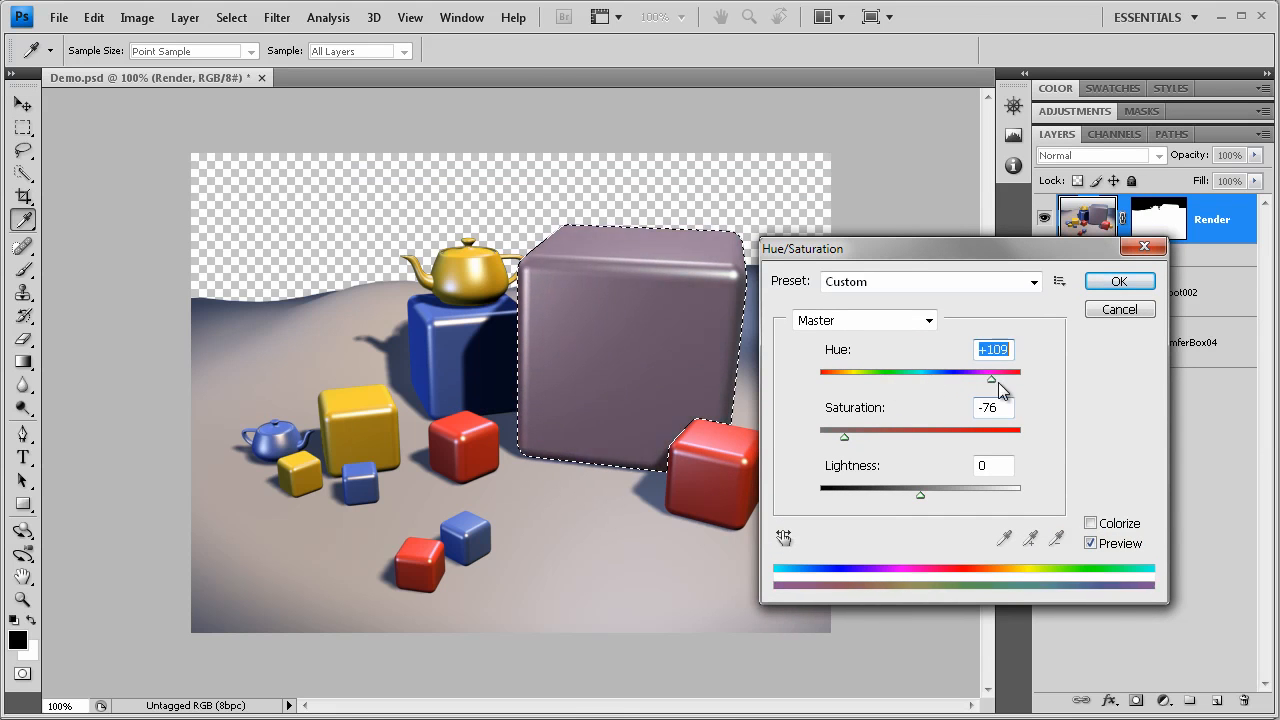
pyautogui.click(1119, 281)
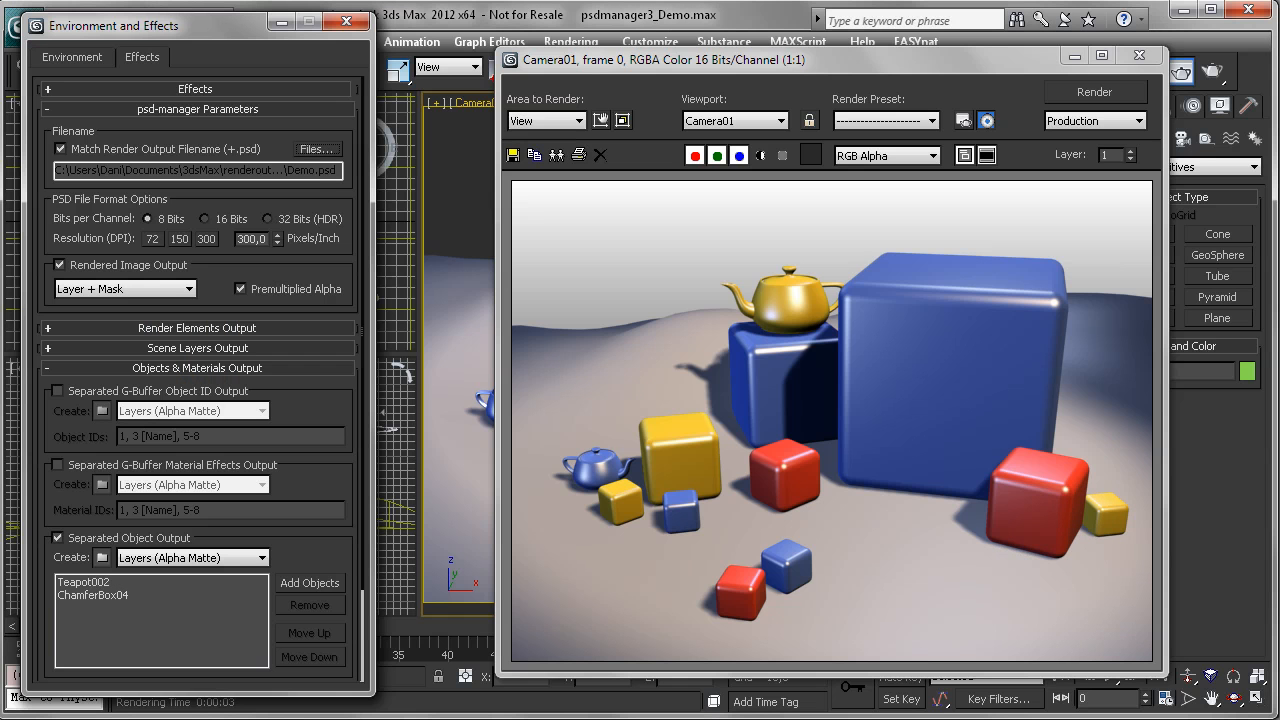
pyautogui.moveTo(1115, 95)
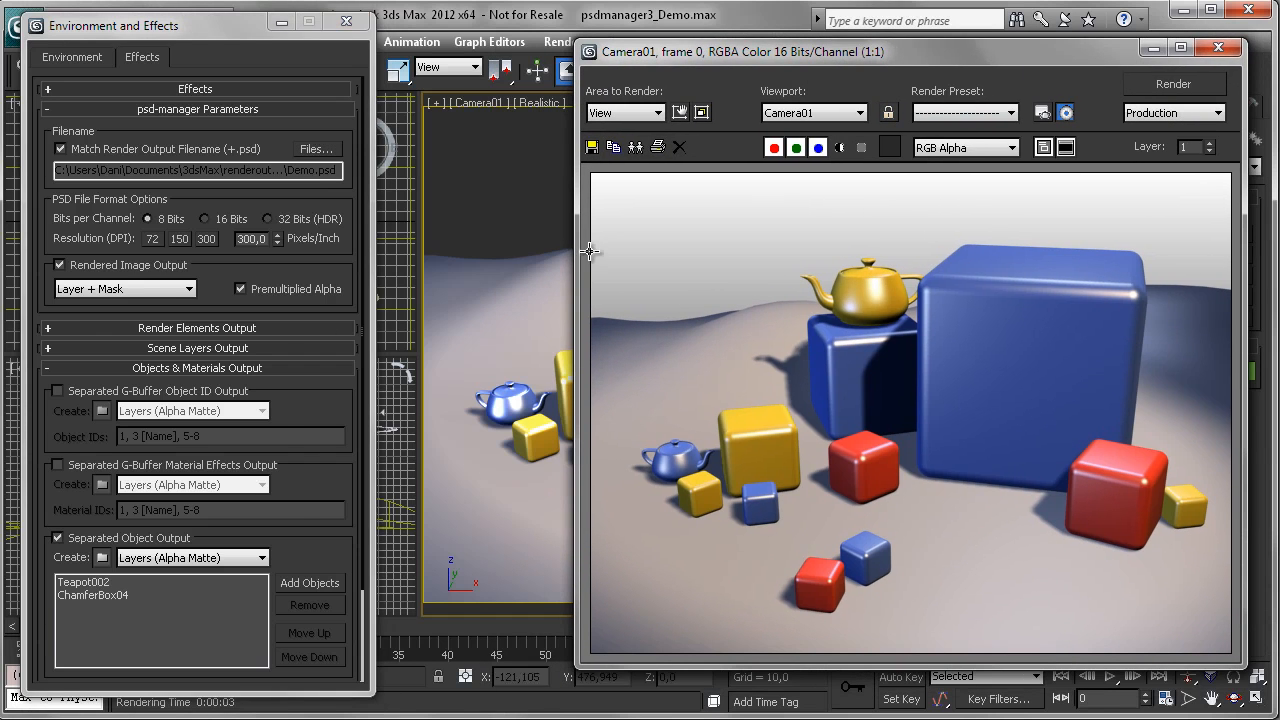
# - Set Create to Layers (Render Cut-out), re-render and overwrite Demo.tga
pyautogui.scroll(-3)
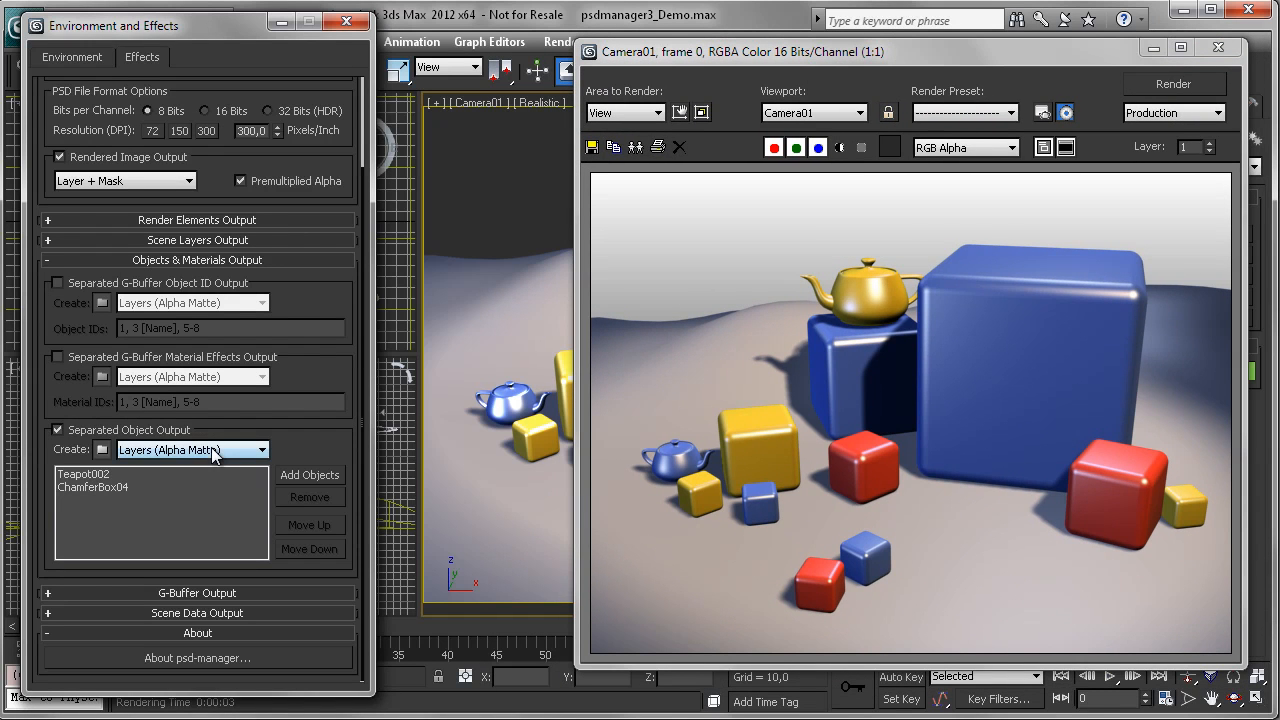
pyautogui.click(263, 449)
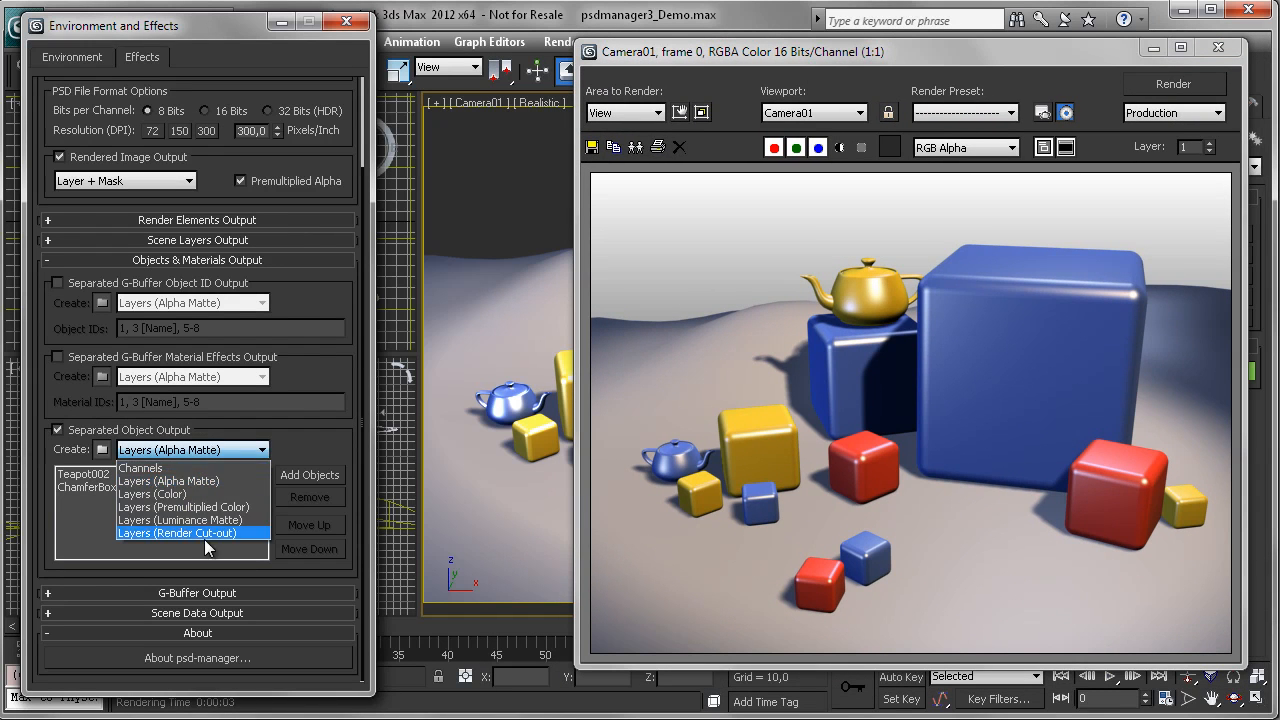
pyautogui.click(191, 532)
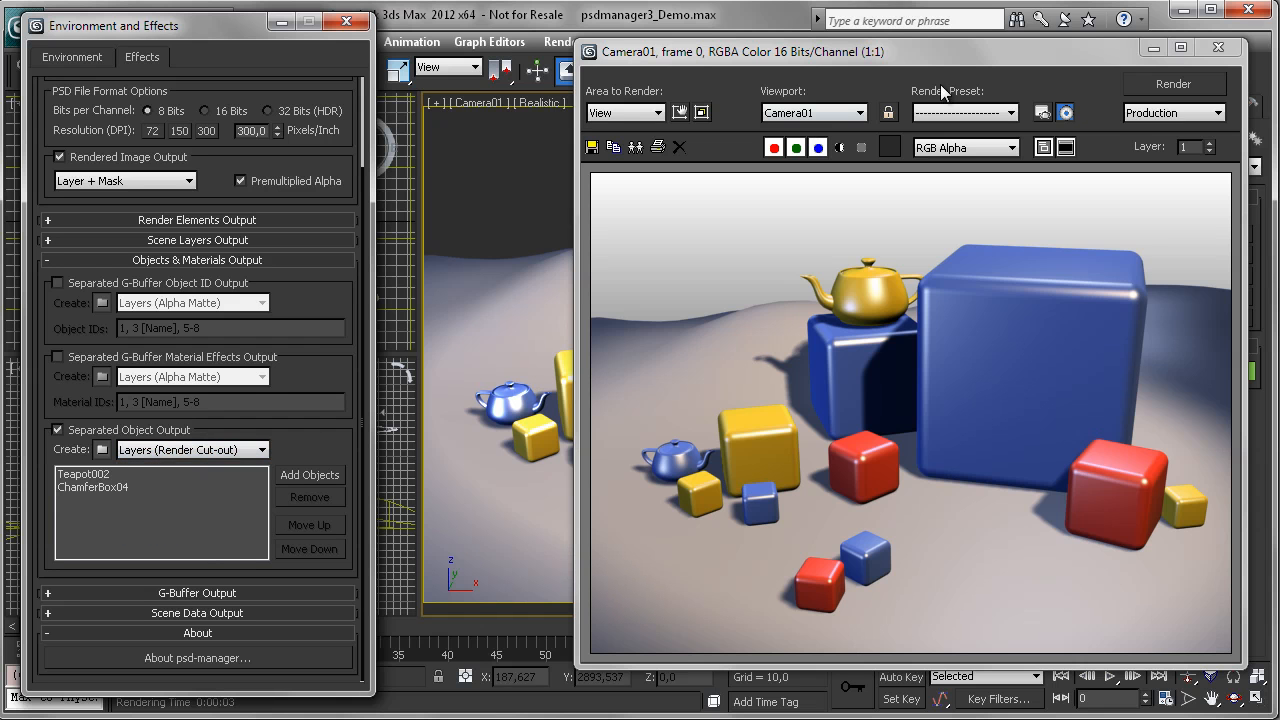
pyautogui.click(1173, 83)
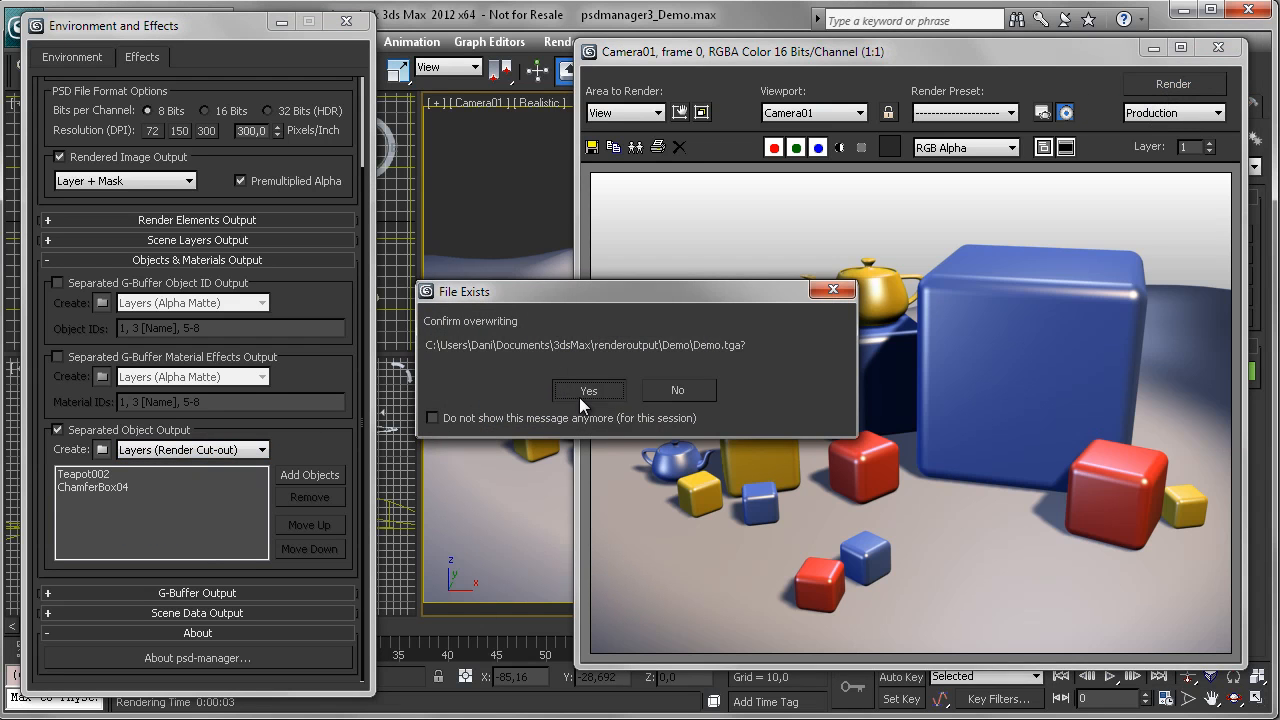
pyautogui.click(588, 390)
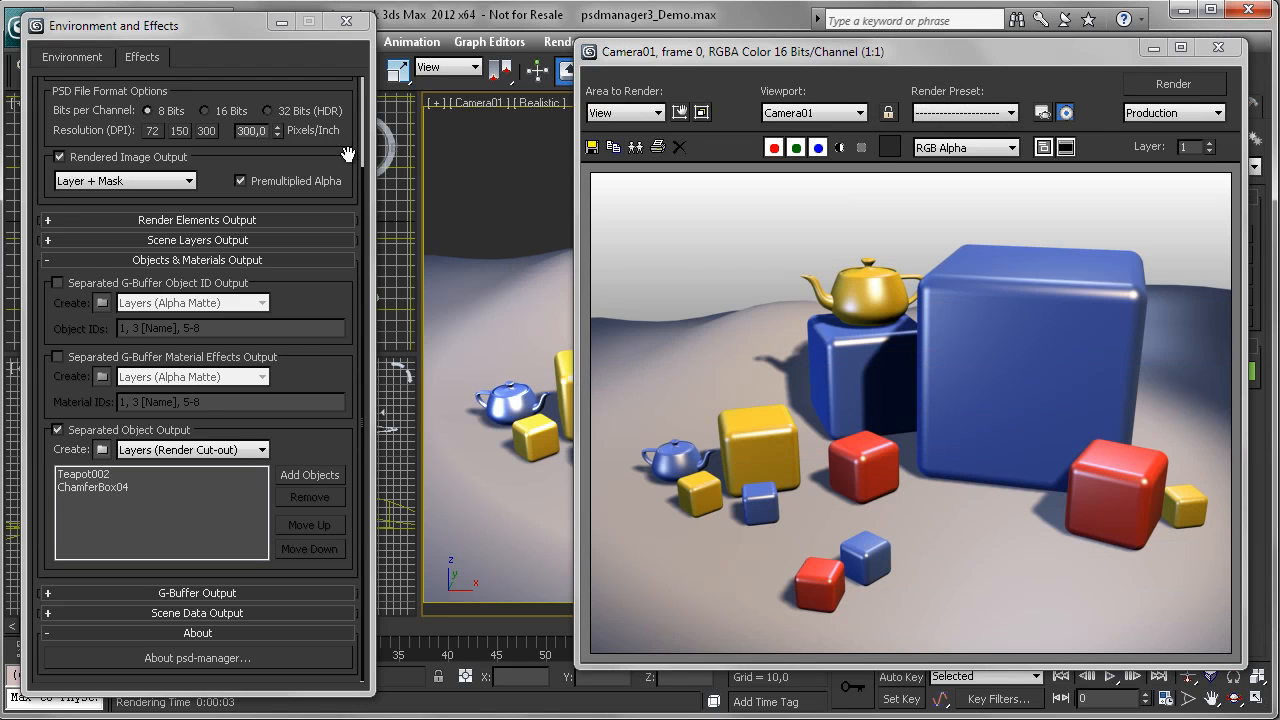
pyautogui.moveTo(348, 120)
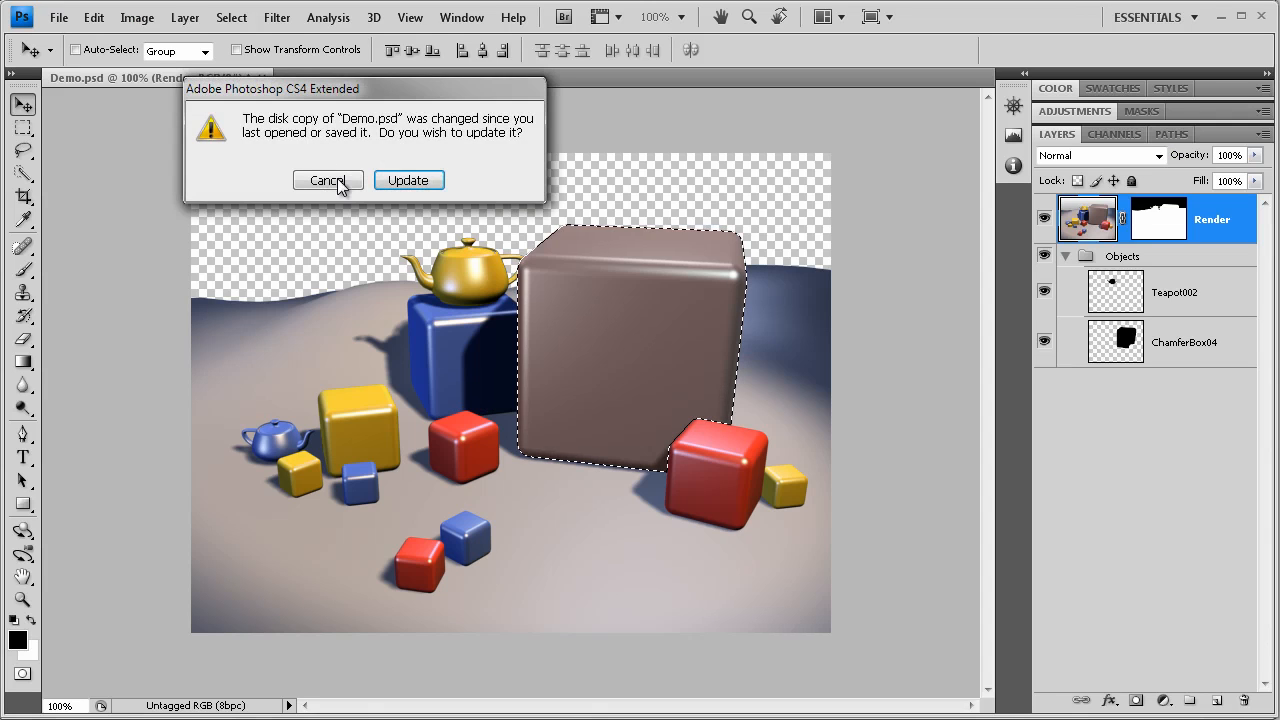
# - Update Demo.psd, move Teapot002 above Render, and start painting with the Brush tool
pyautogui.click(408, 180)
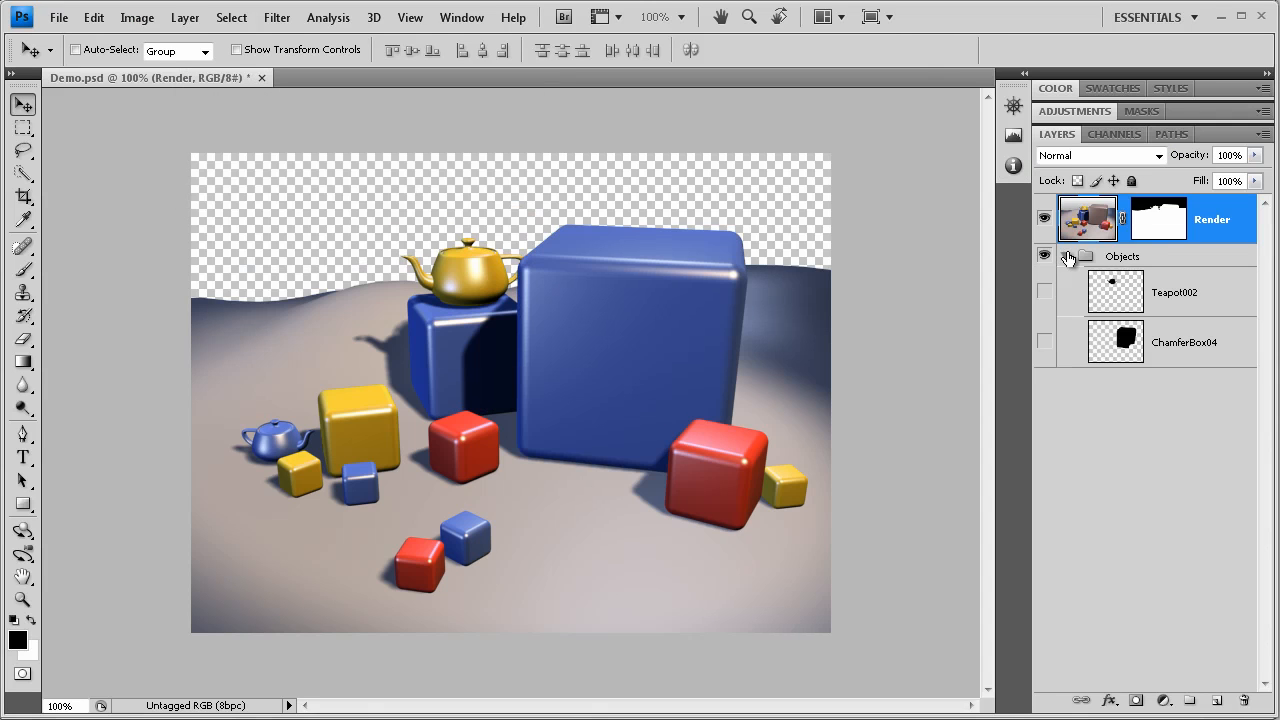
pyautogui.click(1044, 217)
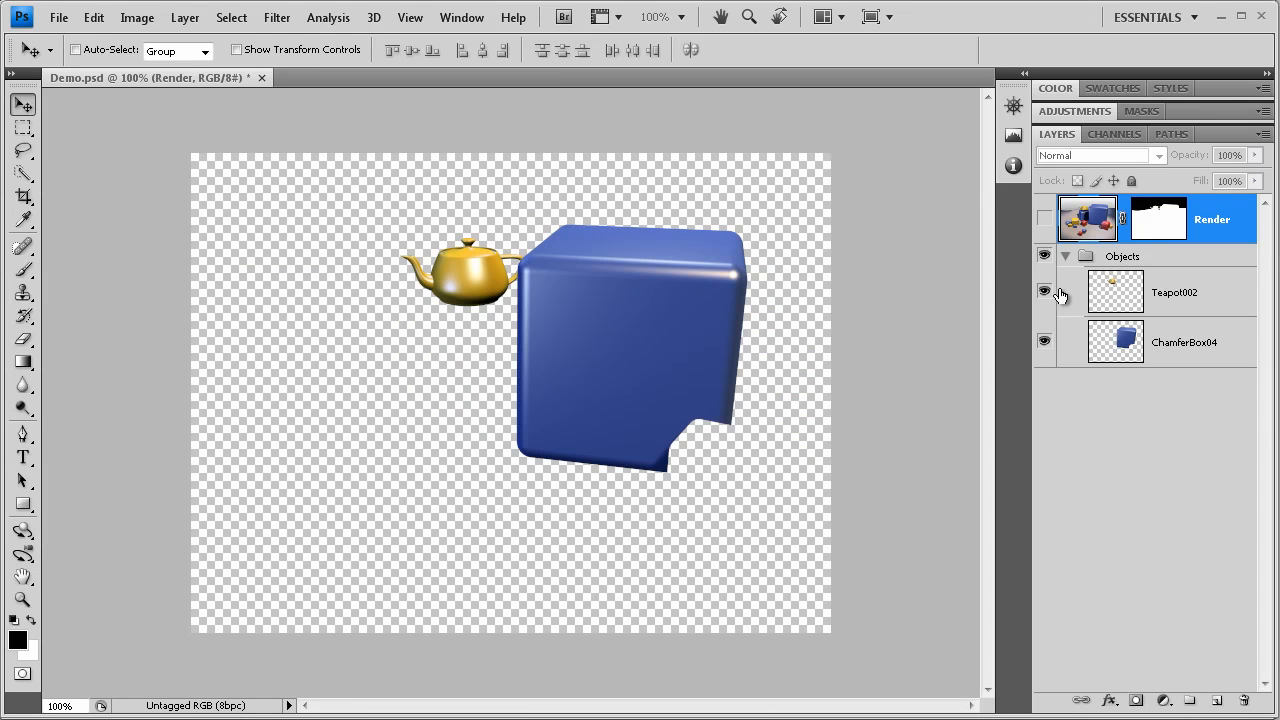
pyautogui.click(1045, 218)
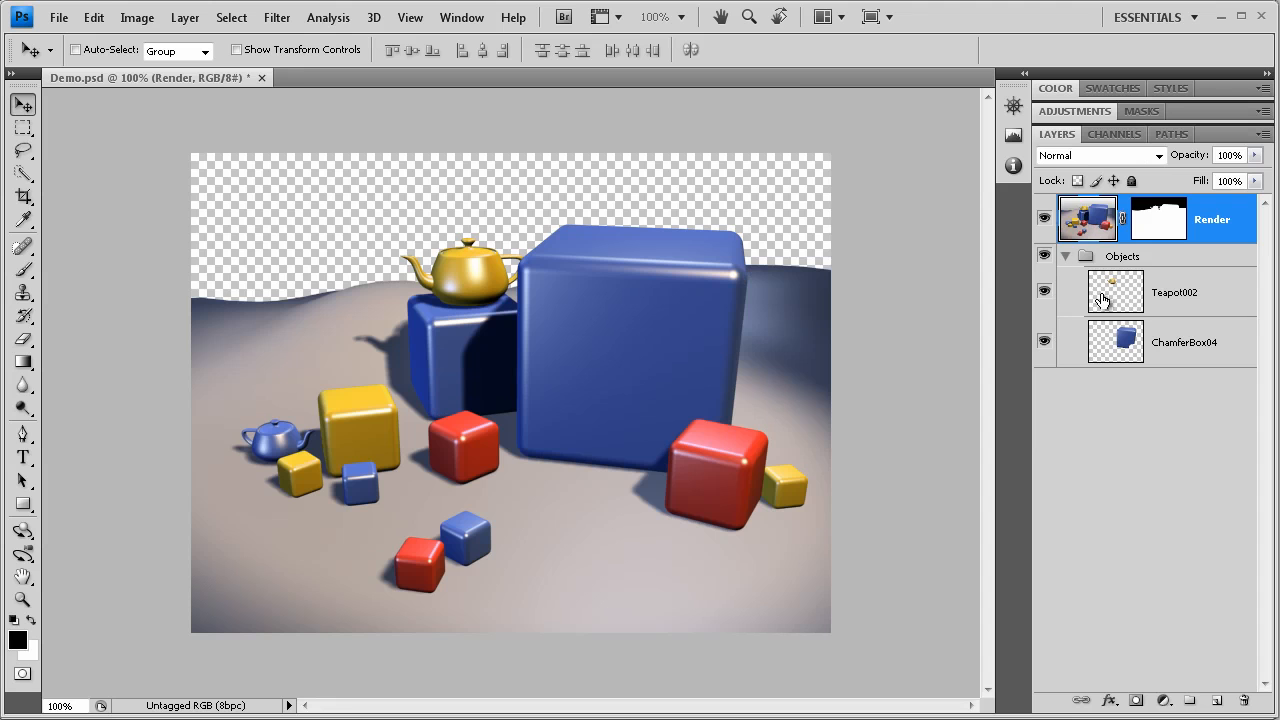
pyautogui.click(1175, 291)
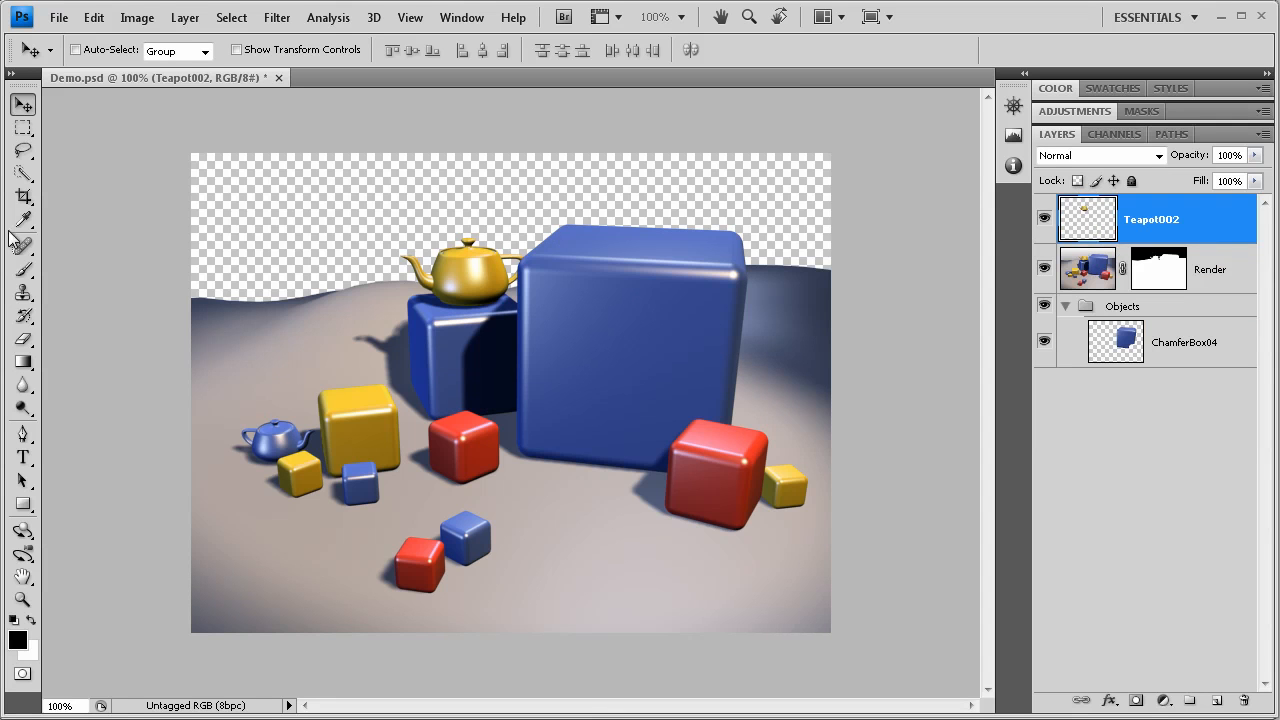
pyautogui.click(22, 270)
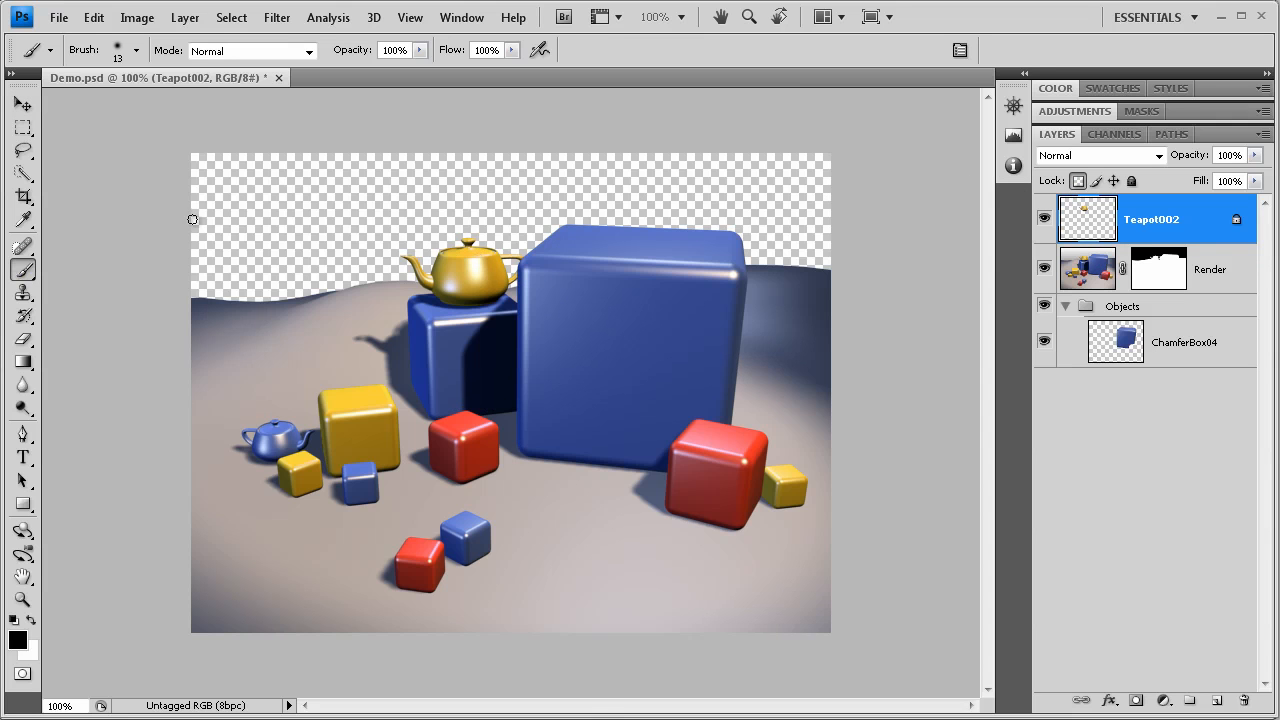
pyautogui.moveTo(479, 264)
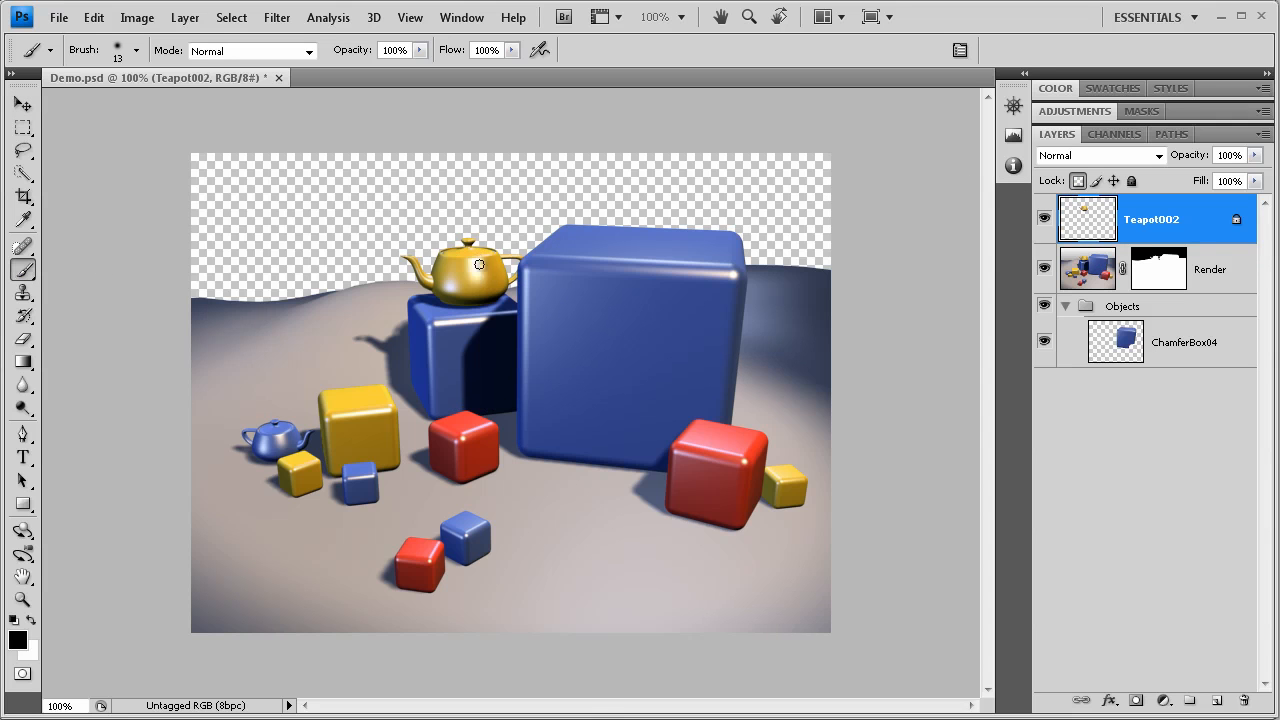
pyautogui.click(478, 264)
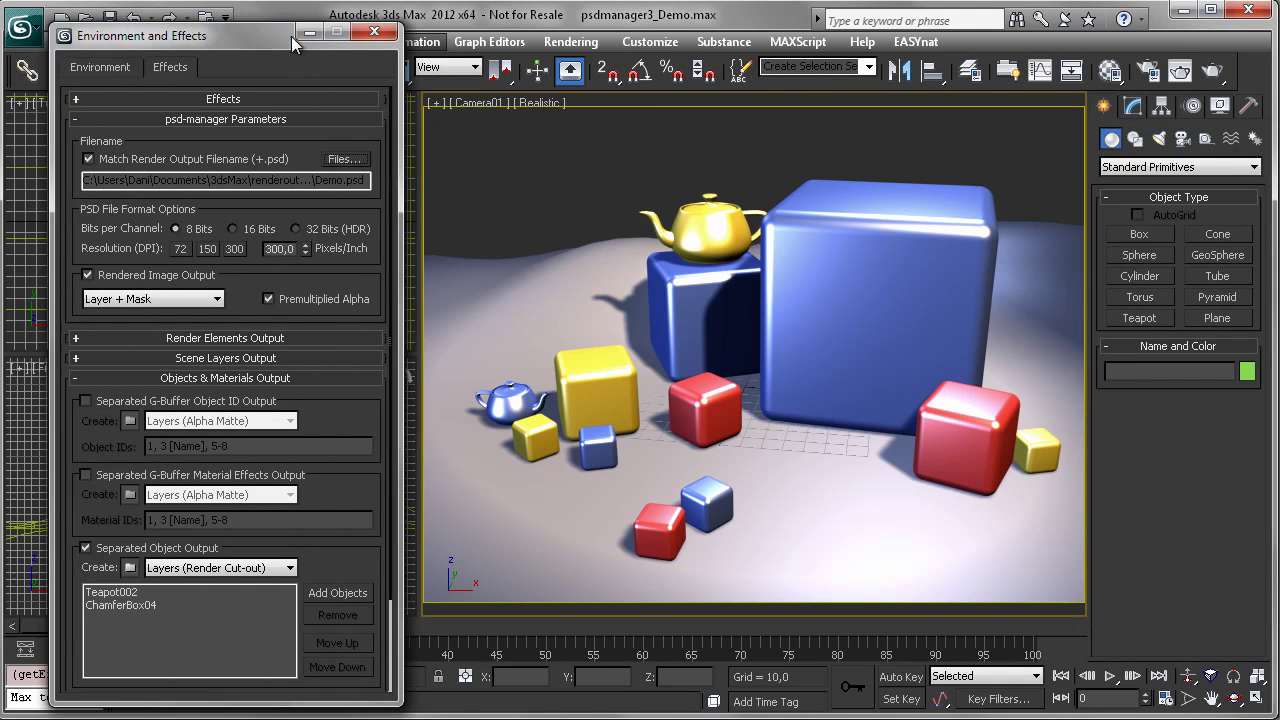
pyautogui.moveTo(598, 411)
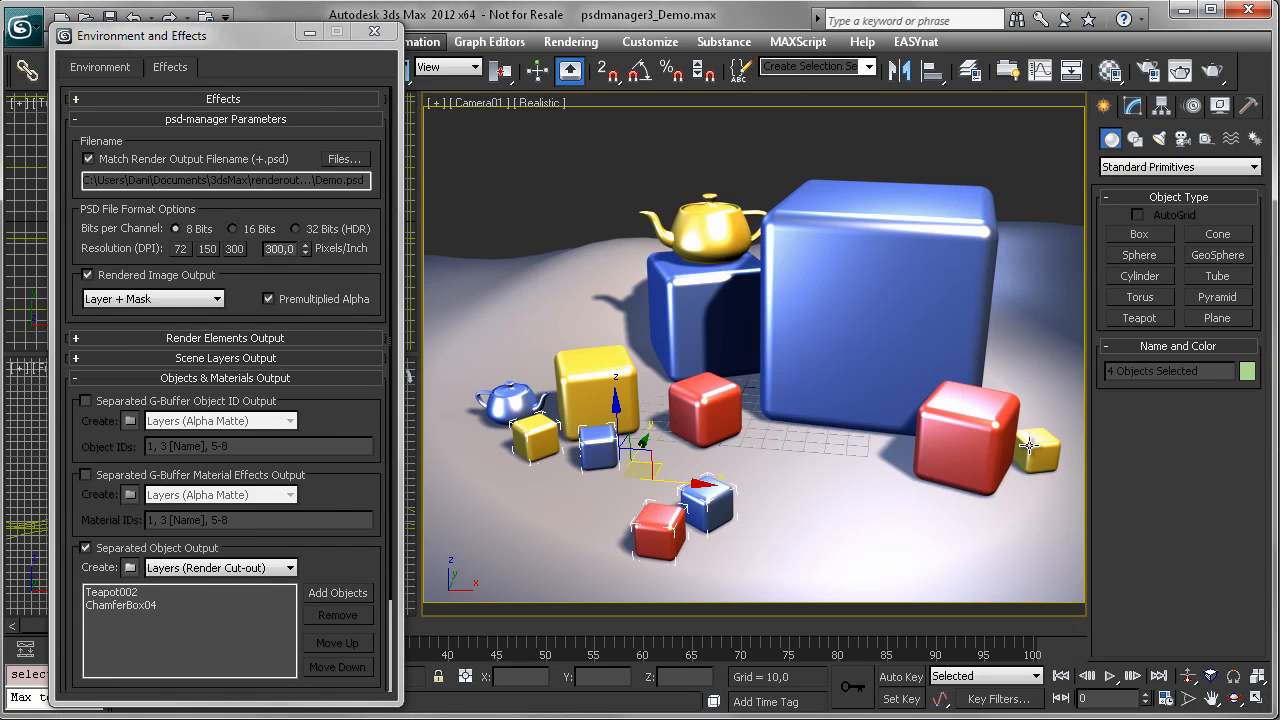
# - Give the selected small cubes G-Buffer object ID 5 and export that ID as a channel
pyautogui.click(603, 443)
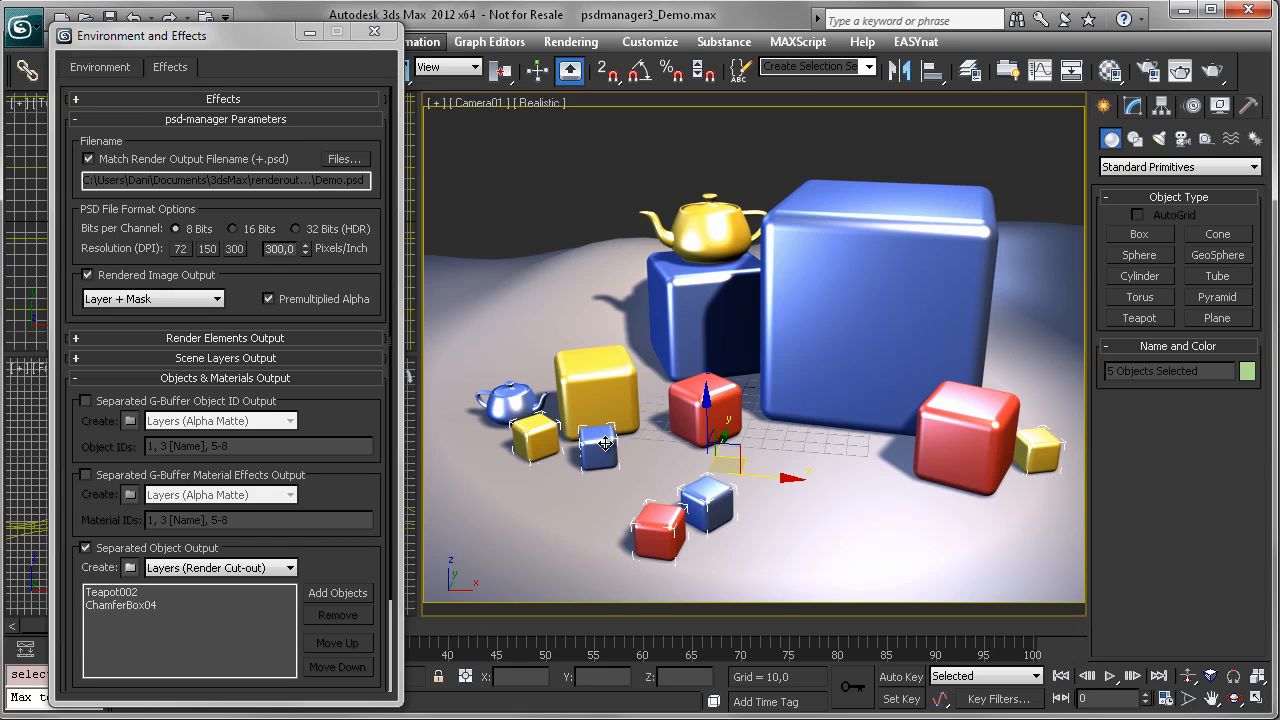
pyautogui.rightClick(605, 443)
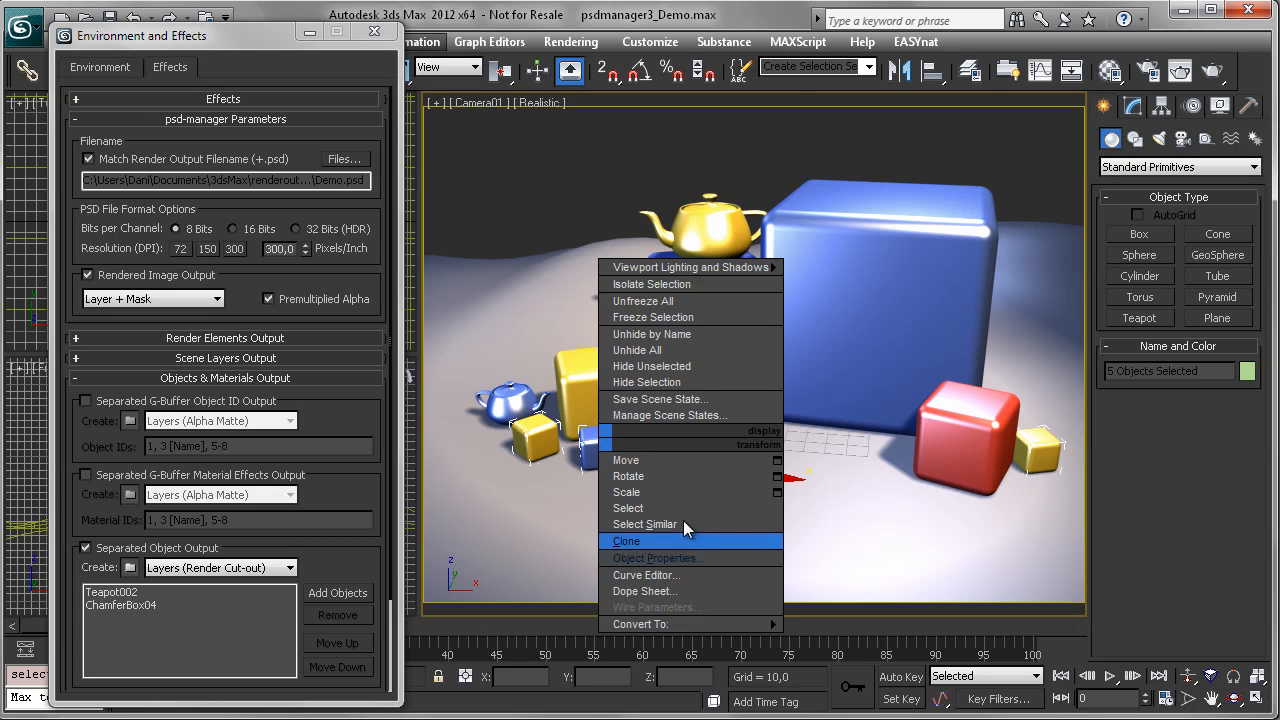
pyautogui.click(626, 541)
pyautogui.write('5')
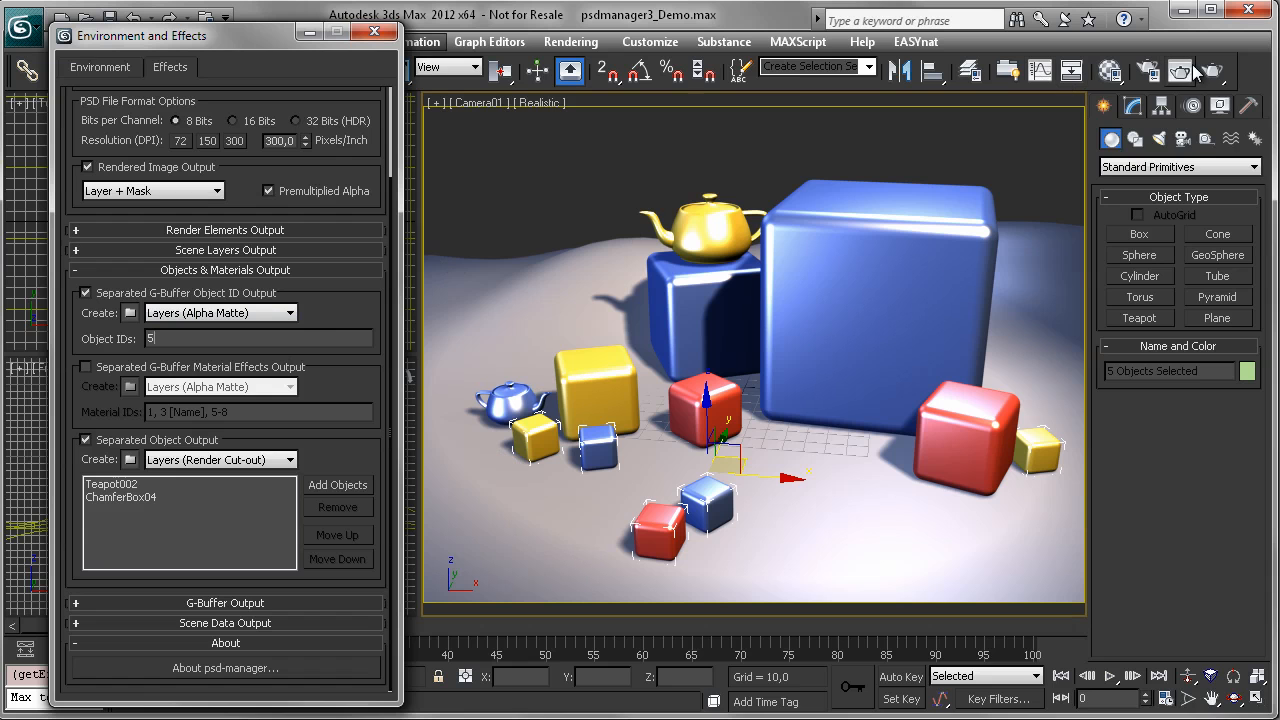
pyautogui.click(291, 312)
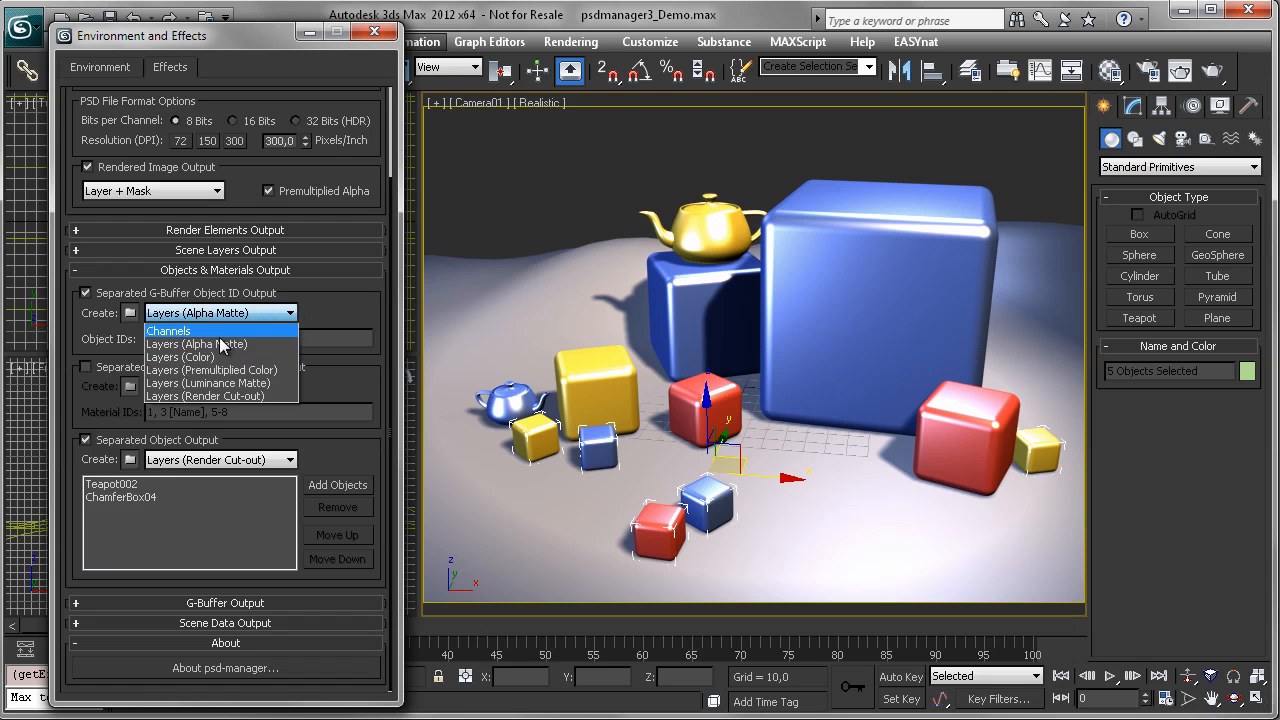
pyautogui.click(168, 330)
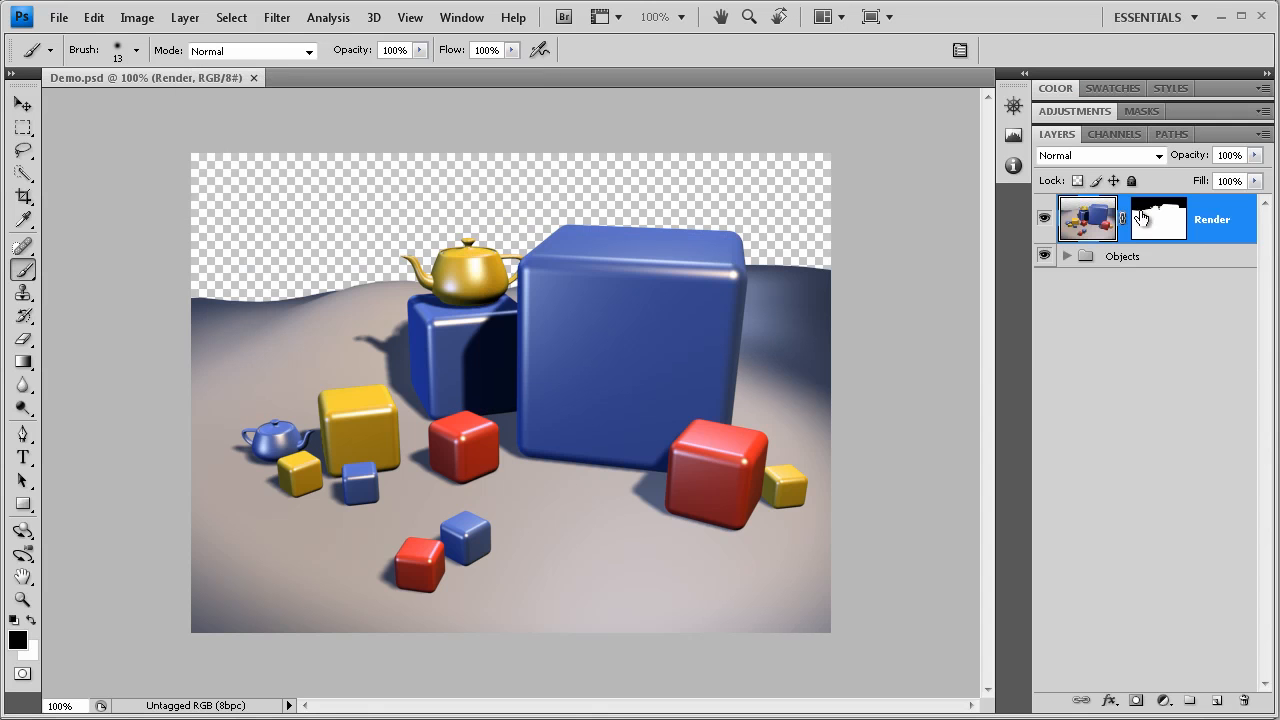
# - View the Object ID 5 channel masking the cubes, then return to the Layers panel
pyautogui.click(1114, 133)
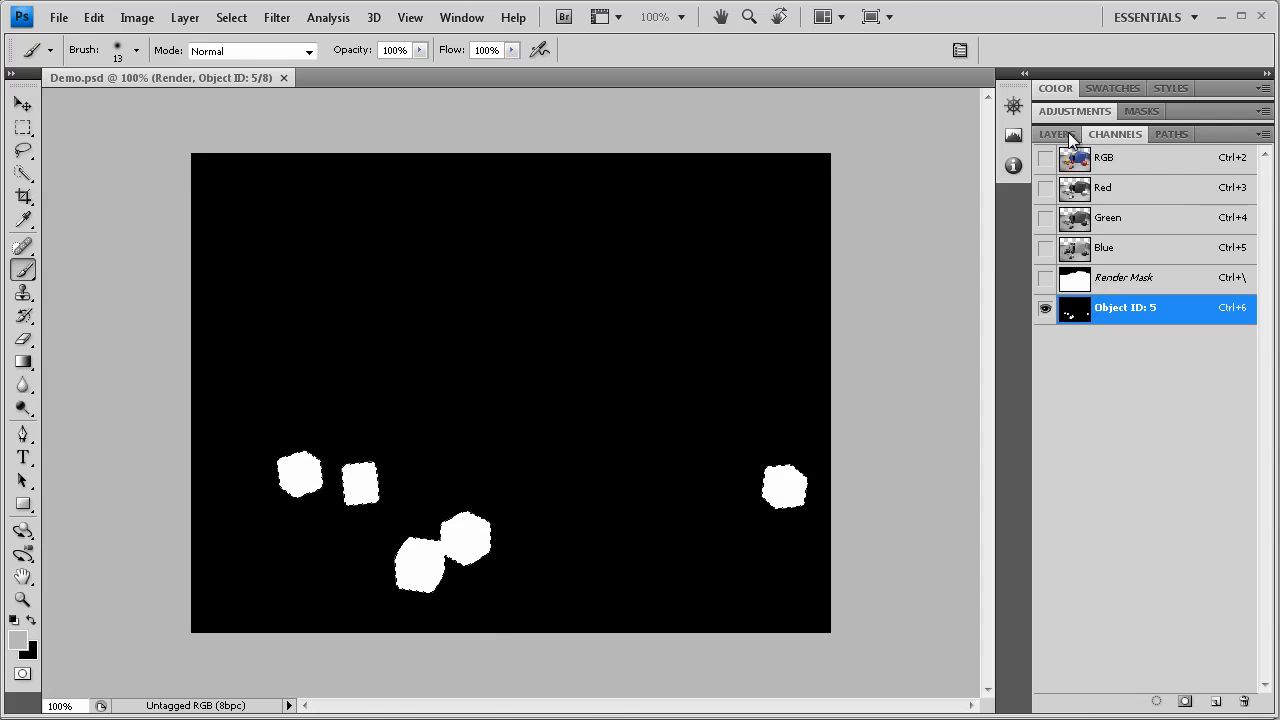
pyautogui.click(1056, 133)
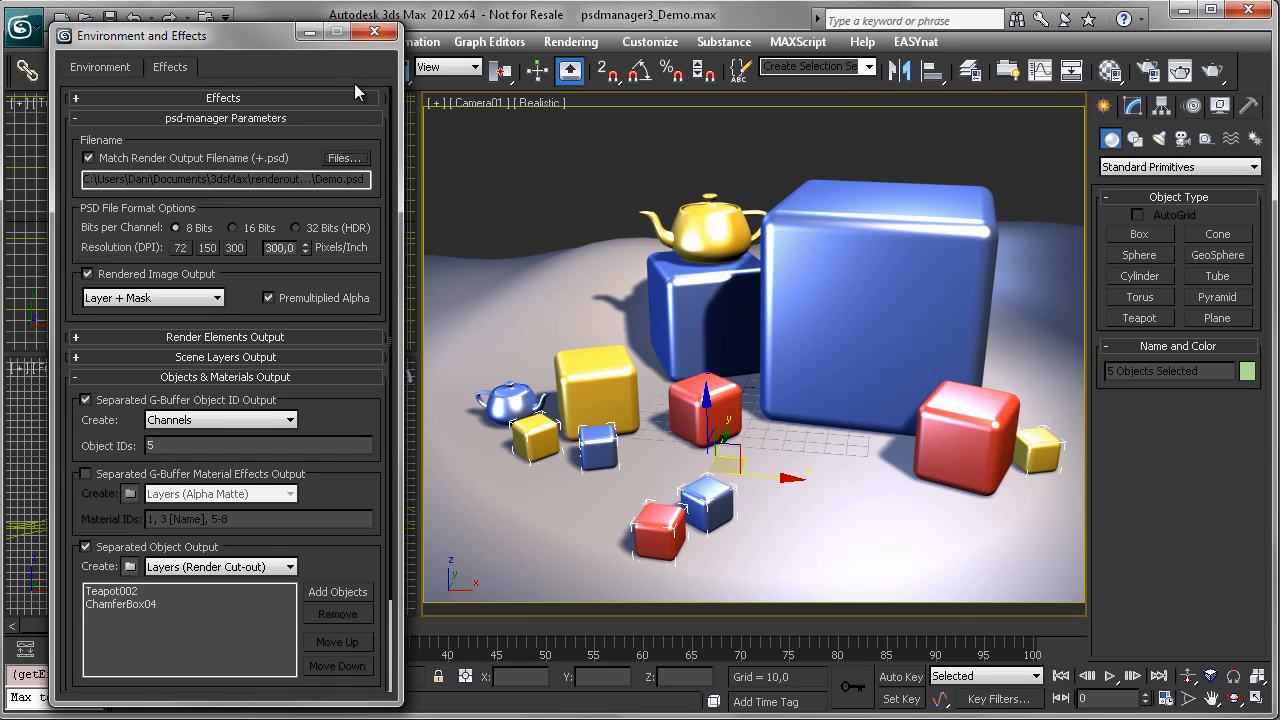
pyautogui.moveTo(483, 177)
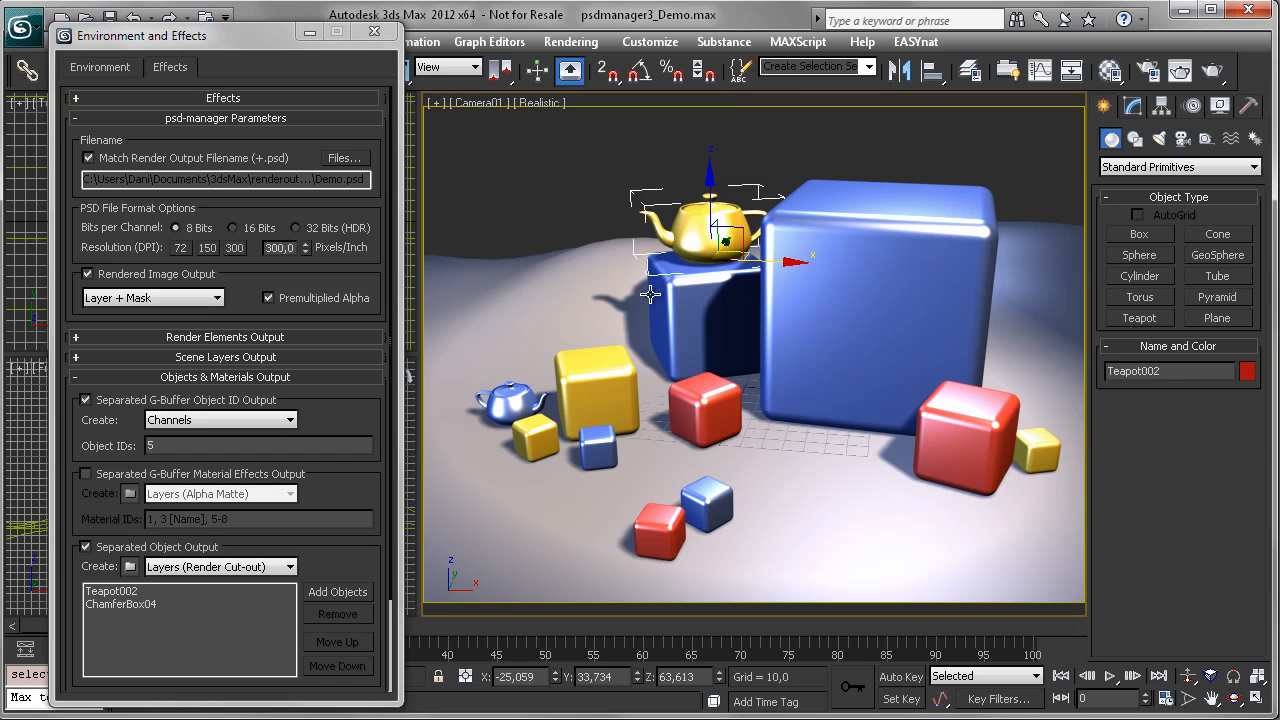
pyautogui.moveTo(598, 365)
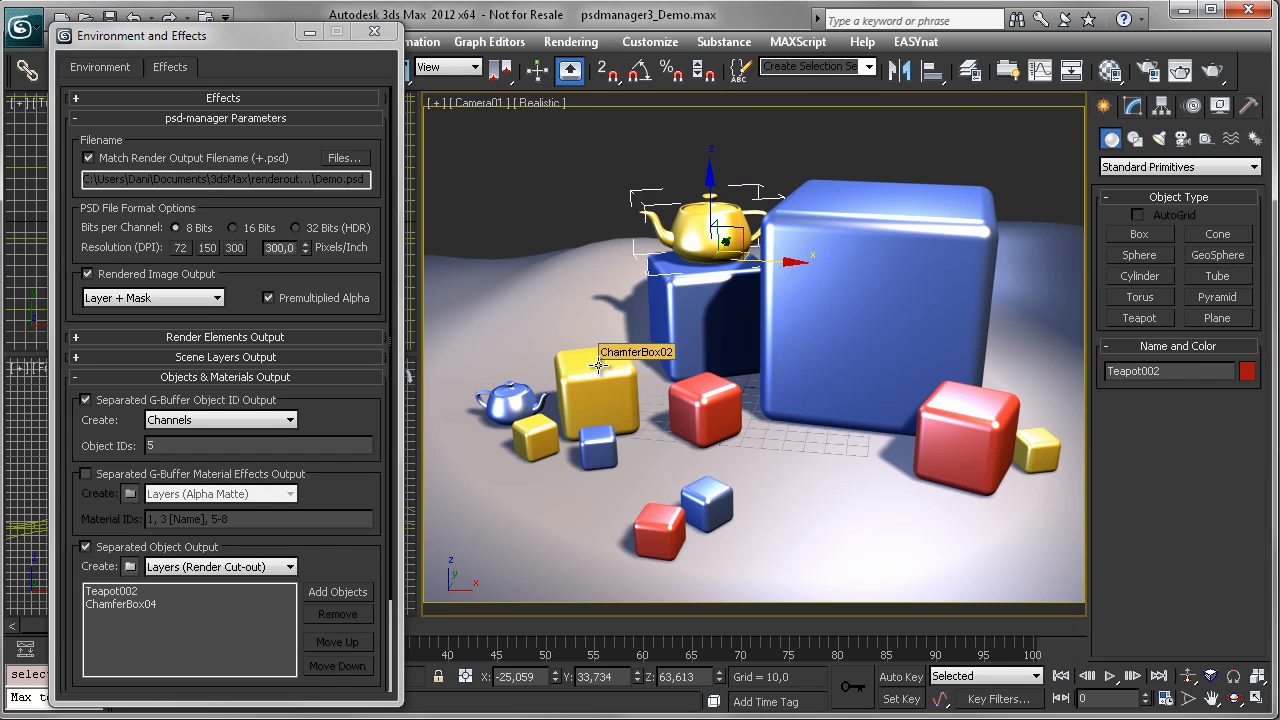
pyautogui.moveTo(598, 365)
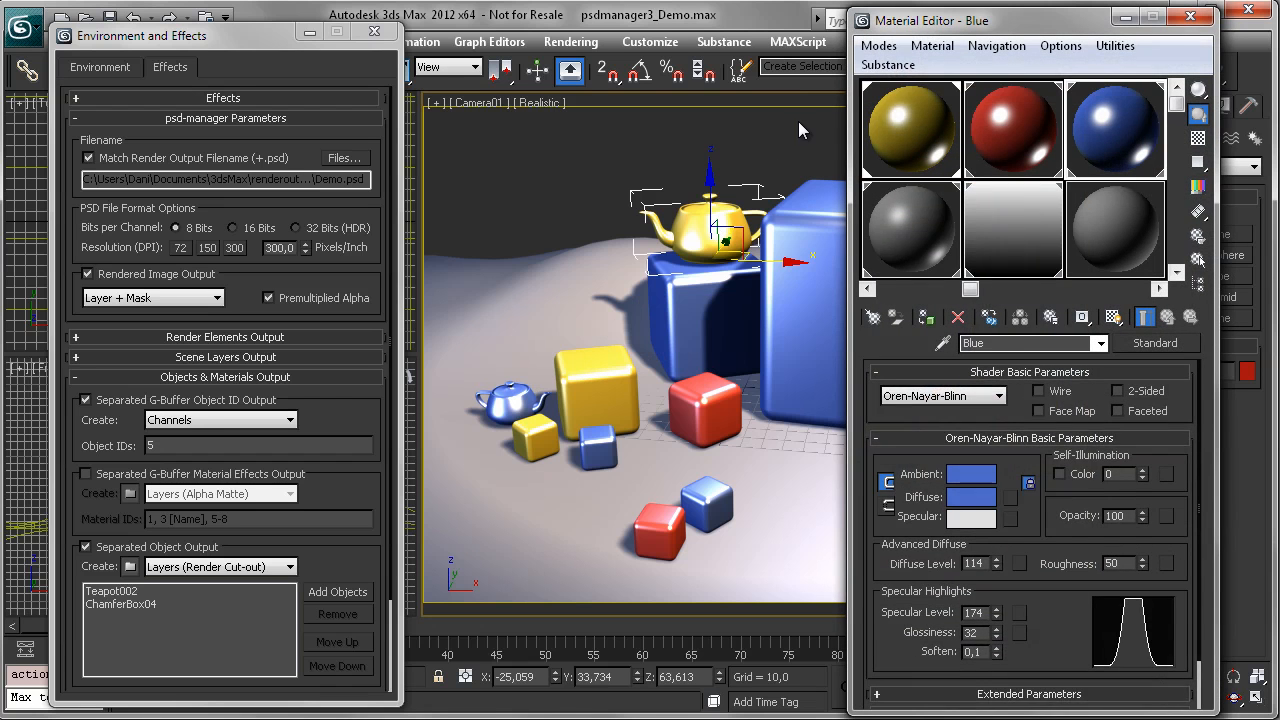
# - Set the Yellow material's effect ID to 6 and output material ID 6 as separate layers
pyautogui.click(910, 128)
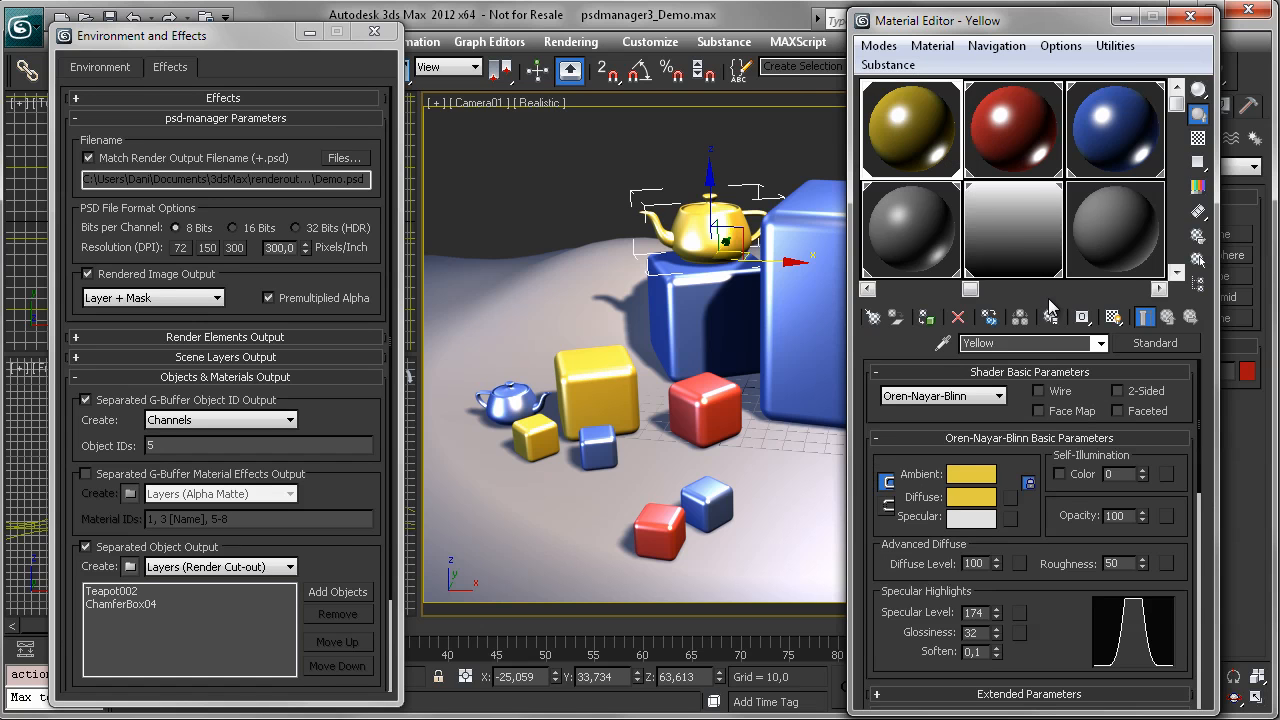
pyautogui.click(1082, 317)
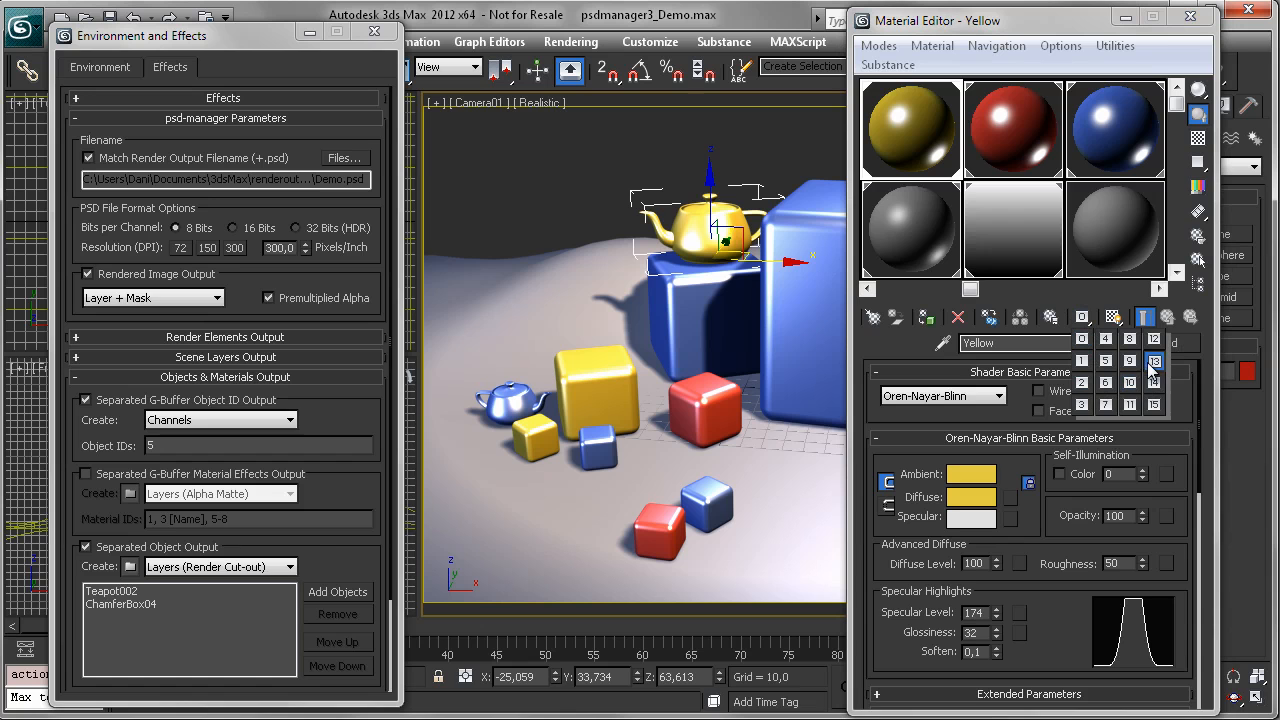
pyautogui.click(1106, 383)
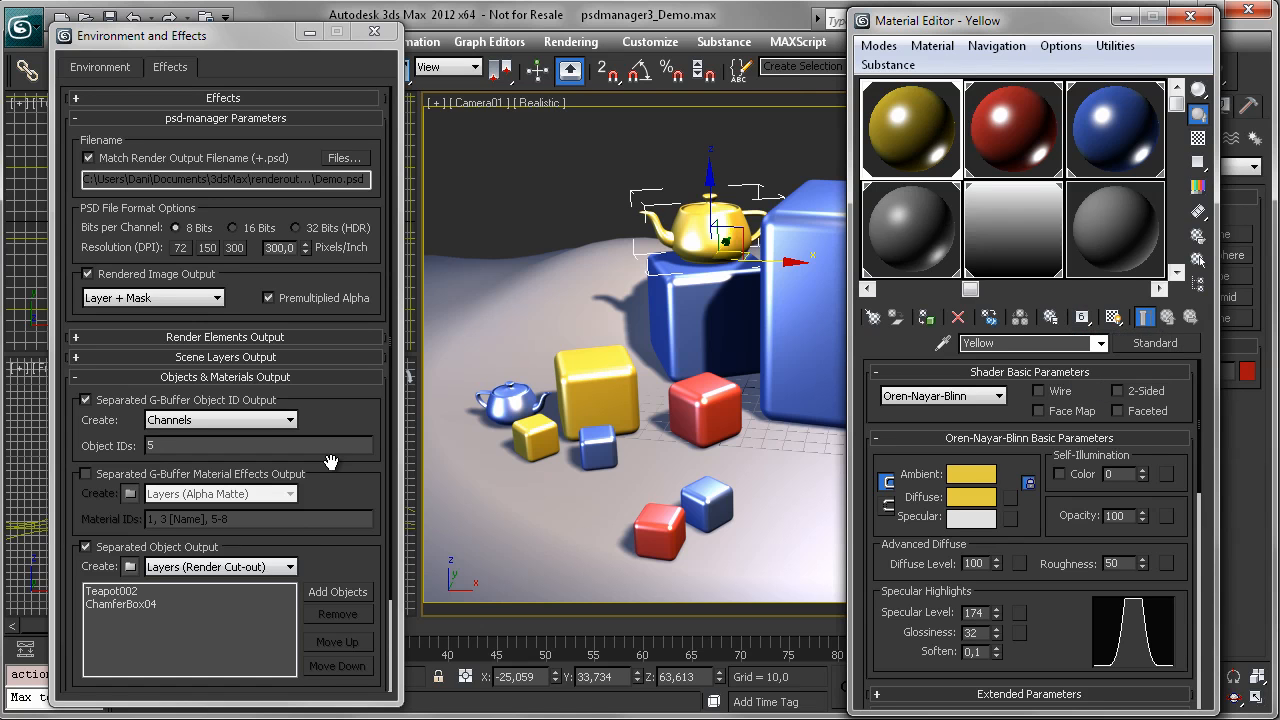
pyautogui.click(85, 473)
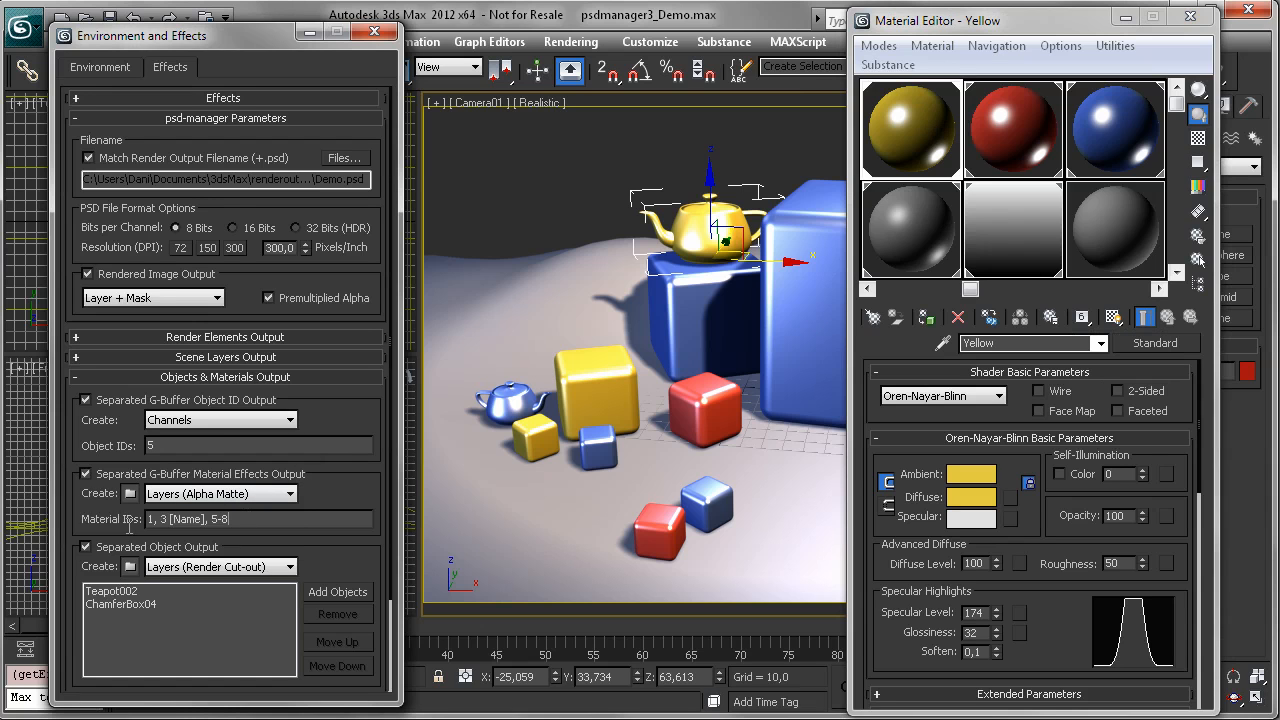
pyautogui.tripleClick(220, 519)
pyautogui.write('6')
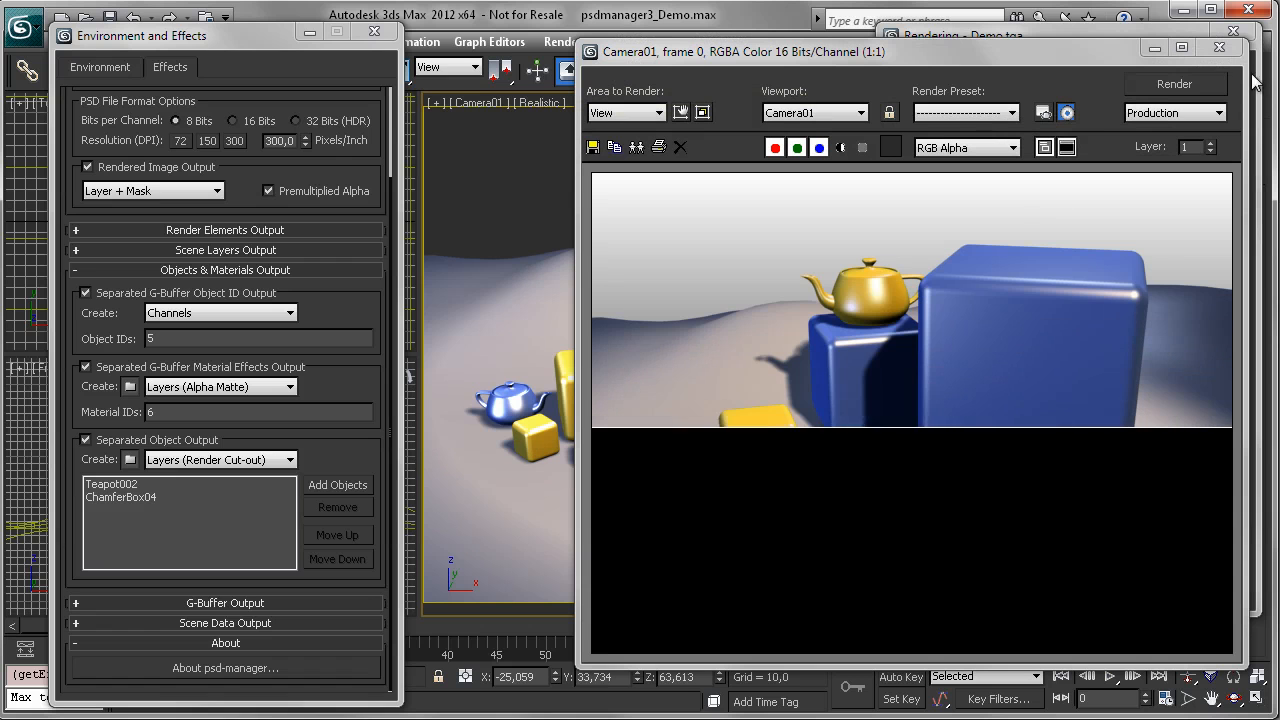
pyautogui.click(1174, 83)
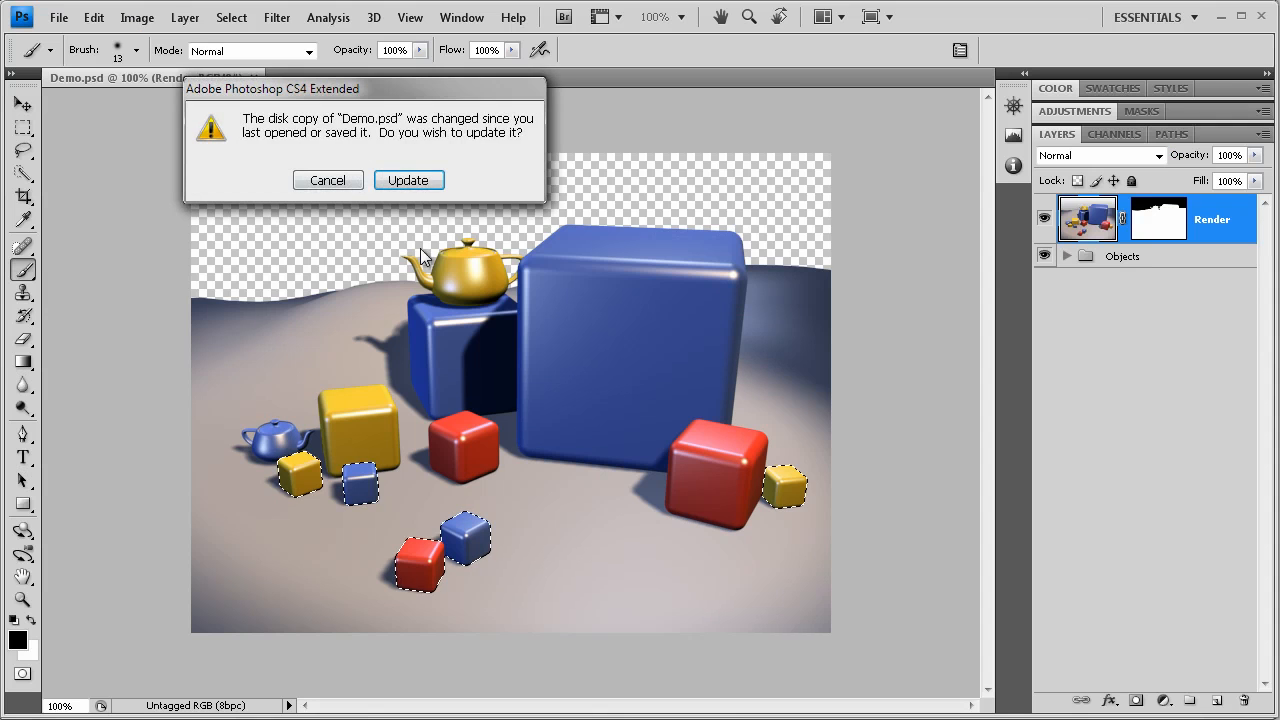
# - Update Demo.psd from disk and expand the Objects group to view its layers
pyautogui.click(408, 180)
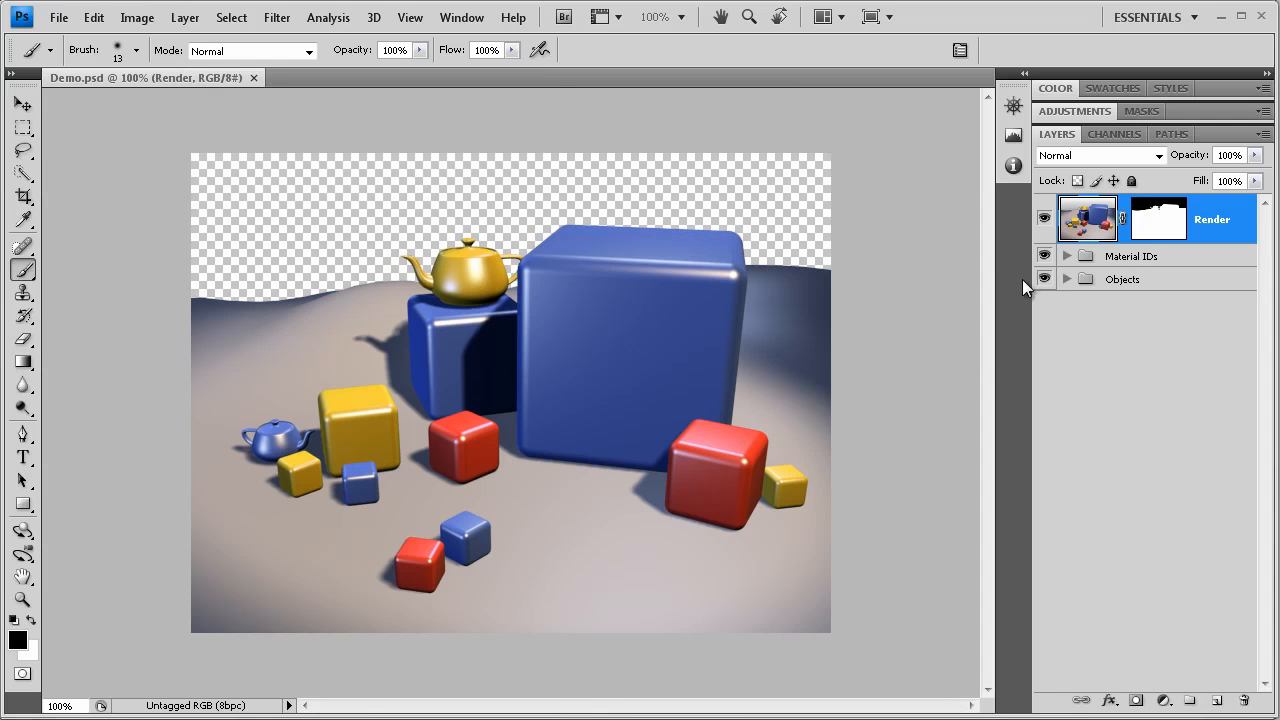
pyautogui.click(1066, 279)
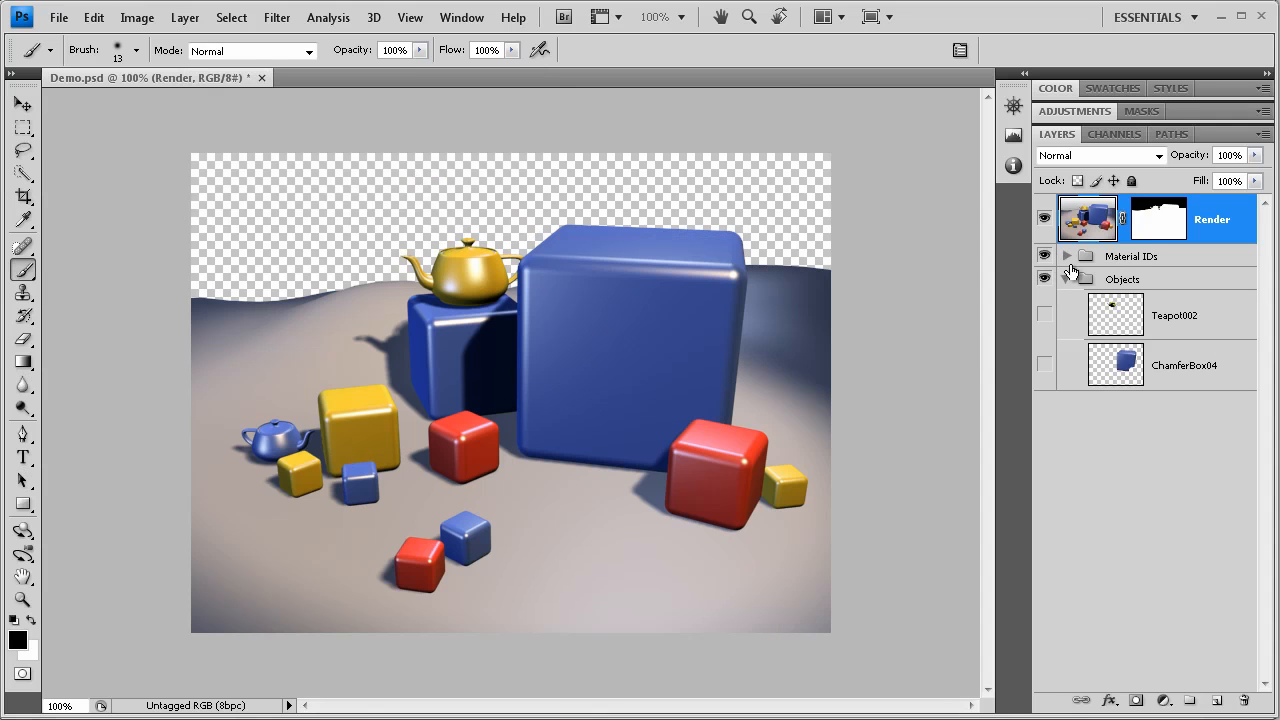
pyautogui.click(1066, 255)
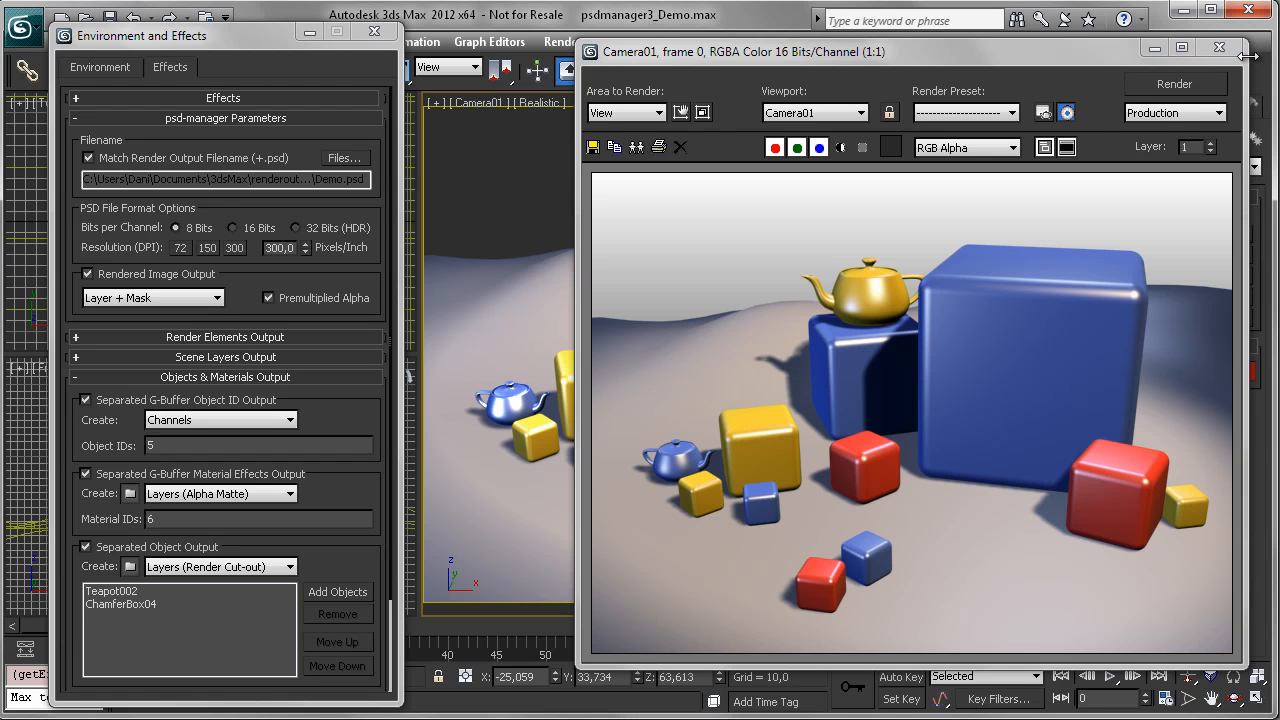
# - Close the Rendered Frame Window and scroll down to the psd-manager scene layer options
pyautogui.click(1219, 47)
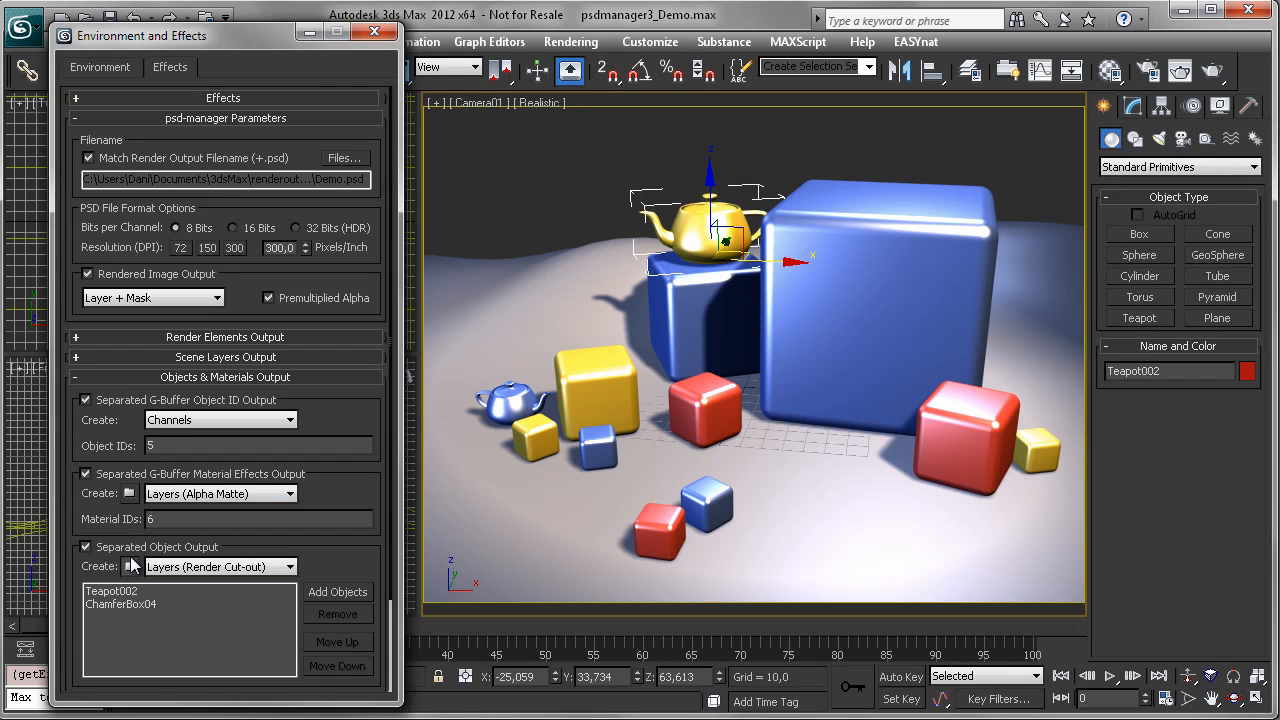
pyautogui.moveTo(122, 519)
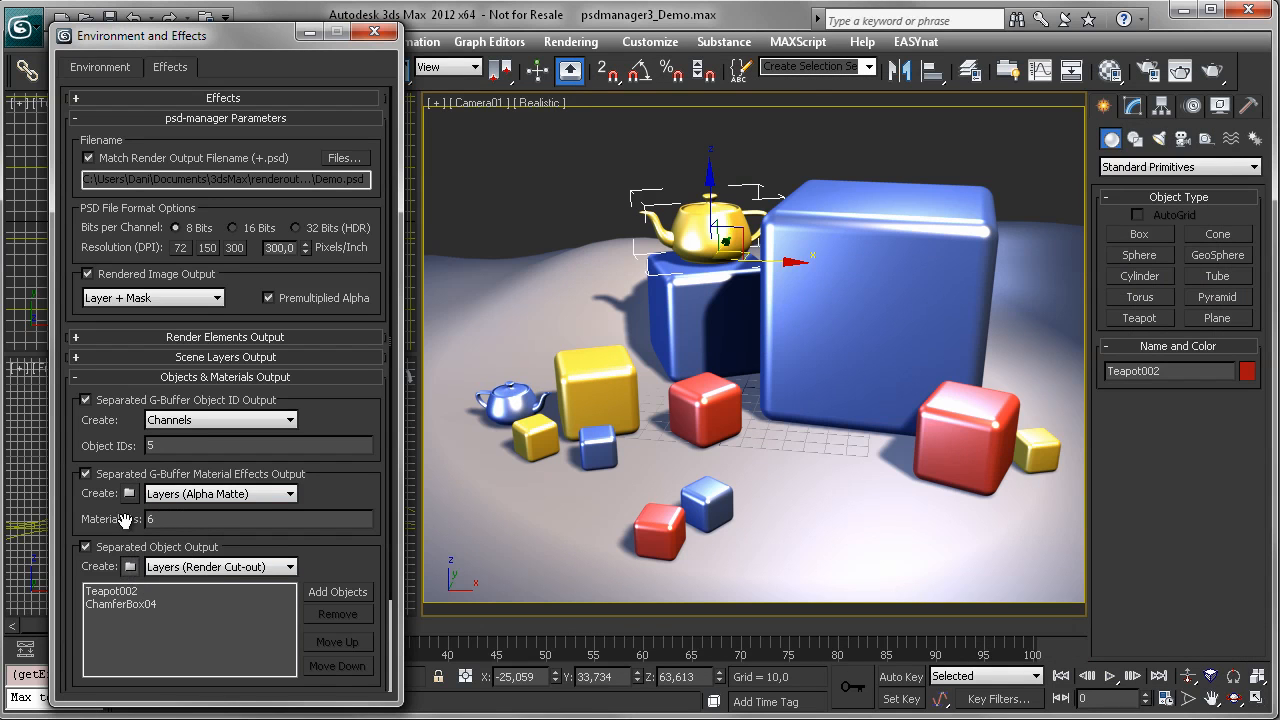
pyautogui.scroll(-3)
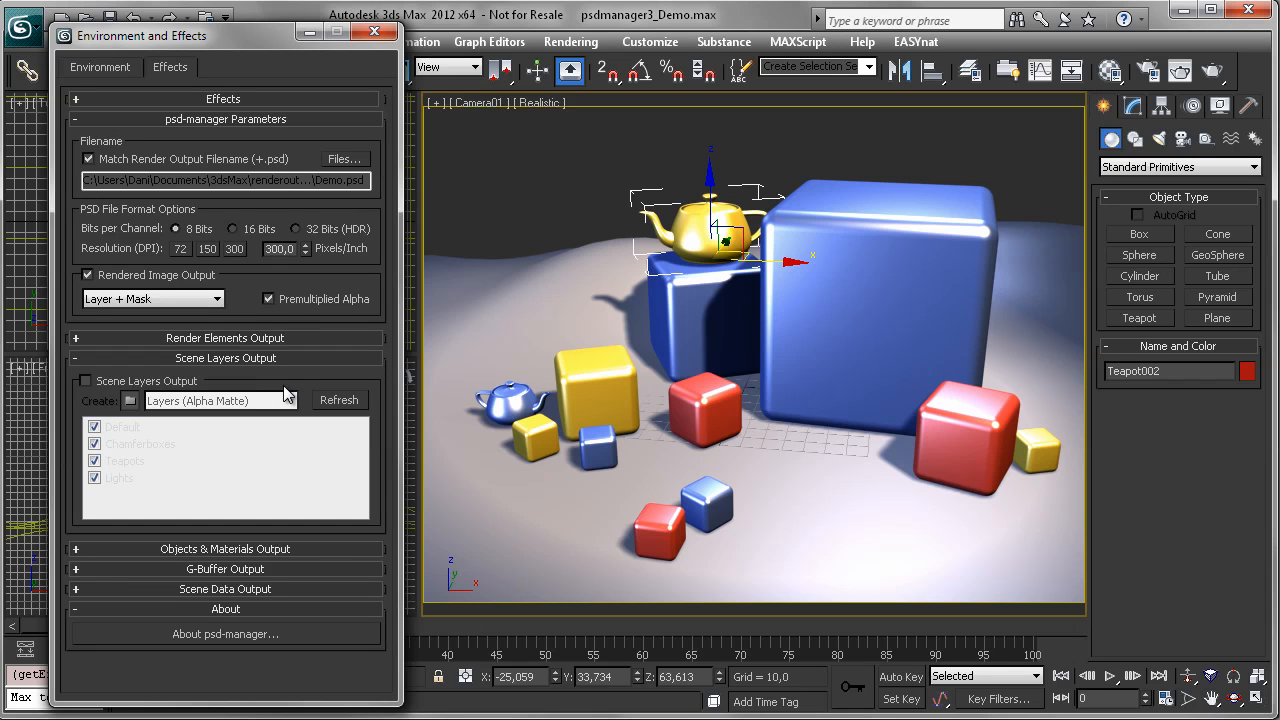
# - Enable Scene Layers Output, then drag the Environment and Effects dialog aside
pyautogui.click(86, 381)
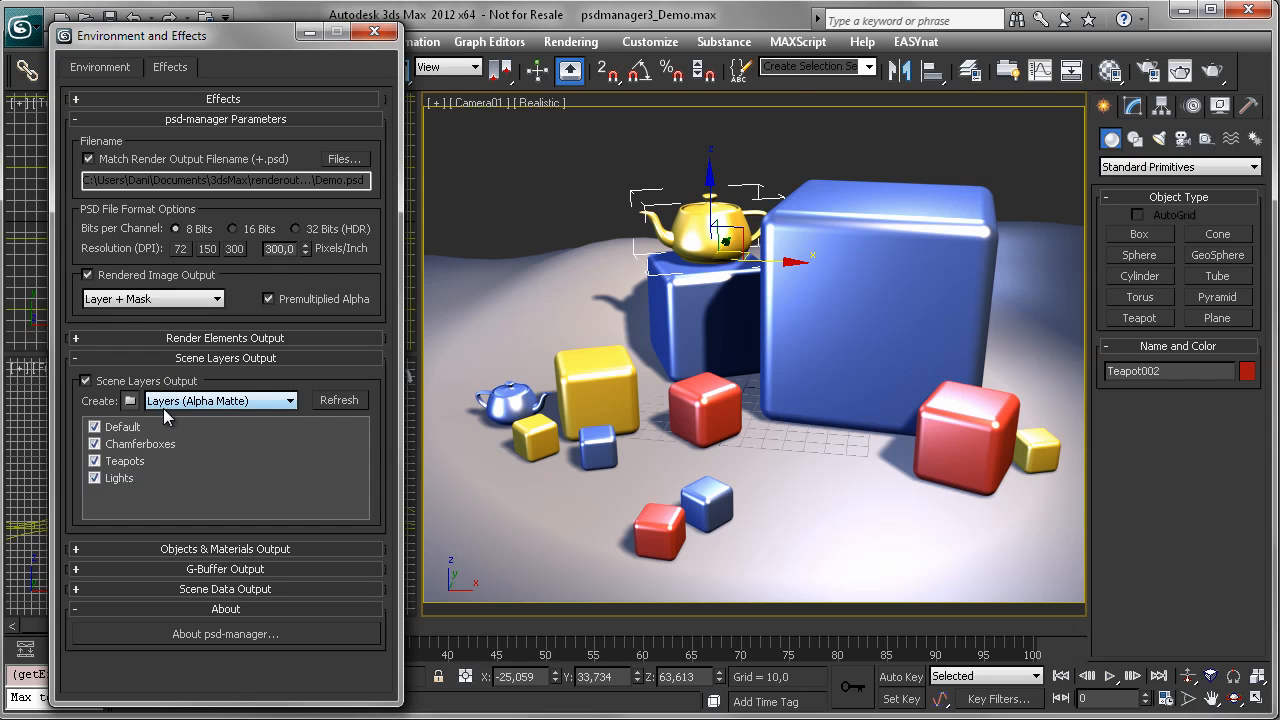
pyautogui.moveTo(162, 430)
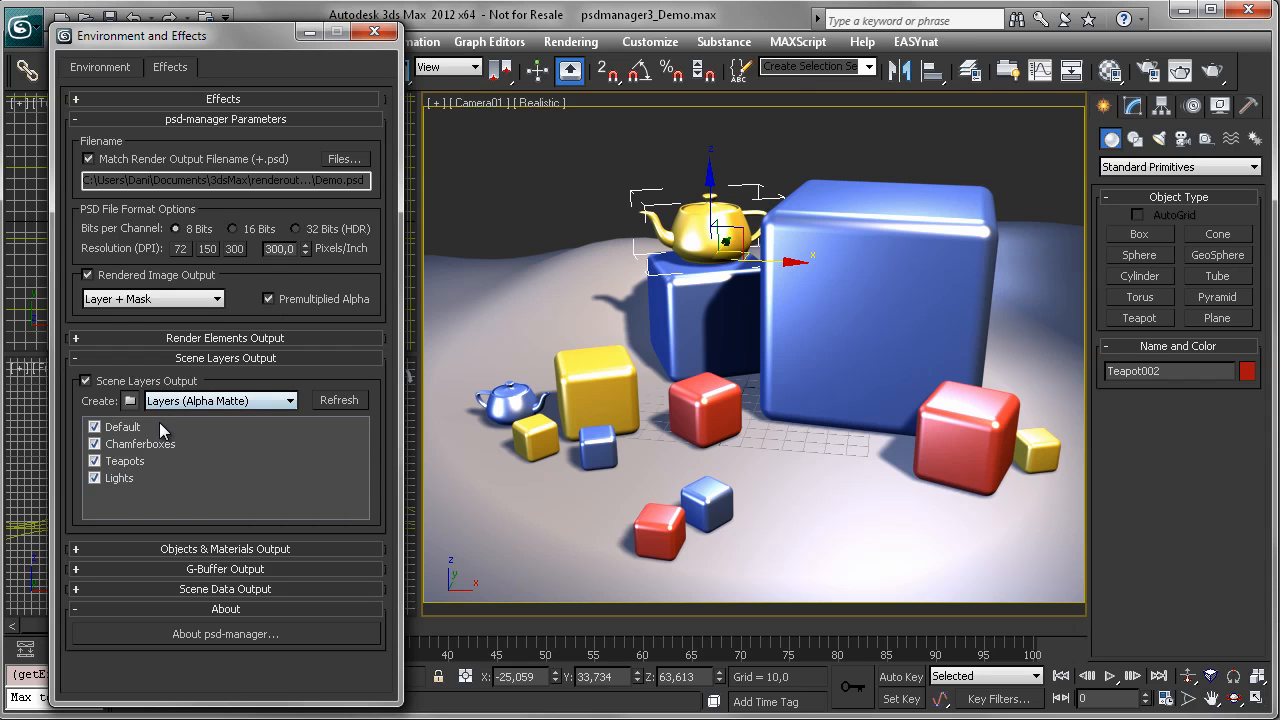
pyautogui.moveTo(140, 437)
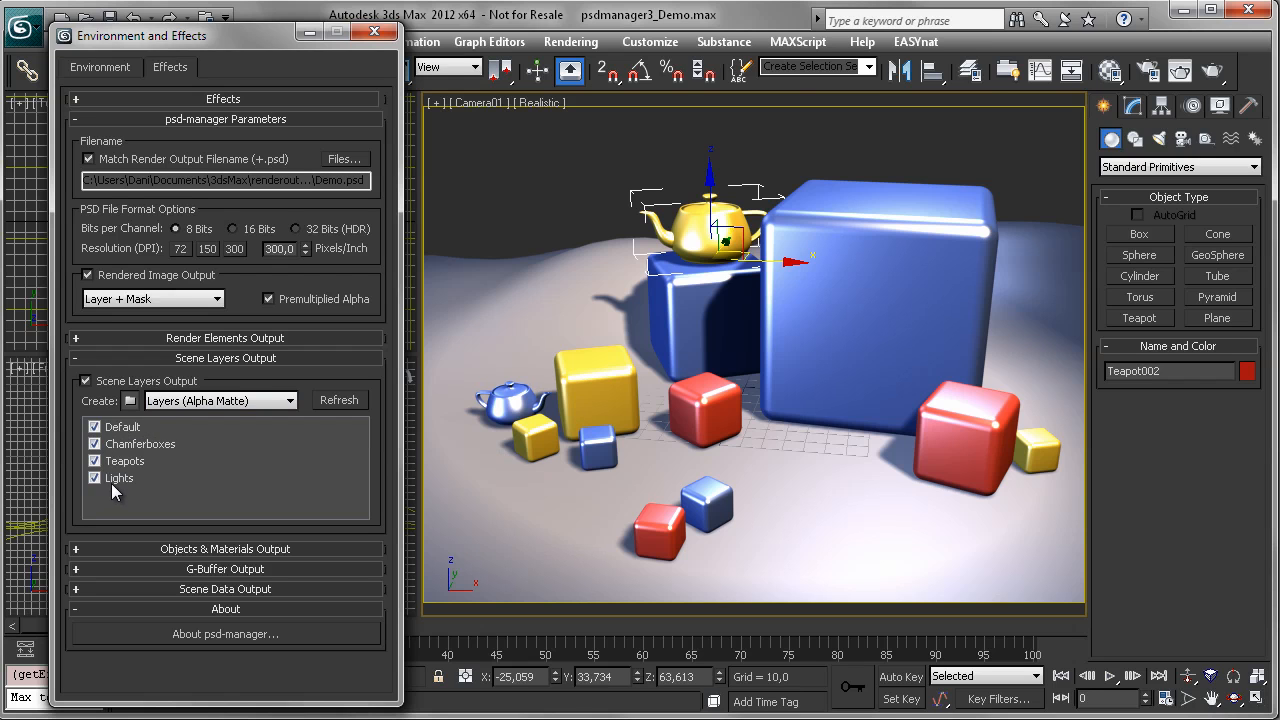
pyautogui.moveTo(140, 35); pyautogui.dragTo(325, 35)
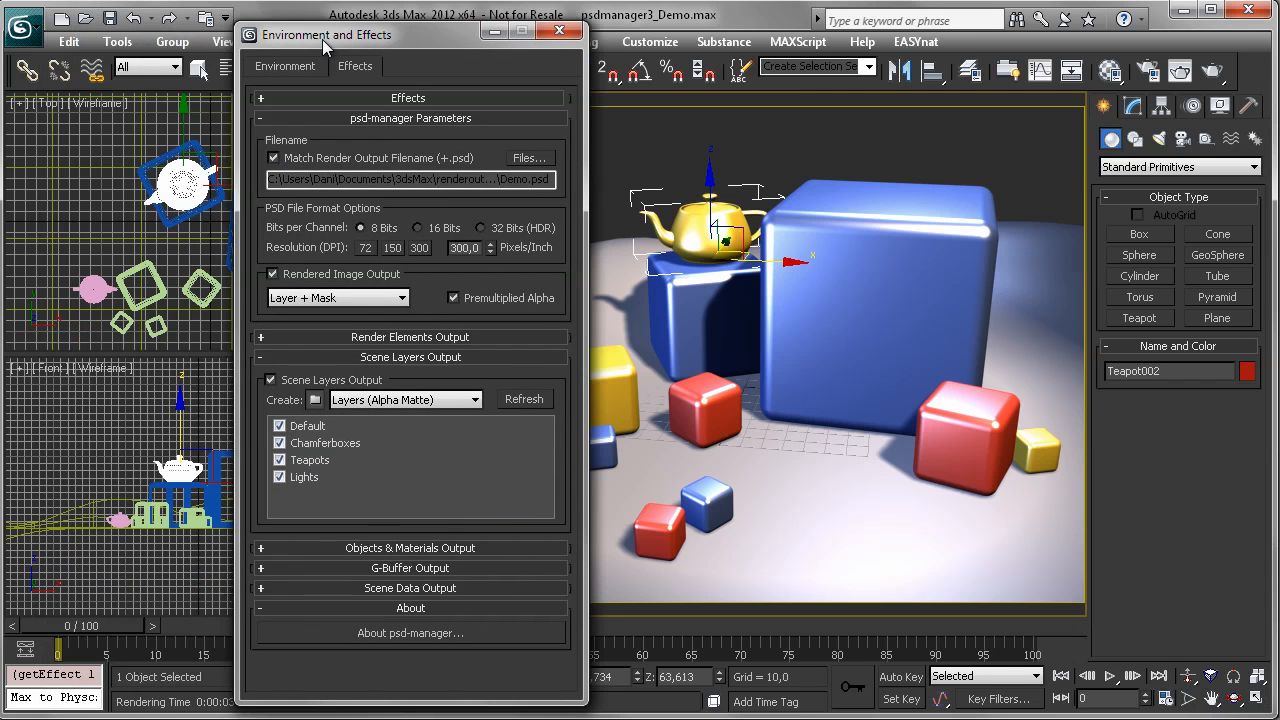
# - Inspect the Chamferboxes layer's objects in the Layer Manager, then close the Layer Manager
pyautogui.click(117, 41)
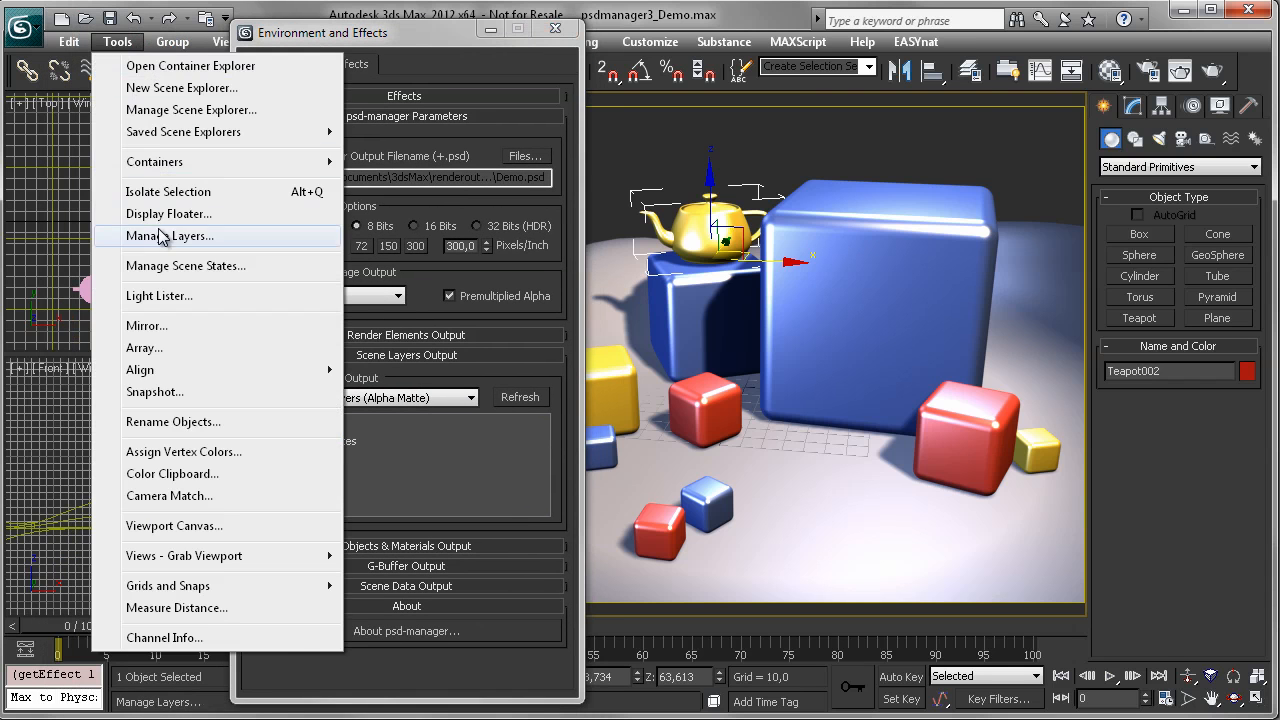
pyautogui.click(169, 235)
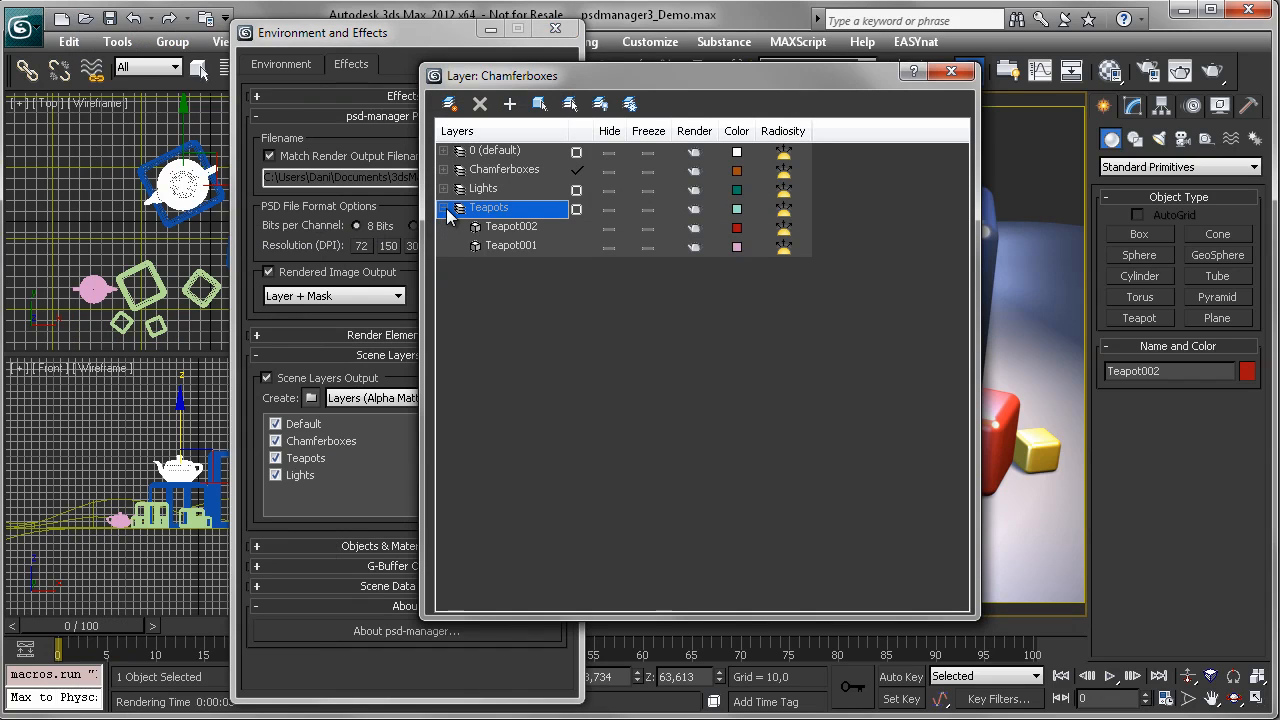
pyautogui.click(444, 169)
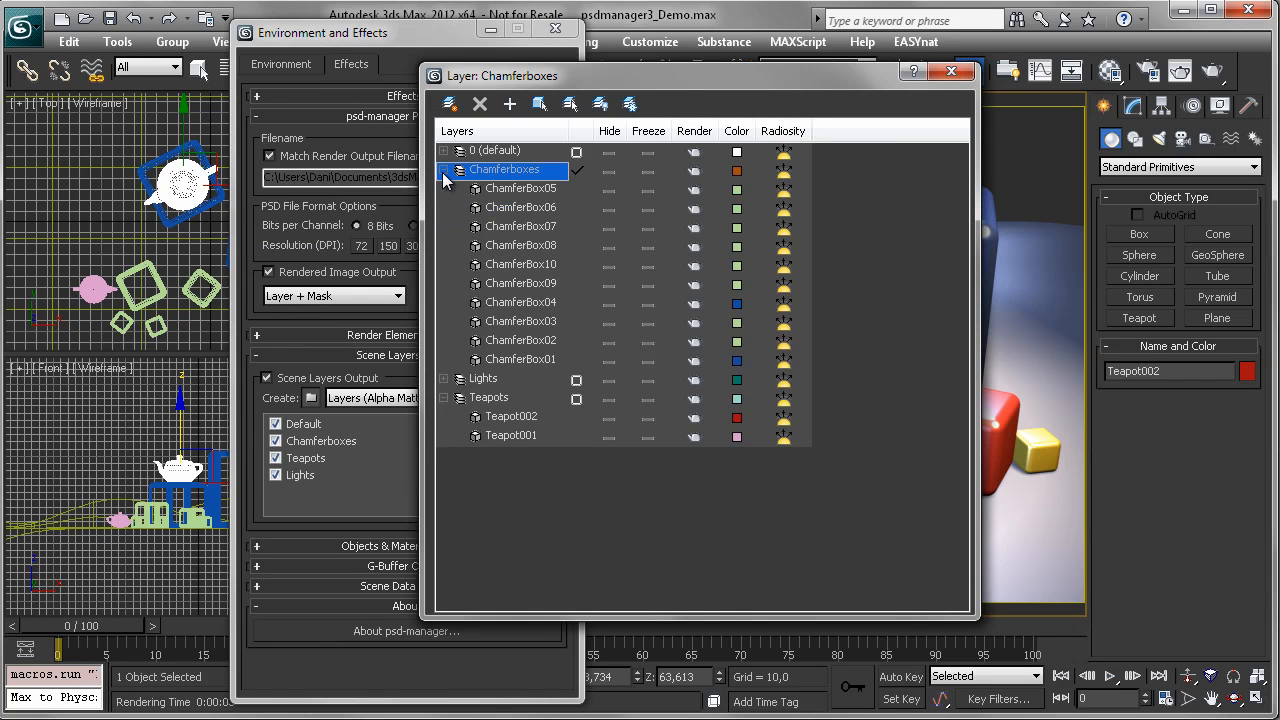
pyautogui.click(444, 169)
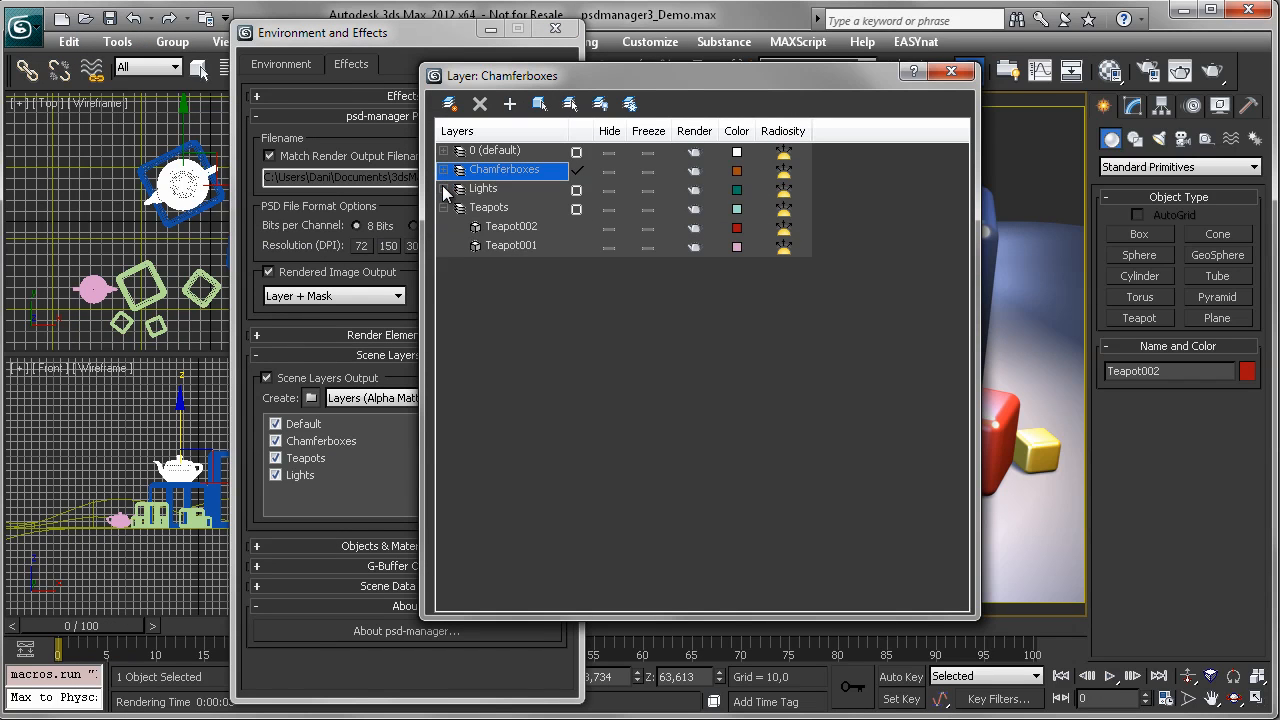
pyautogui.click(483, 188)
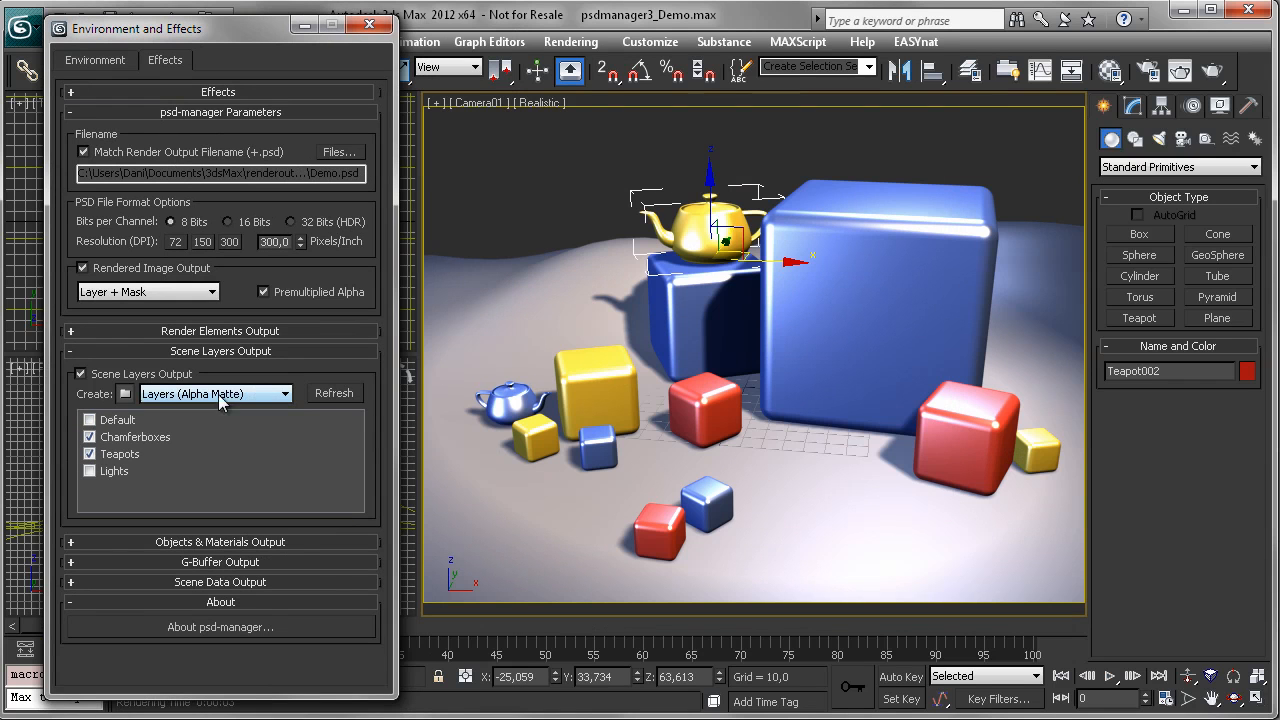
# - Set scene layers to Layers (Render Cut-out) and overwrite Demo.psd with the new render
pyautogui.click(215, 393)
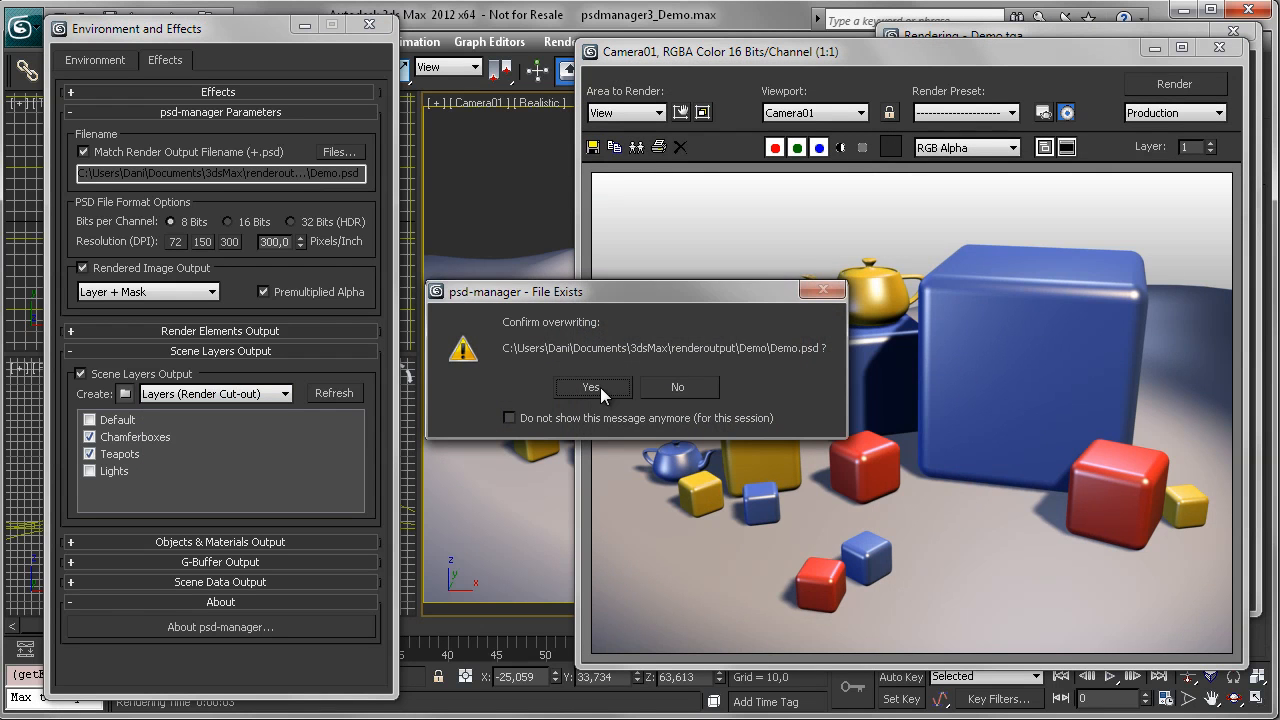
pyautogui.click(591, 388)
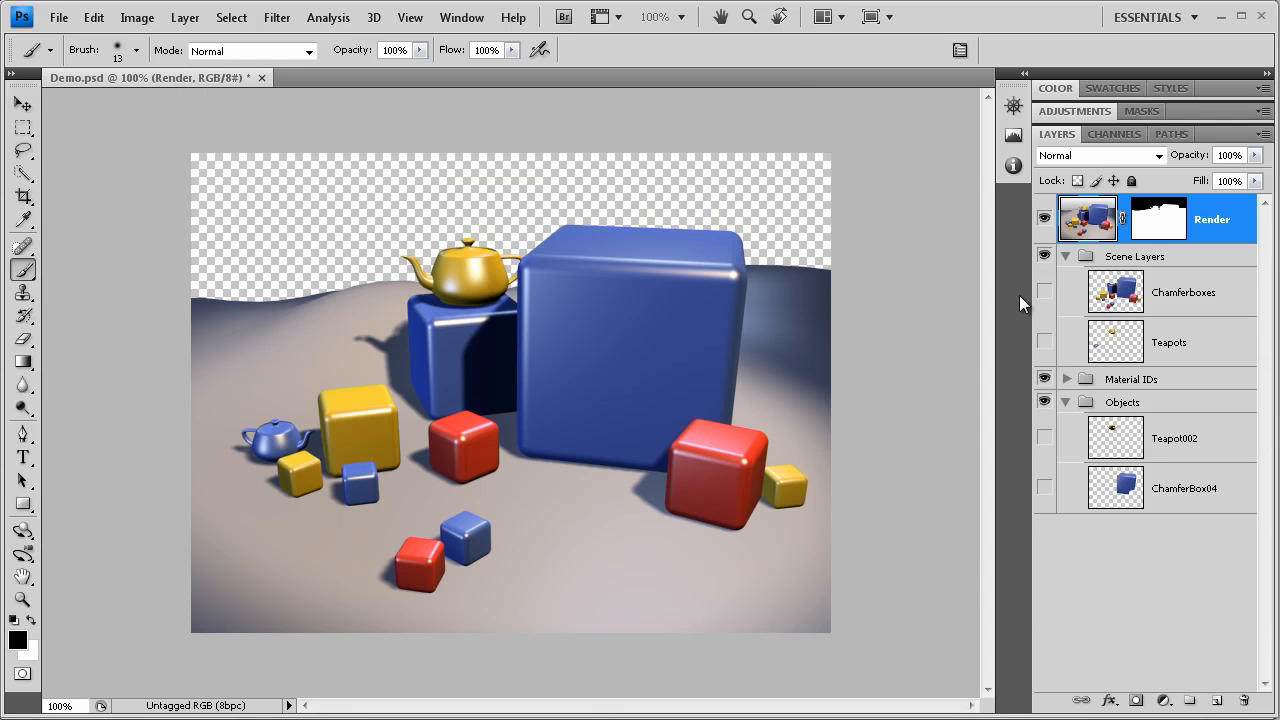
# - Hide the Render layer and show the Chamferboxes and Teapots layers
pyautogui.click(1045, 256)
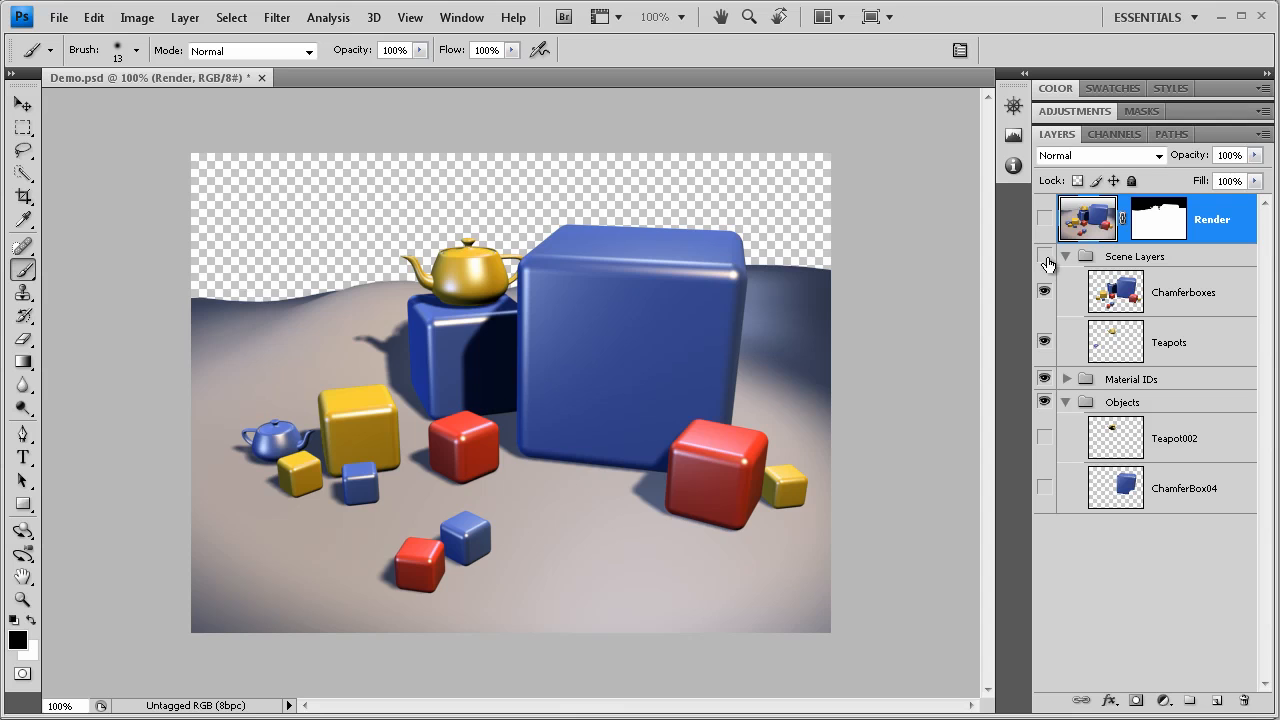
pyautogui.click(1045, 255)
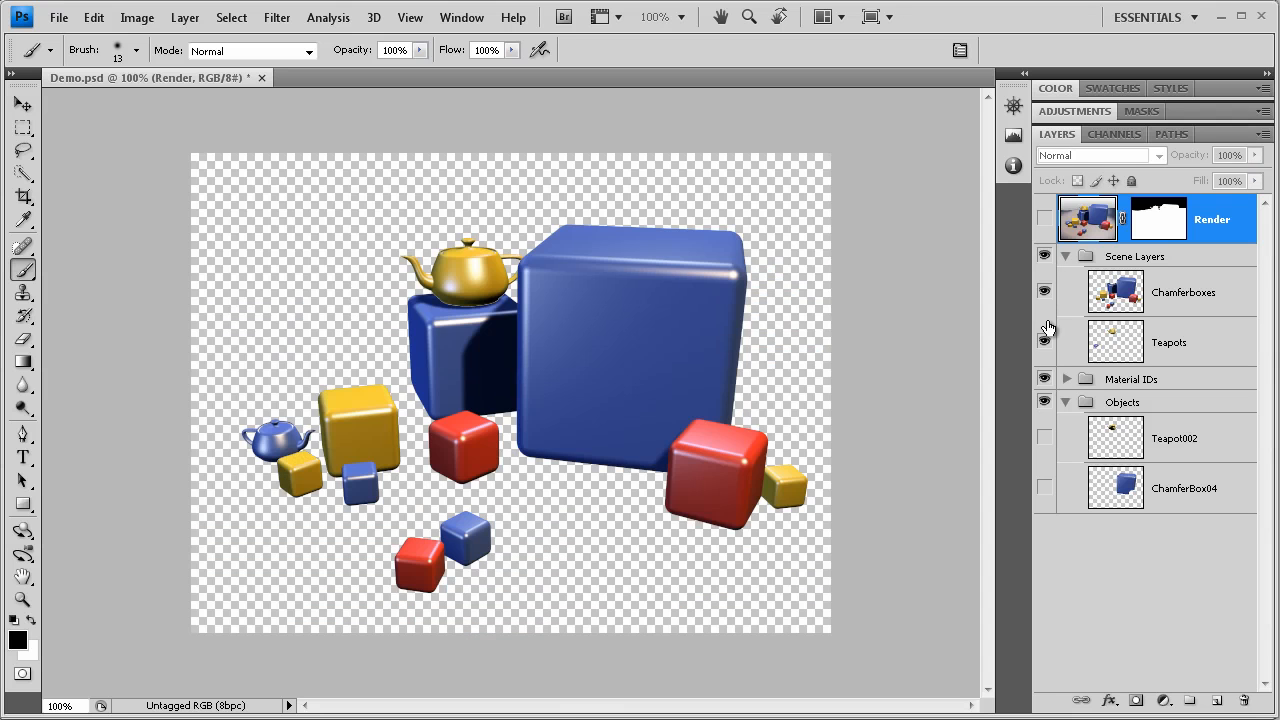
pyautogui.click(1045, 327)
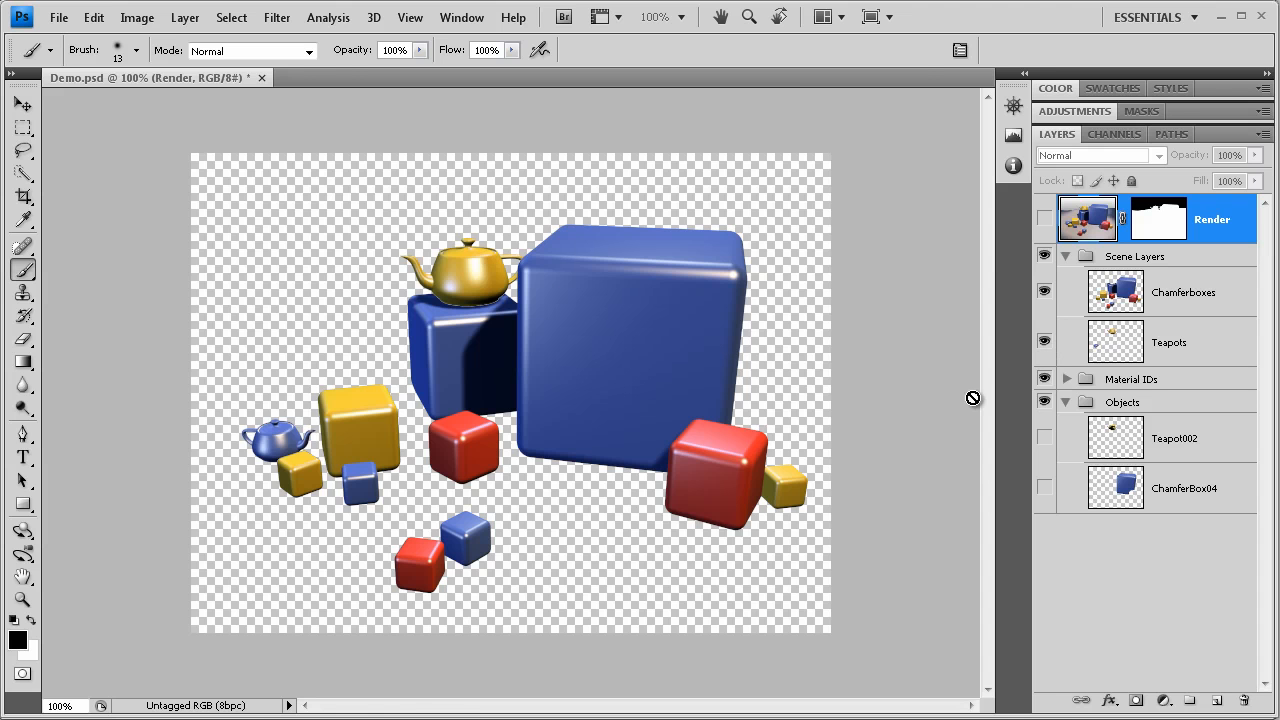